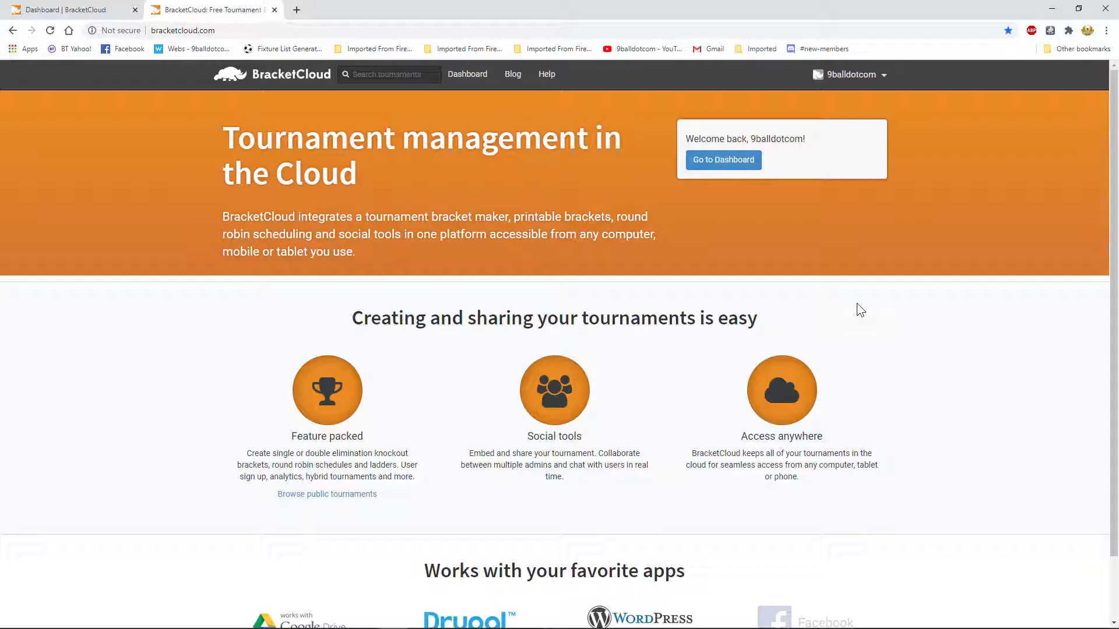
{"action": "mouse_move", "coordinate": [643, 84]}
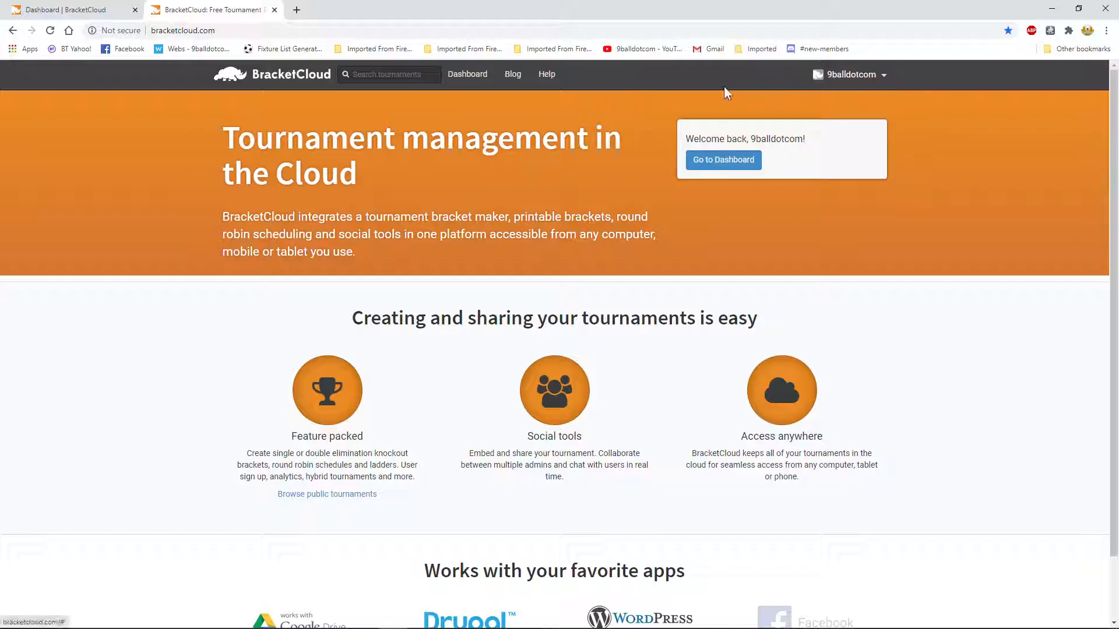
{"action": "mouse_move", "coordinate": [628, 86]}
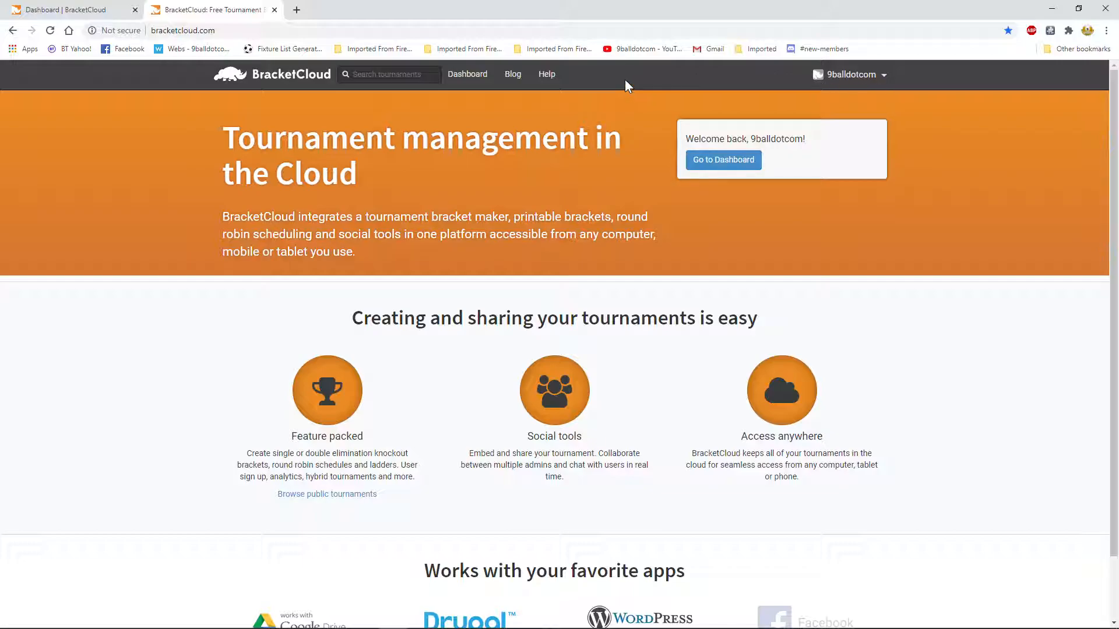
{"action": "mouse_move", "coordinate": [640, 81]}
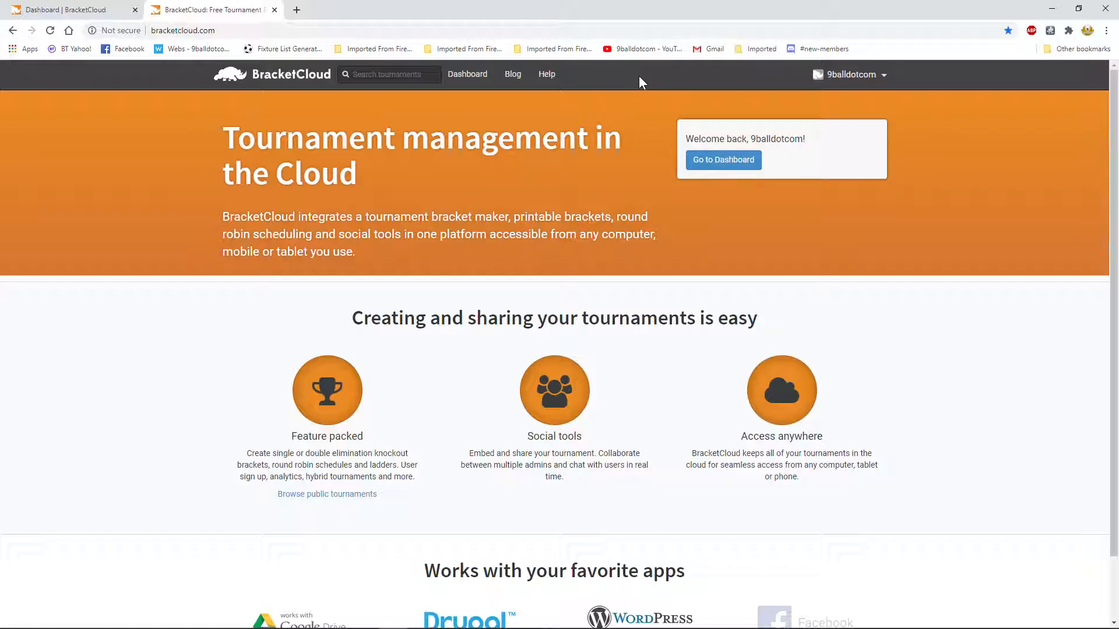
{"action": "mouse_move", "coordinate": [636, 91]}
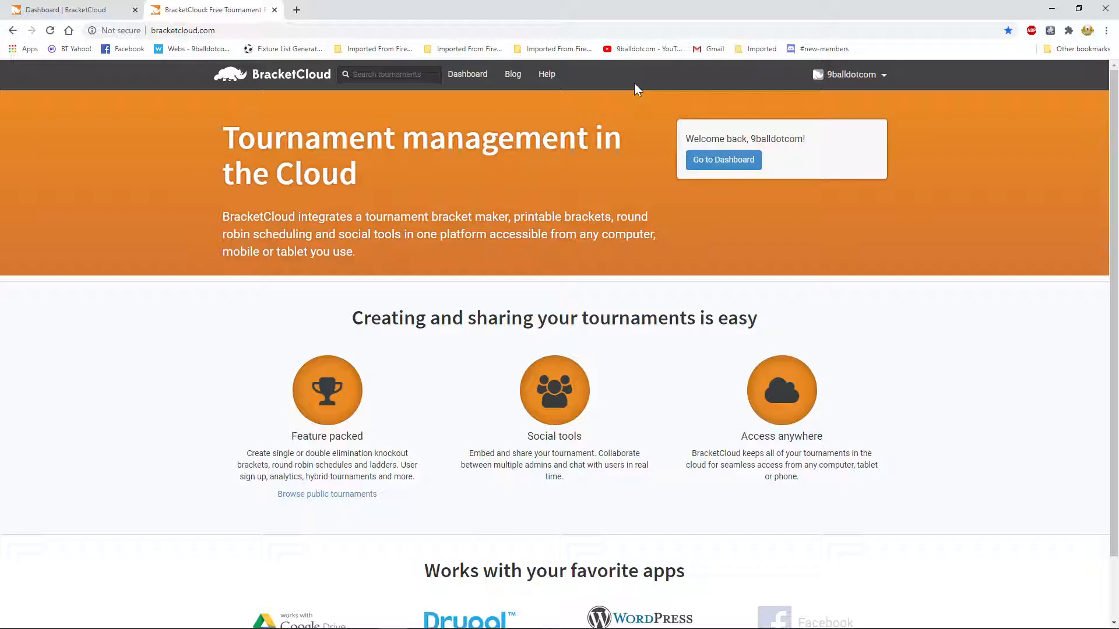
{"action": "mouse_move", "coordinate": [585, 109]}
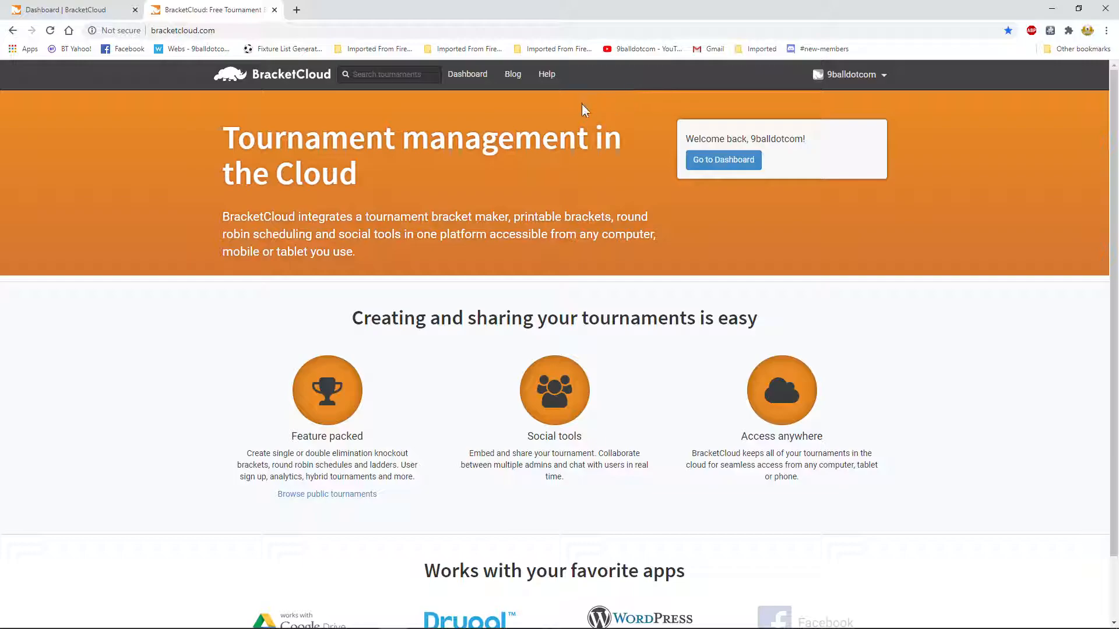
{"action": "mouse_move", "coordinate": [588, 106]}
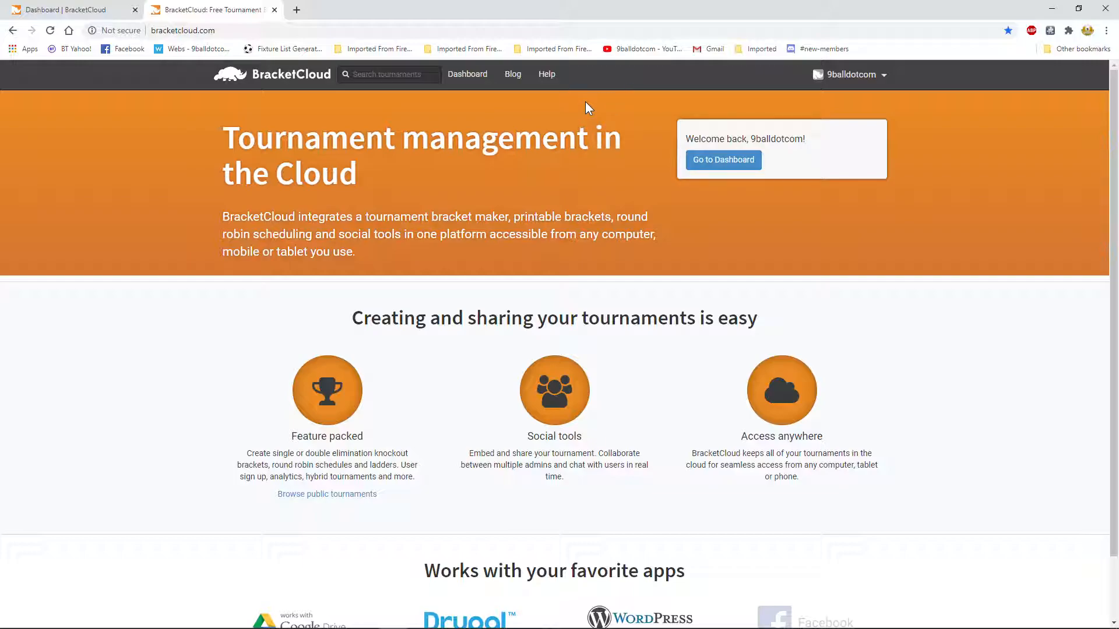
{"action": "mouse_move", "coordinate": [450, 121]}
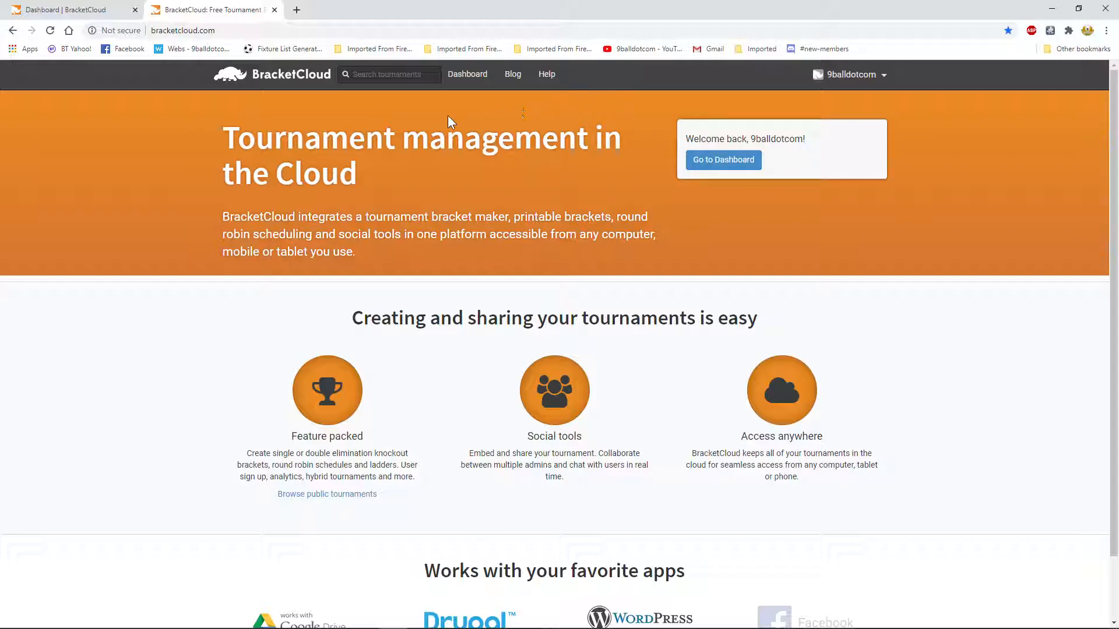
{"action": "mouse_move", "coordinate": [391, 104]}
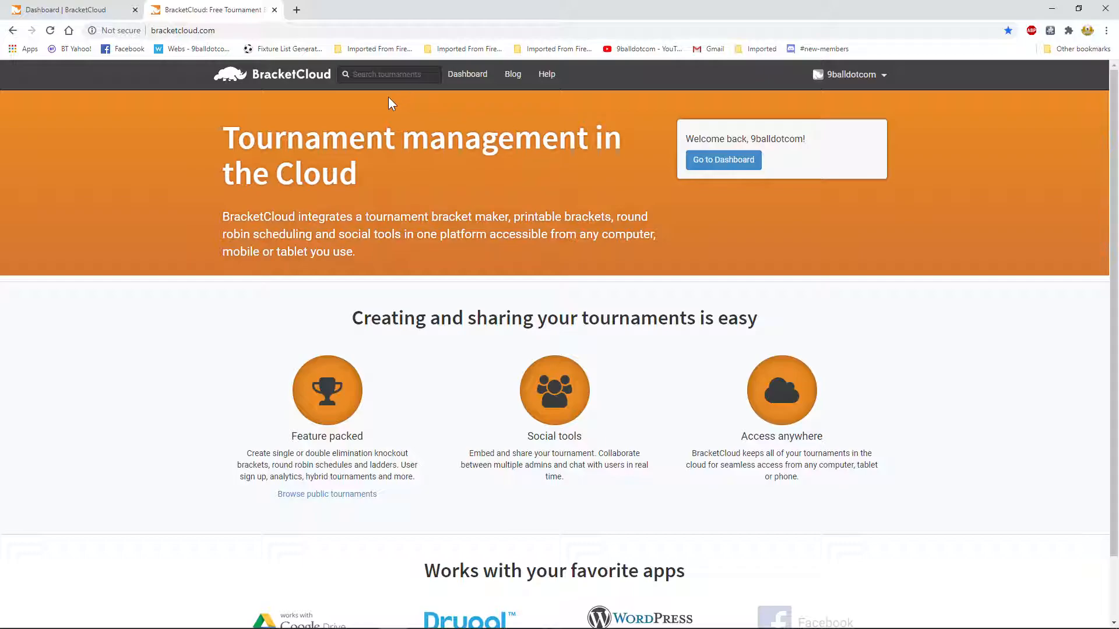
{"action": "mouse_move", "coordinate": [311, 93]}
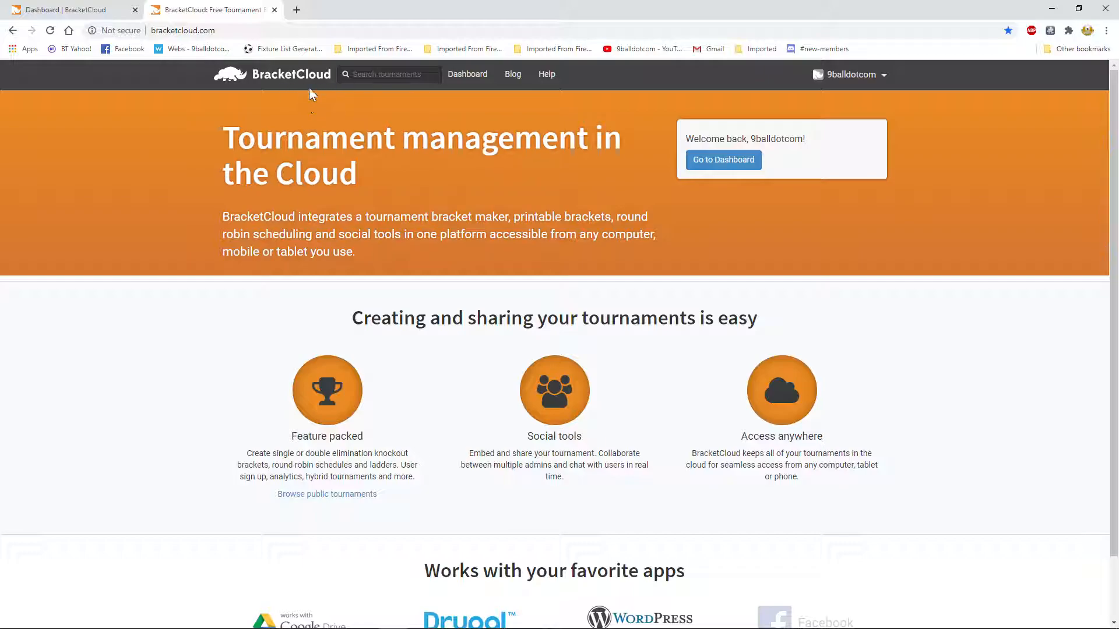
{"action": "mouse_move", "coordinate": [519, 105]}
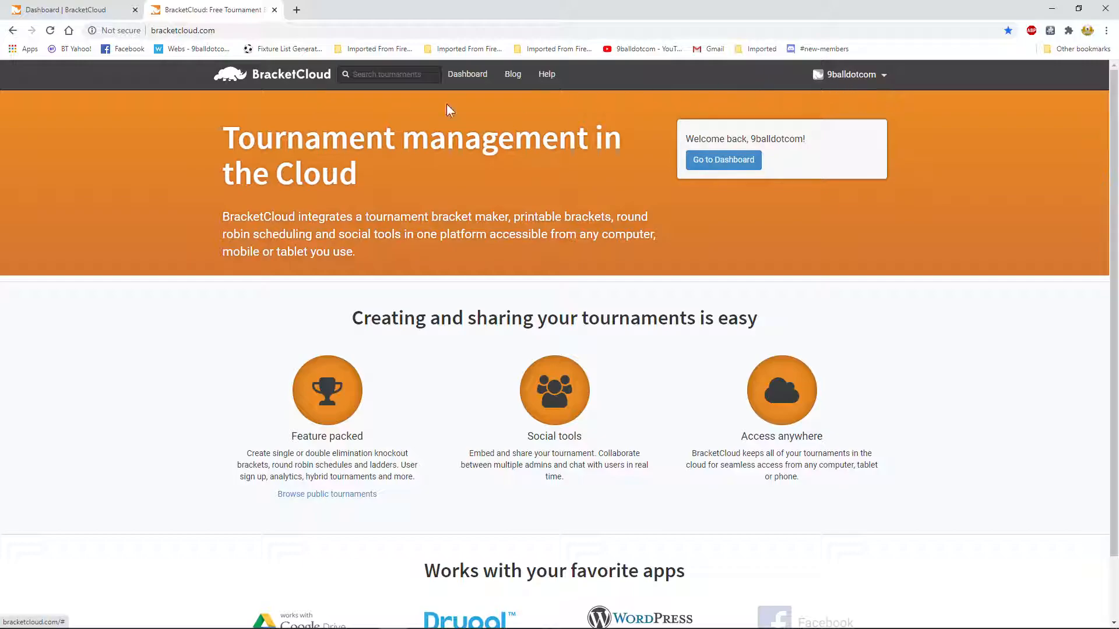
{"action": "mouse_move", "coordinate": [406, 112]}
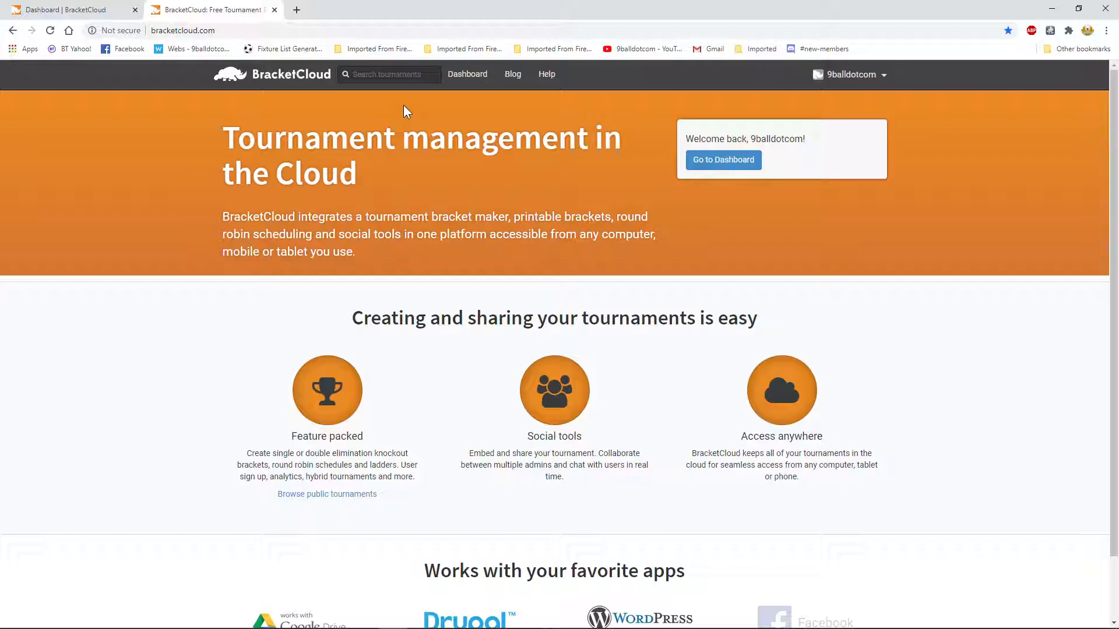
{"action": "mouse_move", "coordinate": [429, 121]}
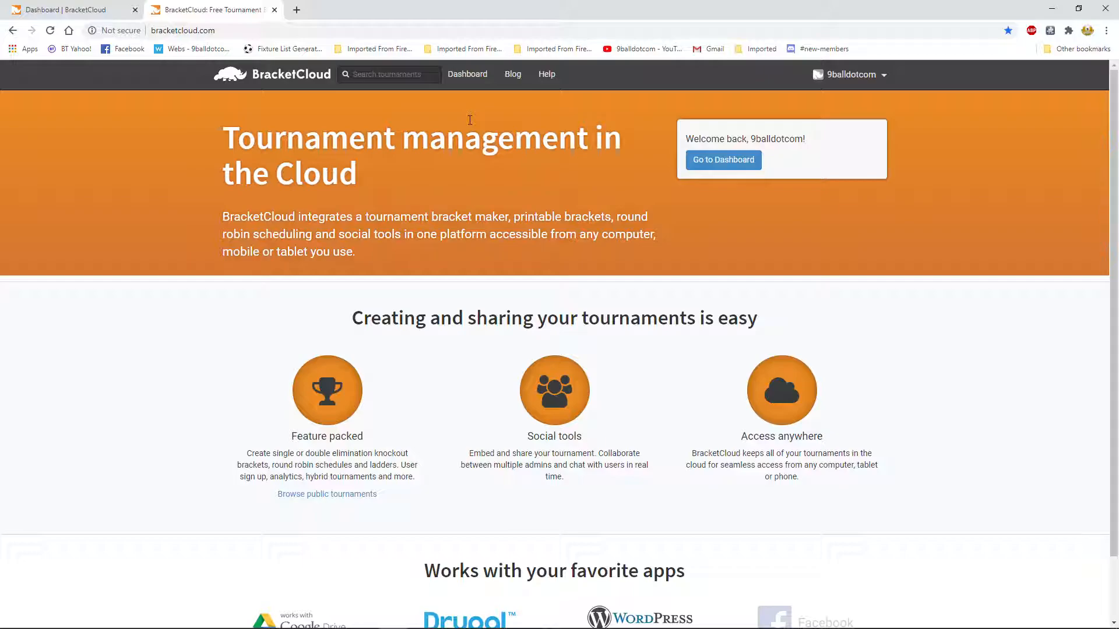
{"action": "mouse_move", "coordinate": [496, 165]}
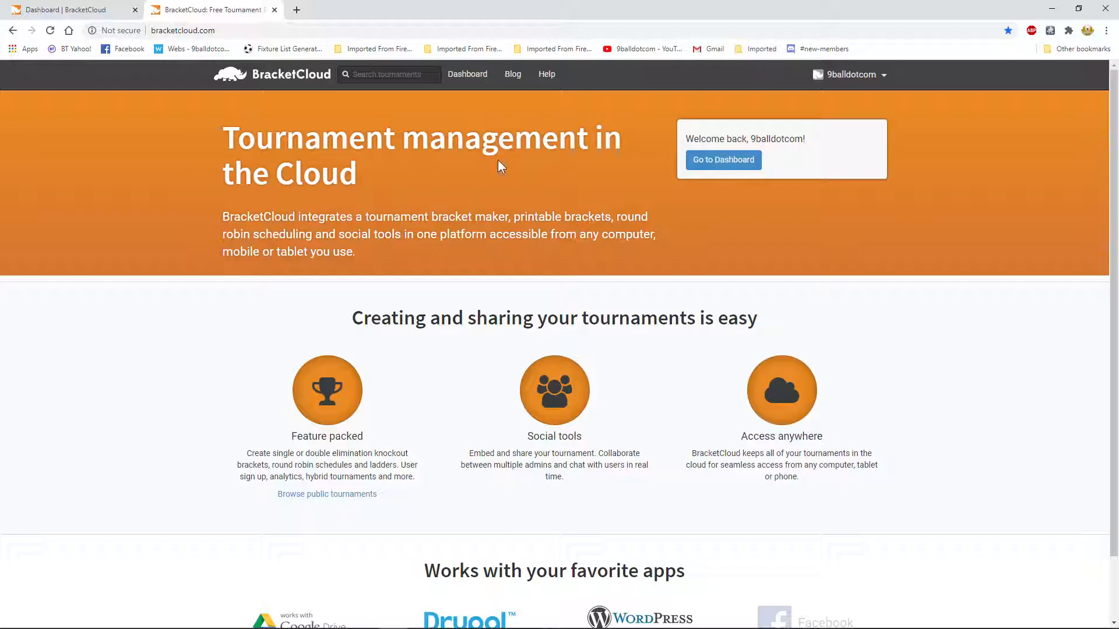
- Show the dashboard listing the account's tournament and recent public tournaments
{"action": "left_click", "coordinate": [722, 159]}
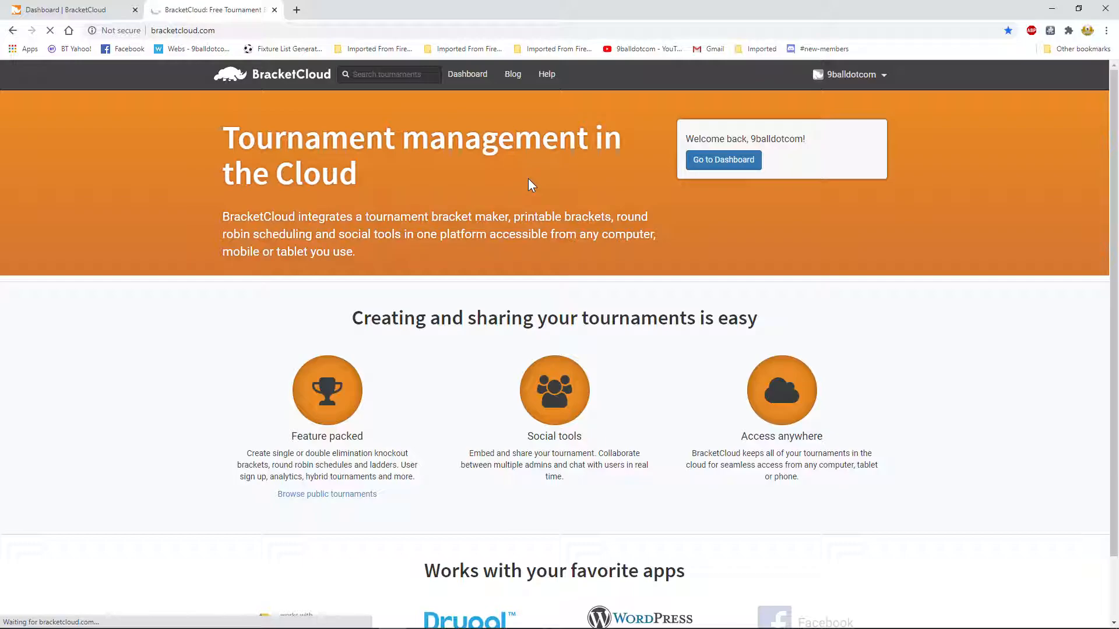
{"action": "mouse_move", "coordinate": [622, 180]}
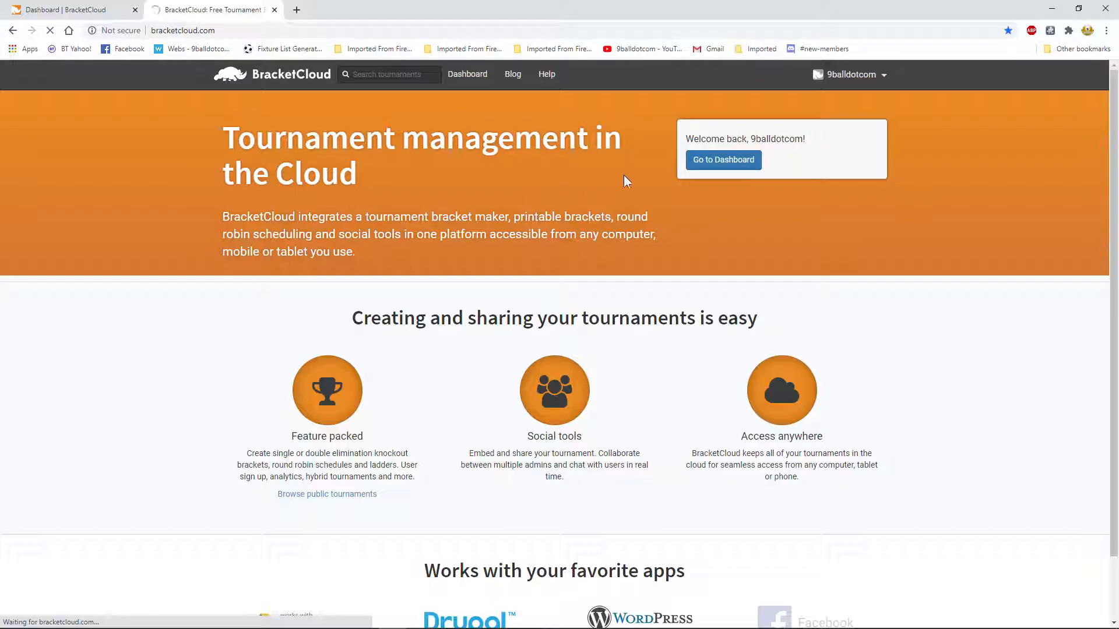
{"action": "mouse_move", "coordinate": [704, 165]}
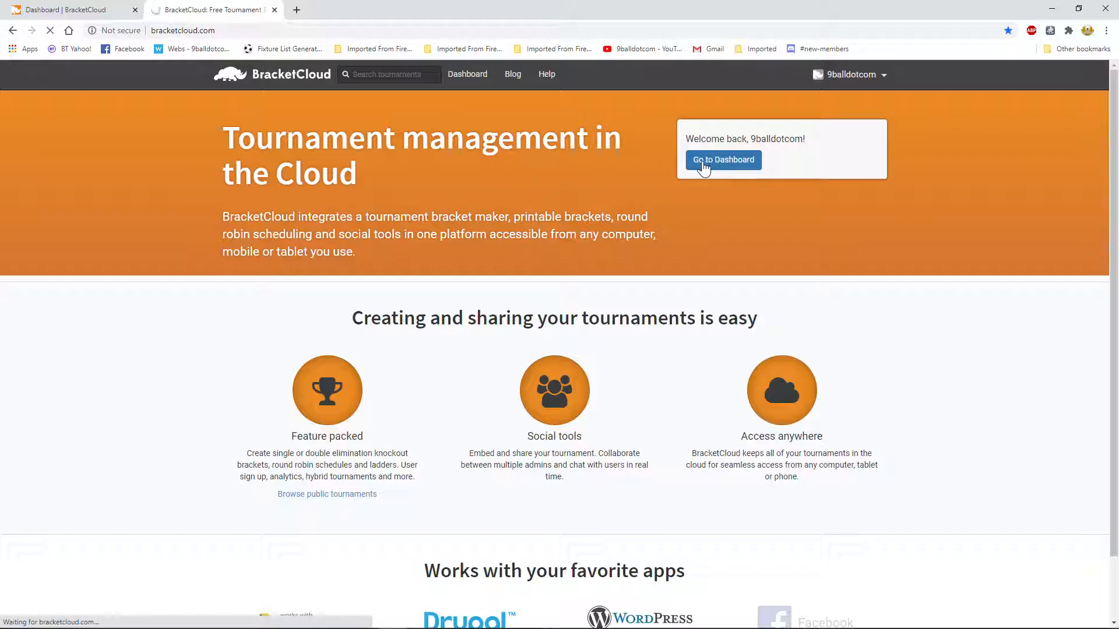
{"action": "mouse_move", "coordinate": [536, 177]}
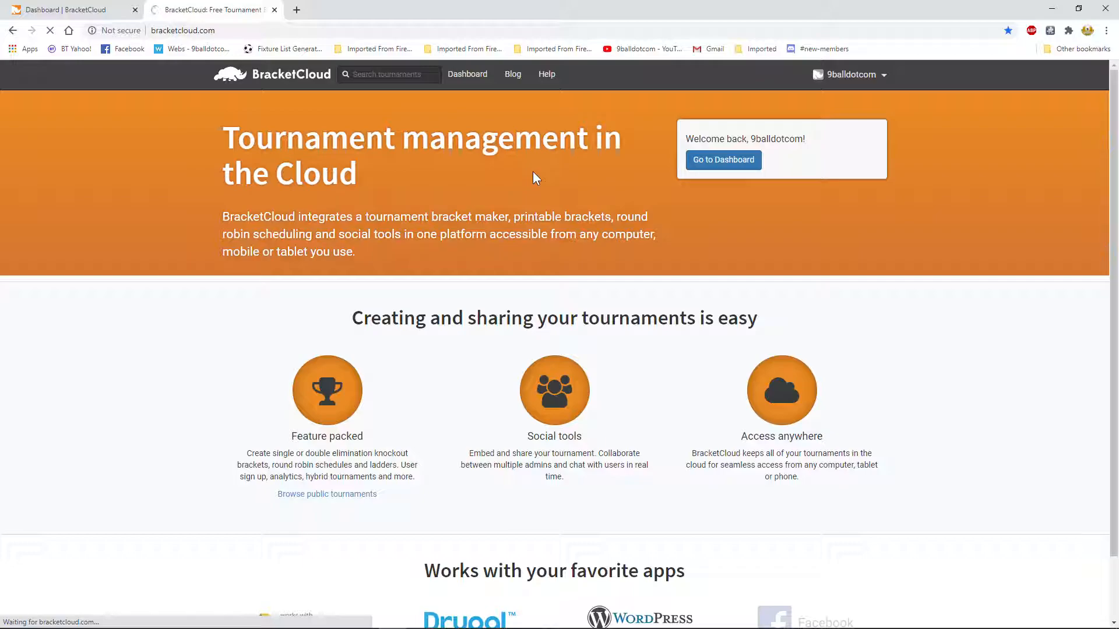
{"action": "left_click", "coordinate": [722, 160]}
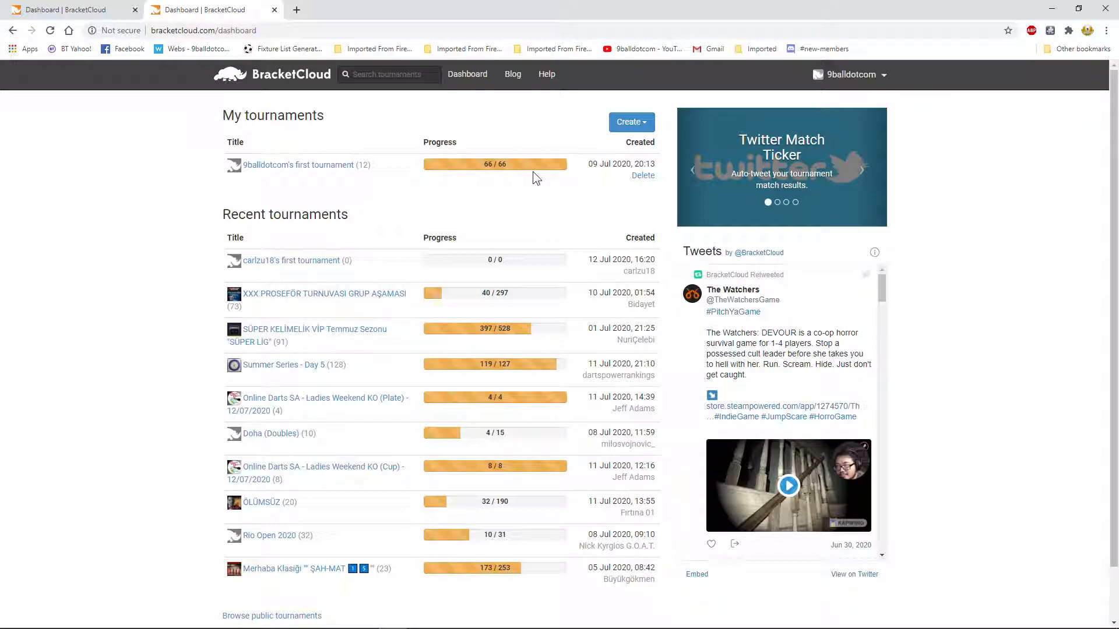
{"action": "mouse_move", "coordinate": [316, 242]}
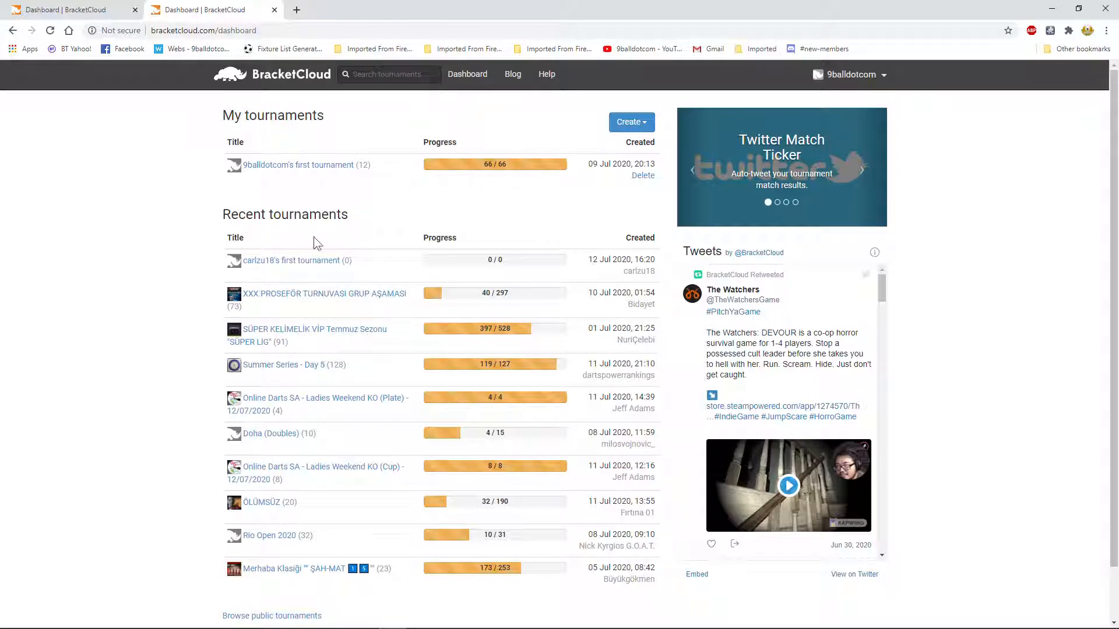
{"action": "scroll", "scroll_direction": "down", "scroll_amount": 3}
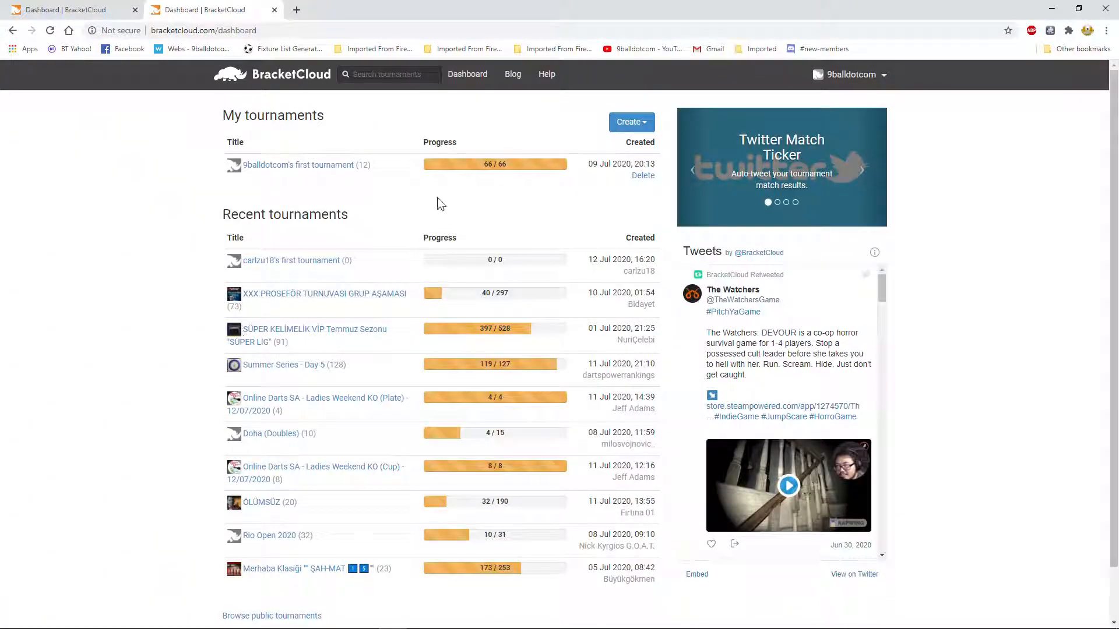
{"action": "mouse_move", "coordinate": [456, 179]}
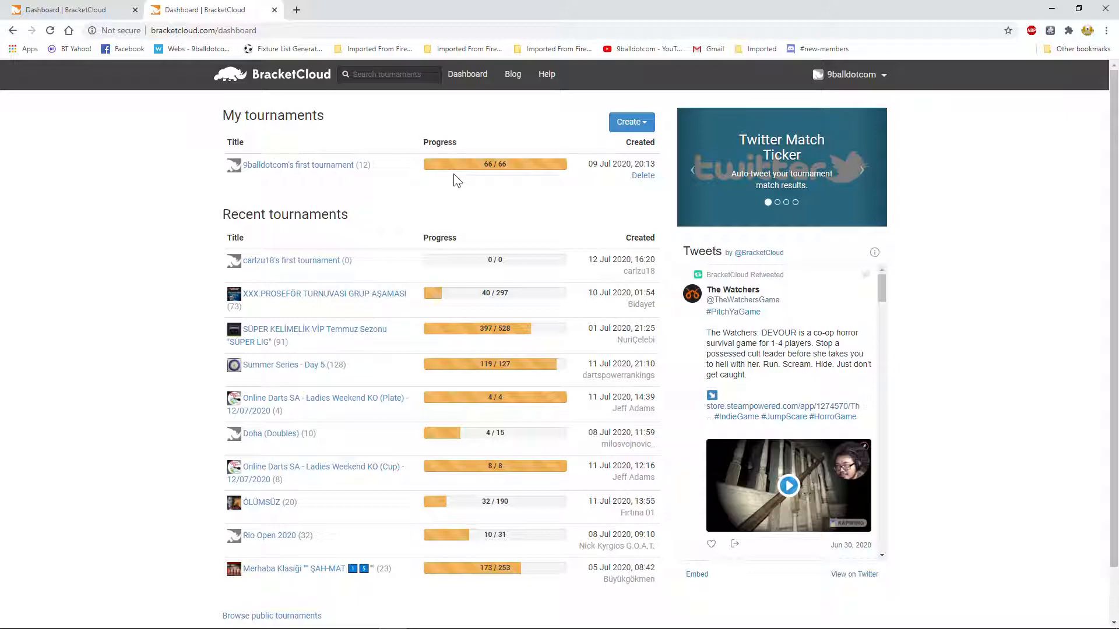
{"action": "mouse_move", "coordinate": [532, 174]}
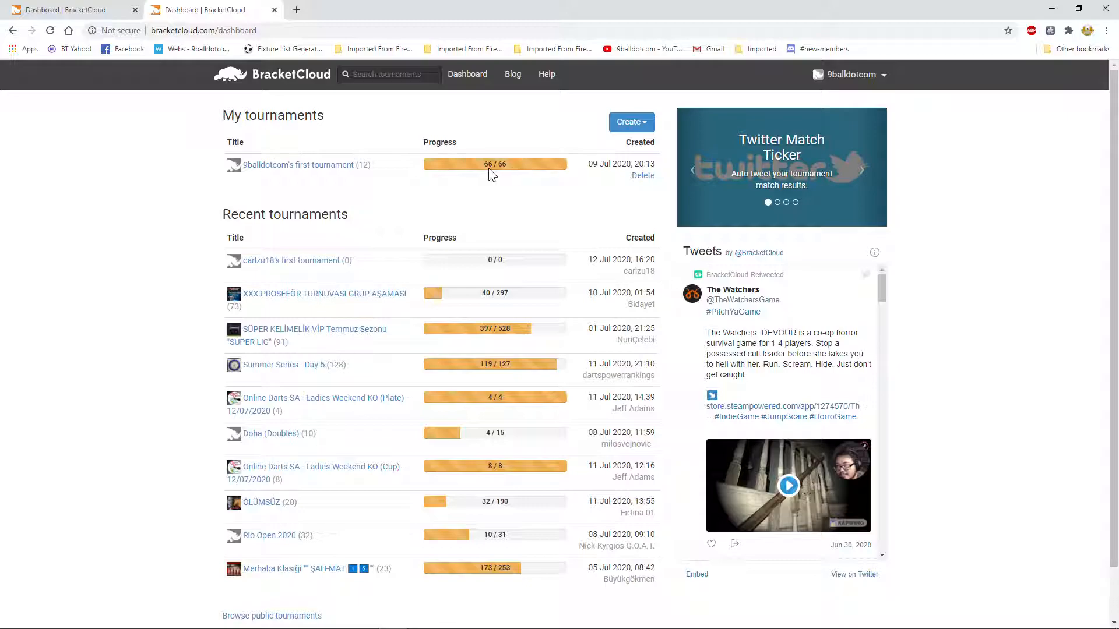
{"action": "mouse_move", "coordinate": [478, 180]}
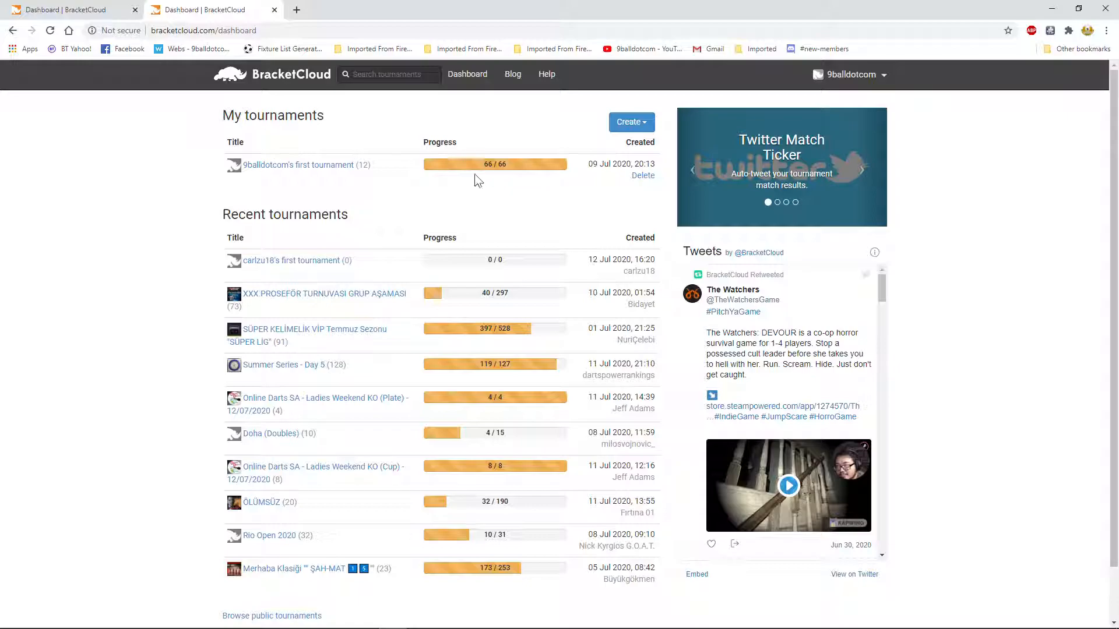
{"action": "mouse_move", "coordinate": [301, 181]}
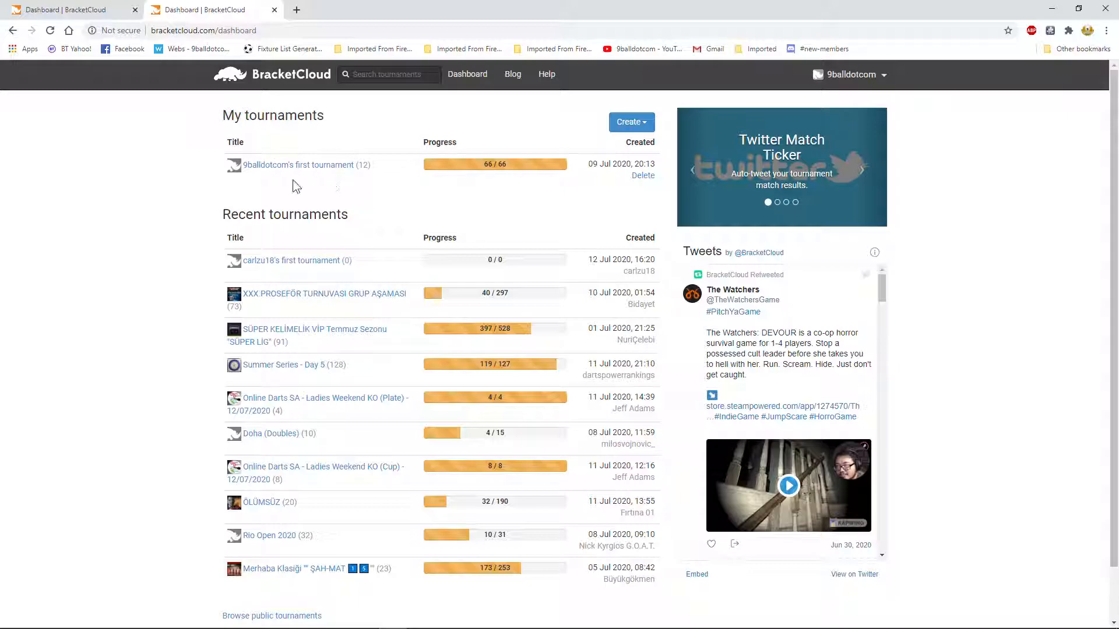
{"action": "left_click", "coordinate": [296, 166]}
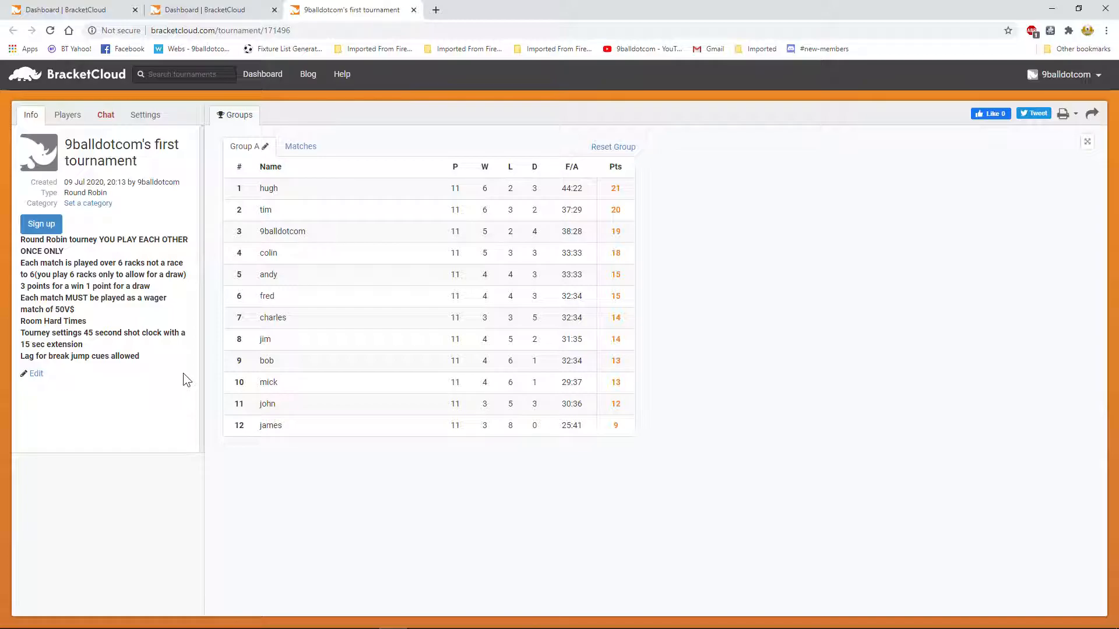
{"action": "mouse_move", "coordinate": [67, 264]}
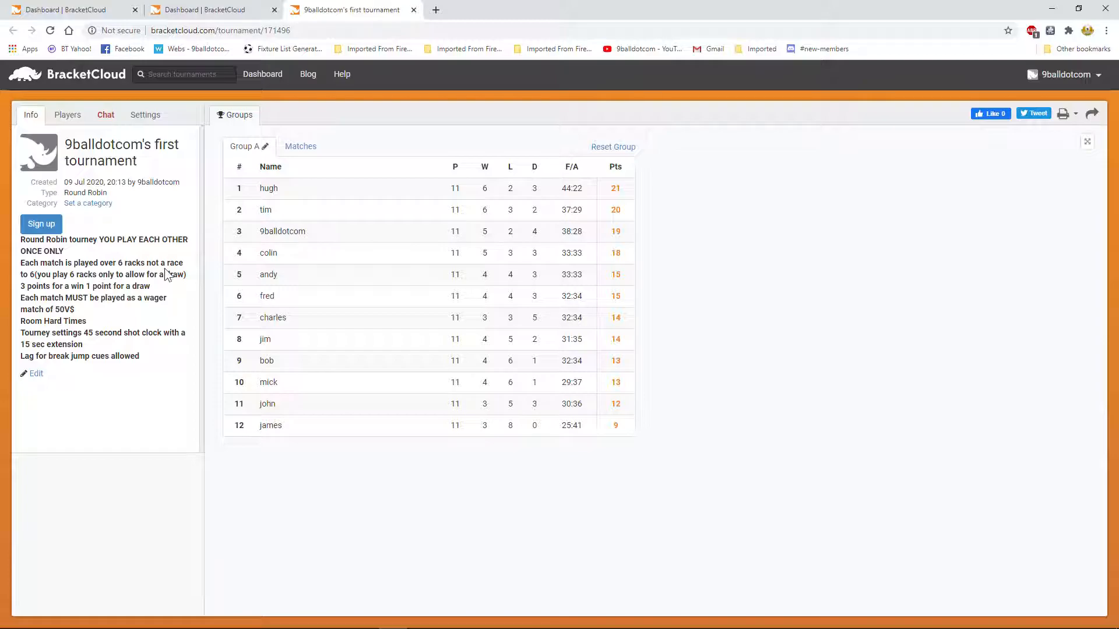
{"action": "mouse_move", "coordinate": [61, 282]}
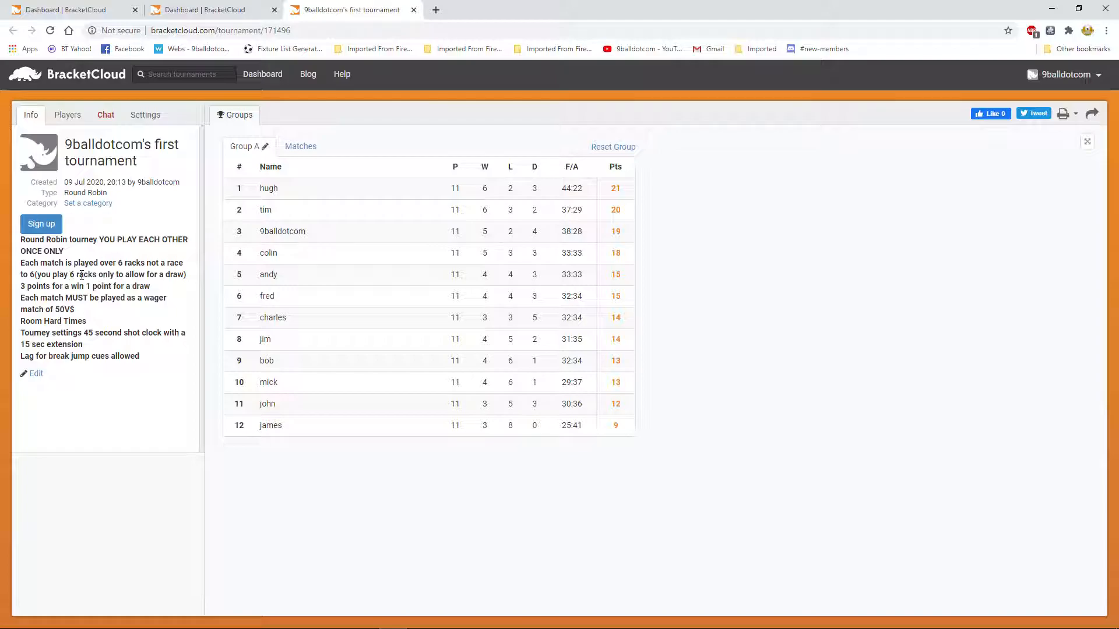
{"action": "mouse_move", "coordinate": [161, 289]}
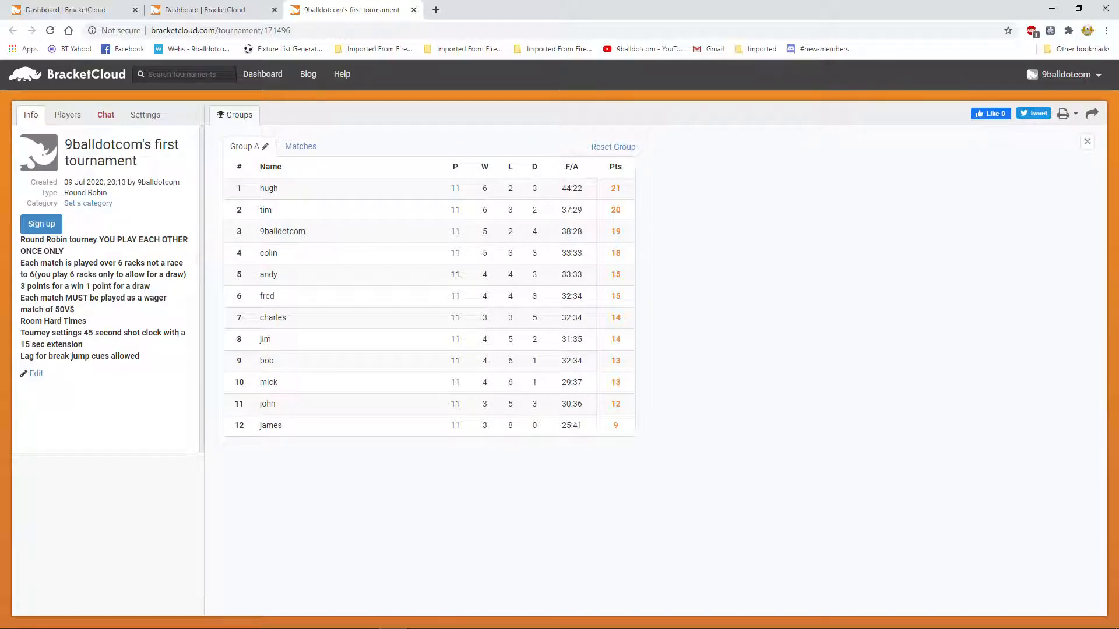
{"action": "mouse_move", "coordinate": [145, 313]}
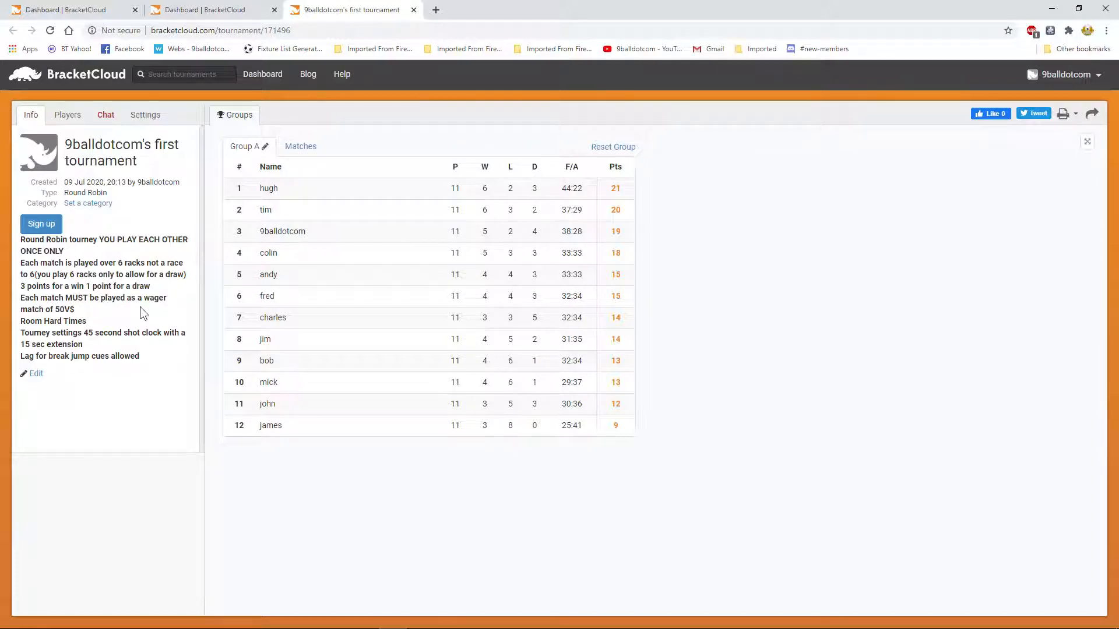
{"action": "mouse_move", "coordinate": [163, 310]}
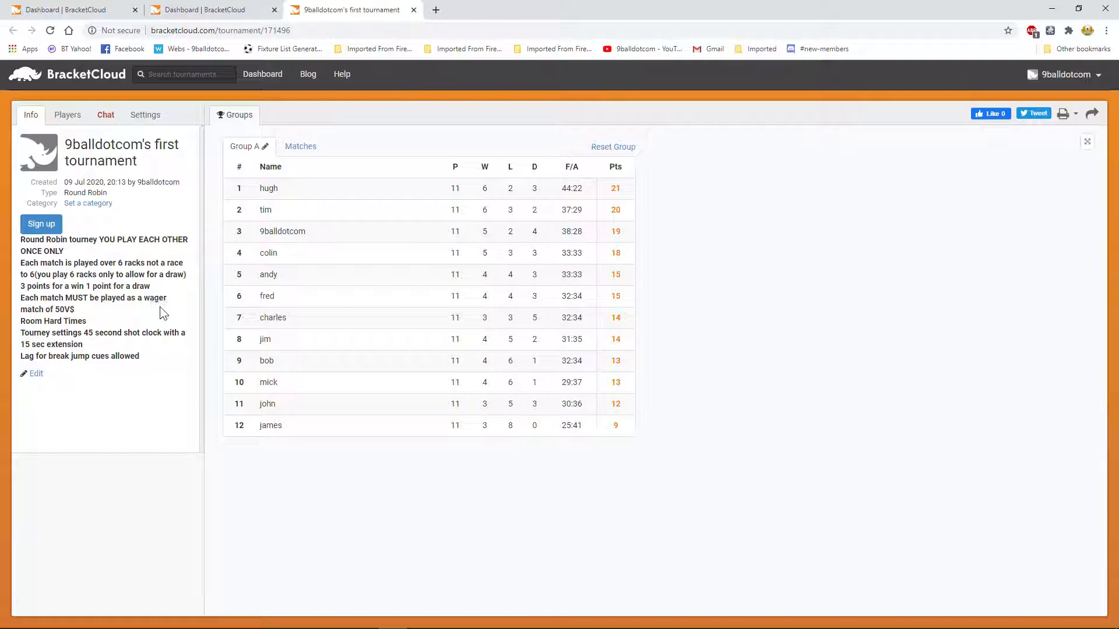
{"action": "mouse_move", "coordinate": [135, 317]}
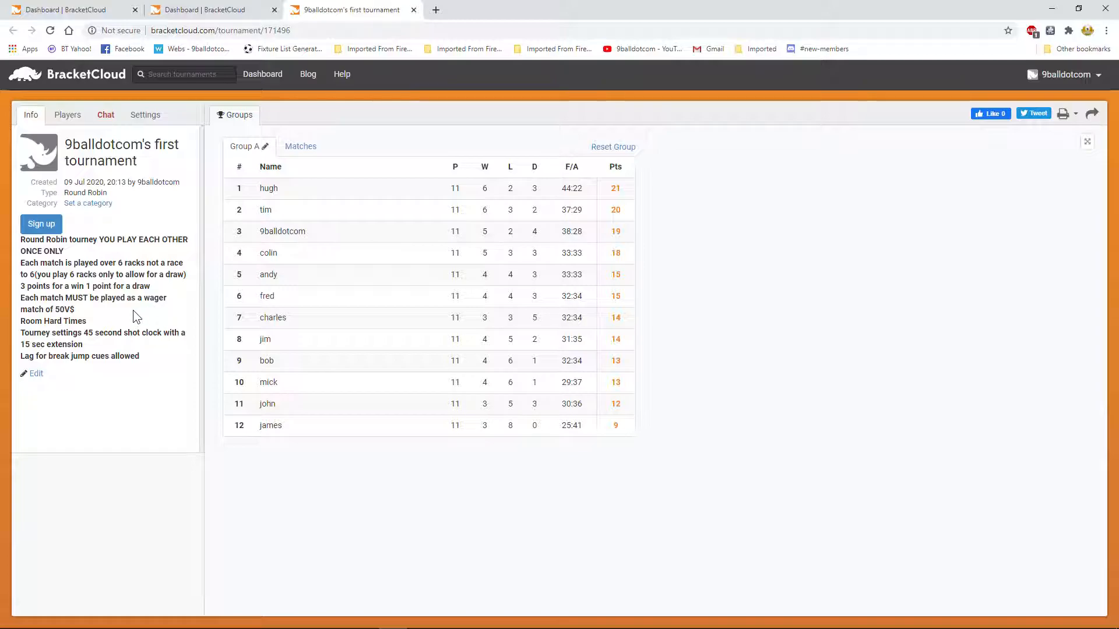
{"action": "mouse_move", "coordinate": [151, 308]}
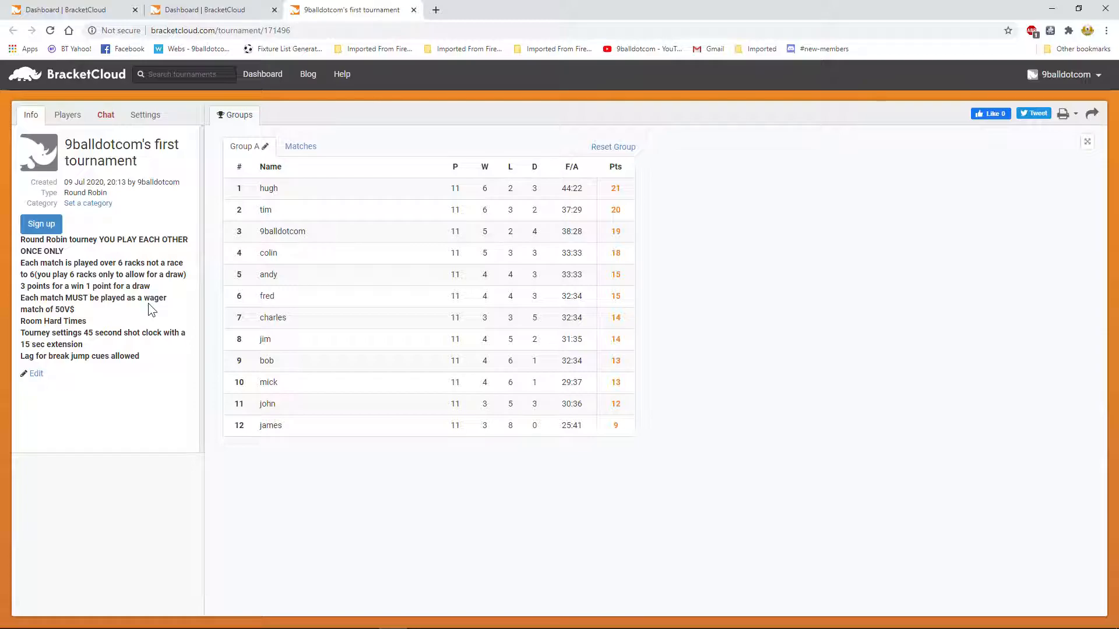
{"action": "mouse_move", "coordinate": [98, 314]}
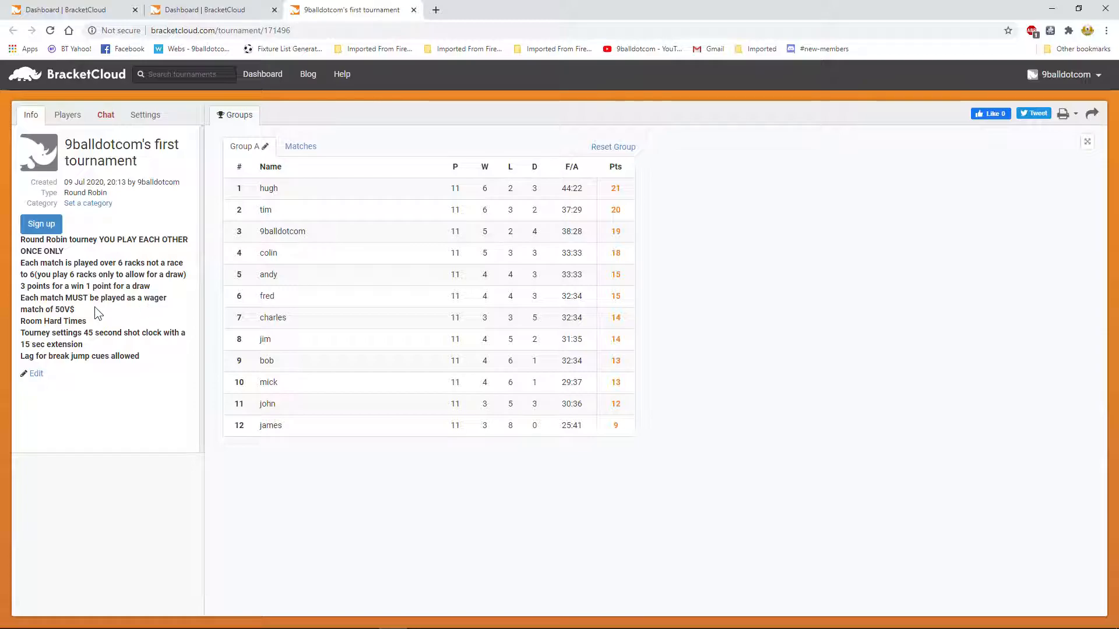
{"action": "mouse_move", "coordinate": [144, 310]}
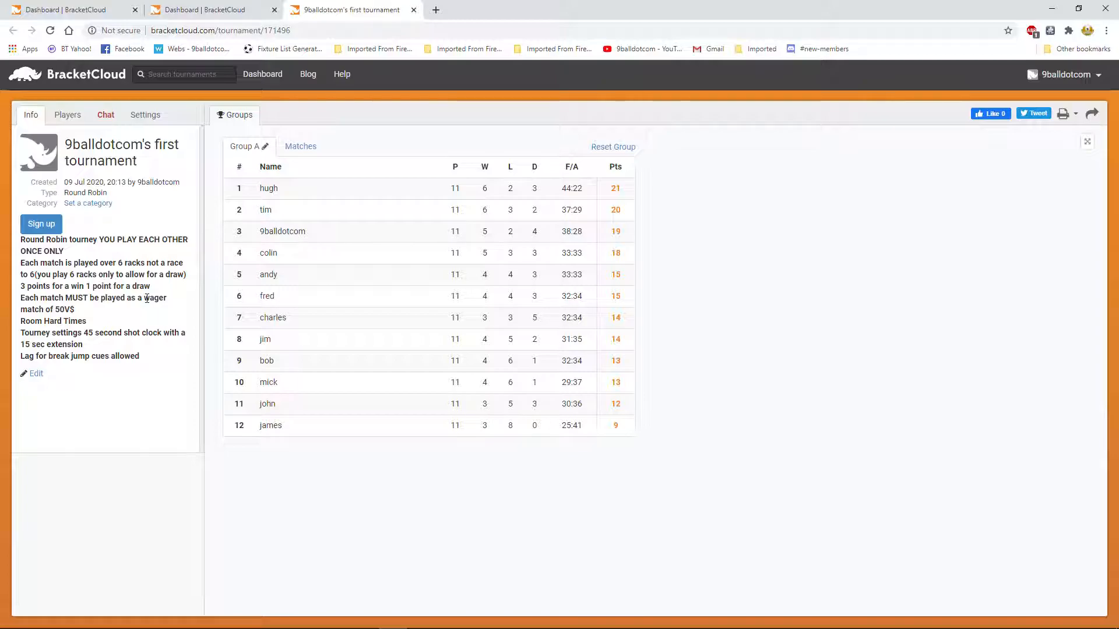
{"action": "mouse_move", "coordinate": [84, 310]}
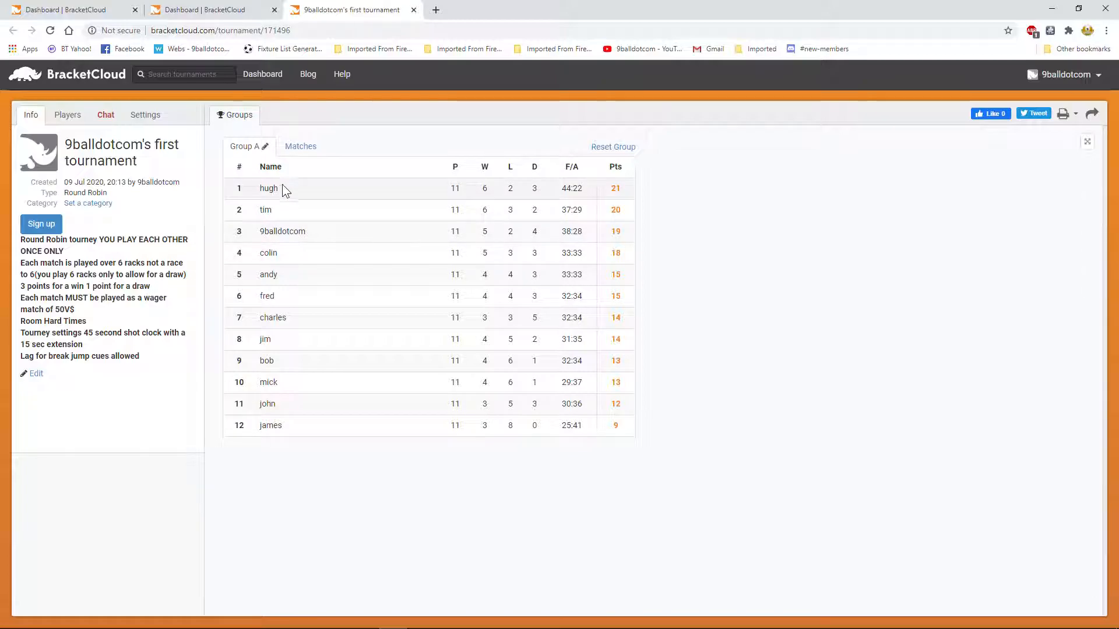
{"action": "mouse_move", "coordinate": [290, 200]}
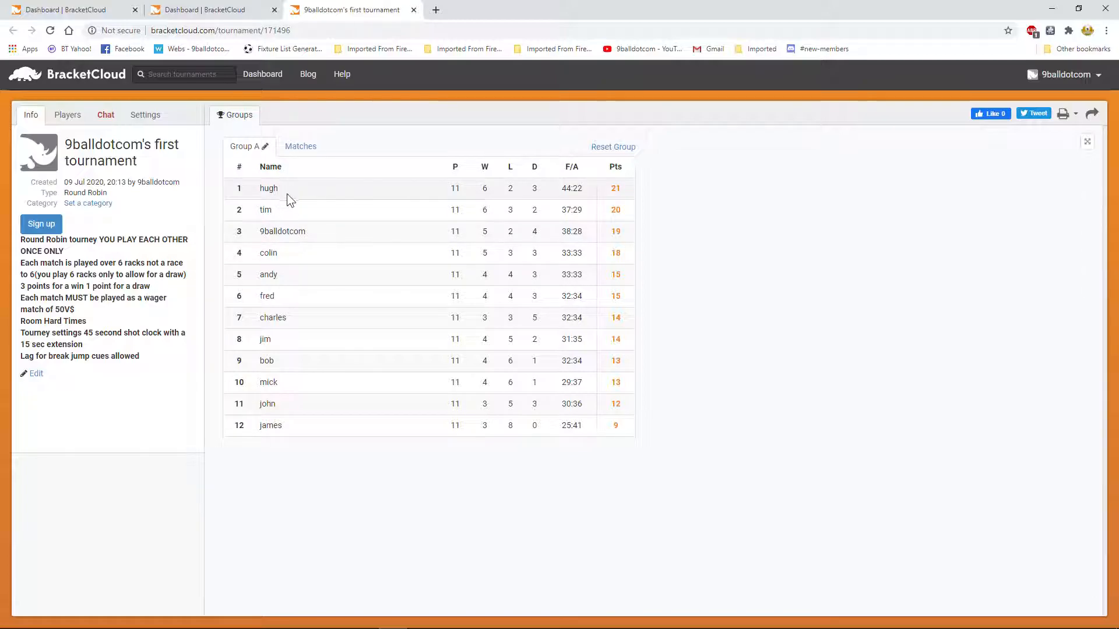
{"action": "mouse_move", "coordinate": [373, 201]}
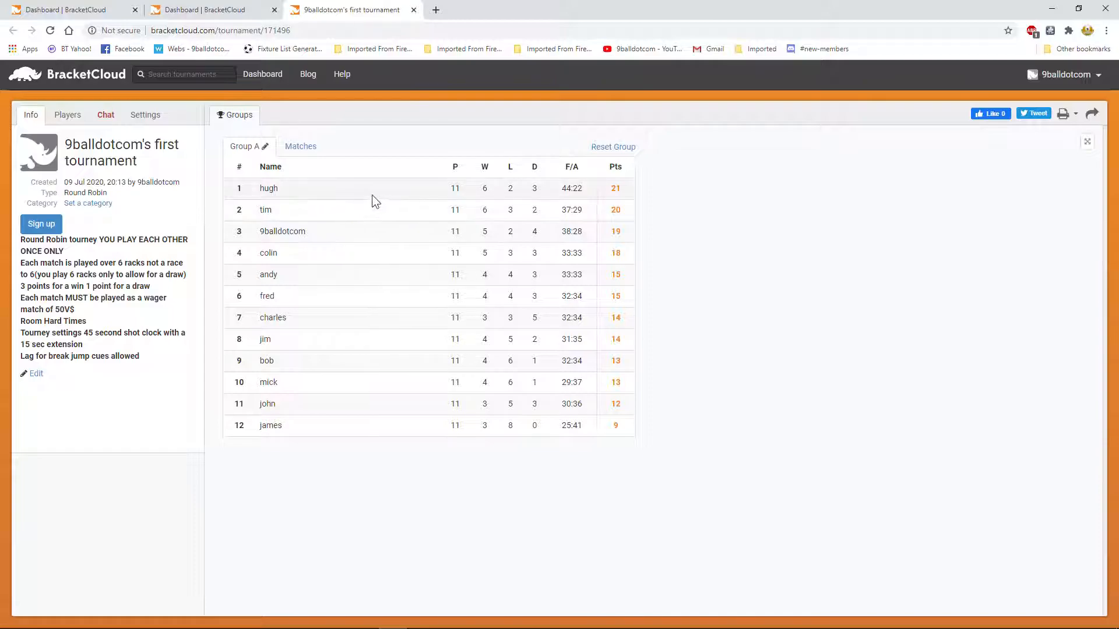
{"action": "mouse_move", "coordinate": [461, 200]}
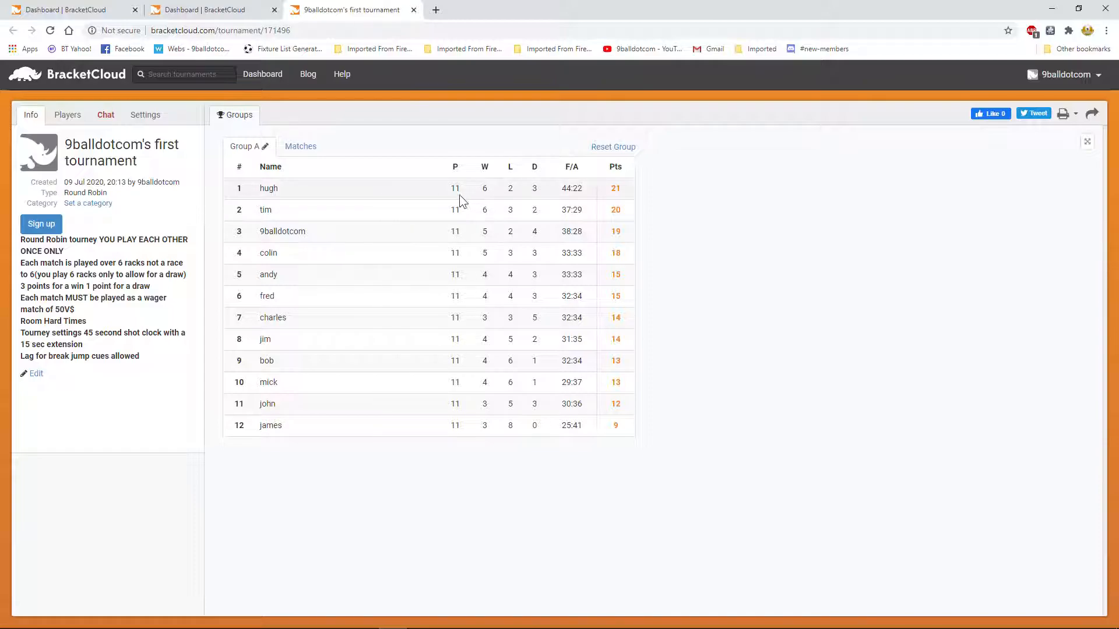
{"action": "mouse_move", "coordinate": [454, 236]}
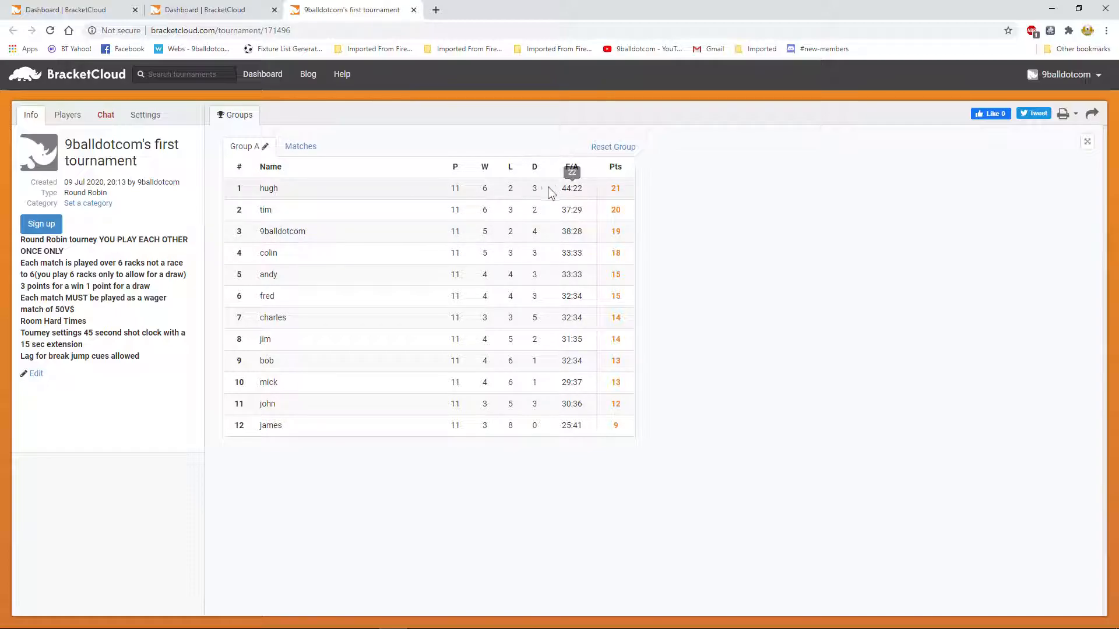
{"action": "mouse_move", "coordinate": [455, 198]}
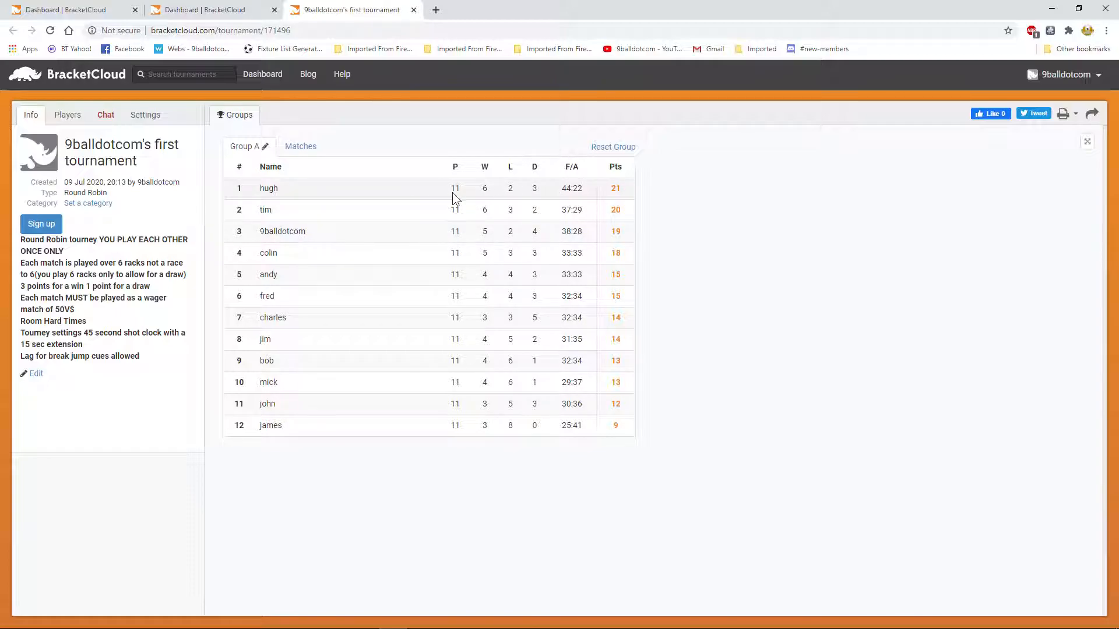
{"action": "mouse_move", "coordinate": [384, 436]}
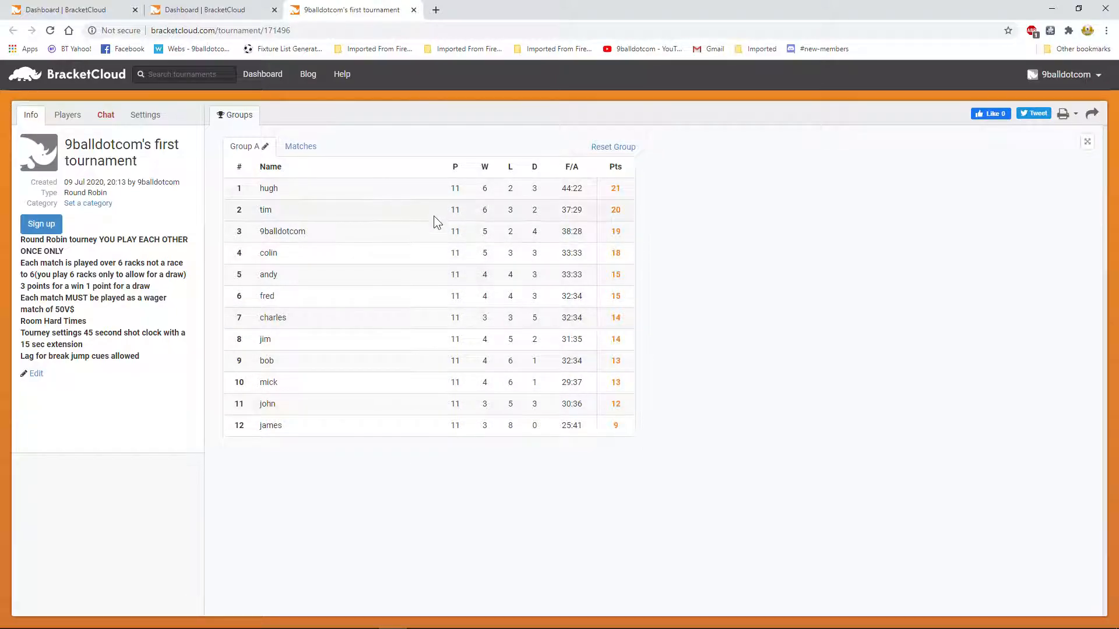
{"action": "mouse_move", "coordinate": [454, 193]}
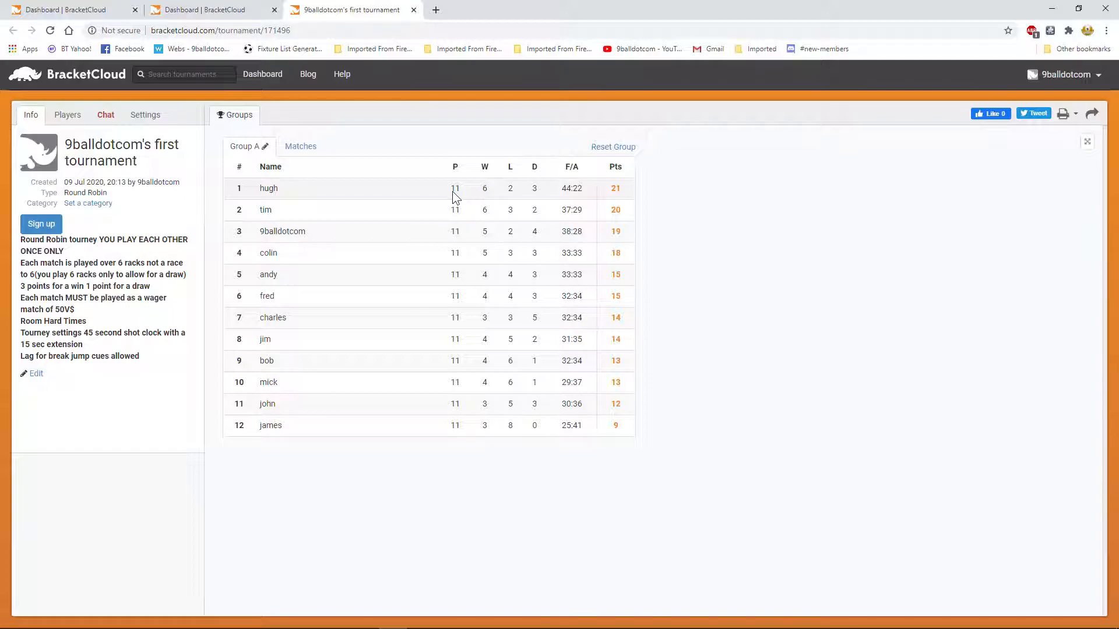
{"action": "mouse_move", "coordinate": [483, 201]}
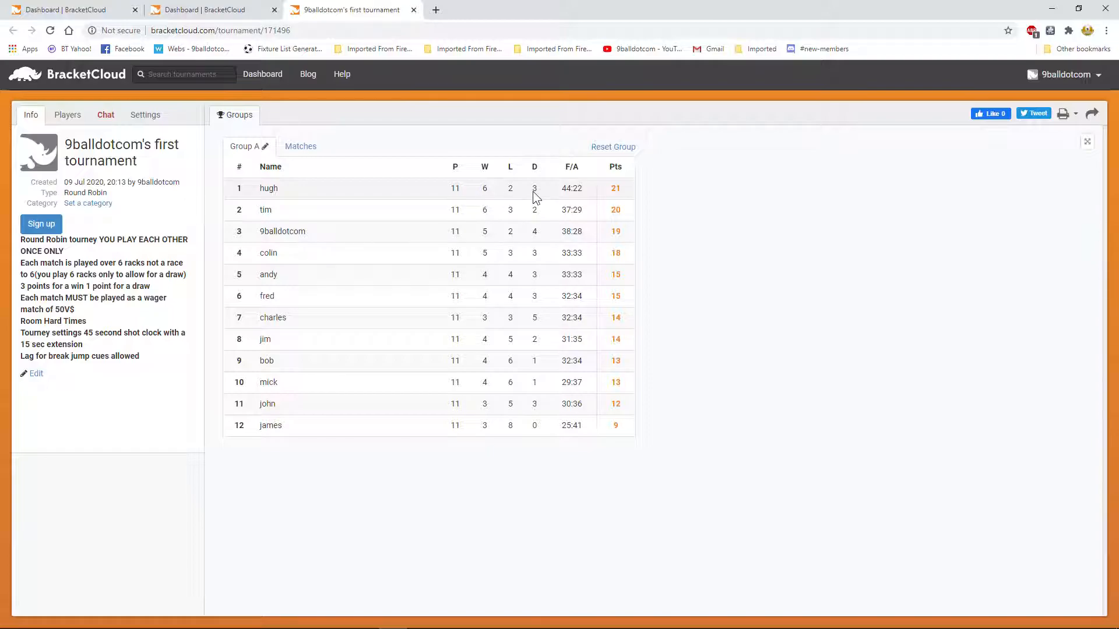
{"action": "mouse_move", "coordinate": [573, 201]}
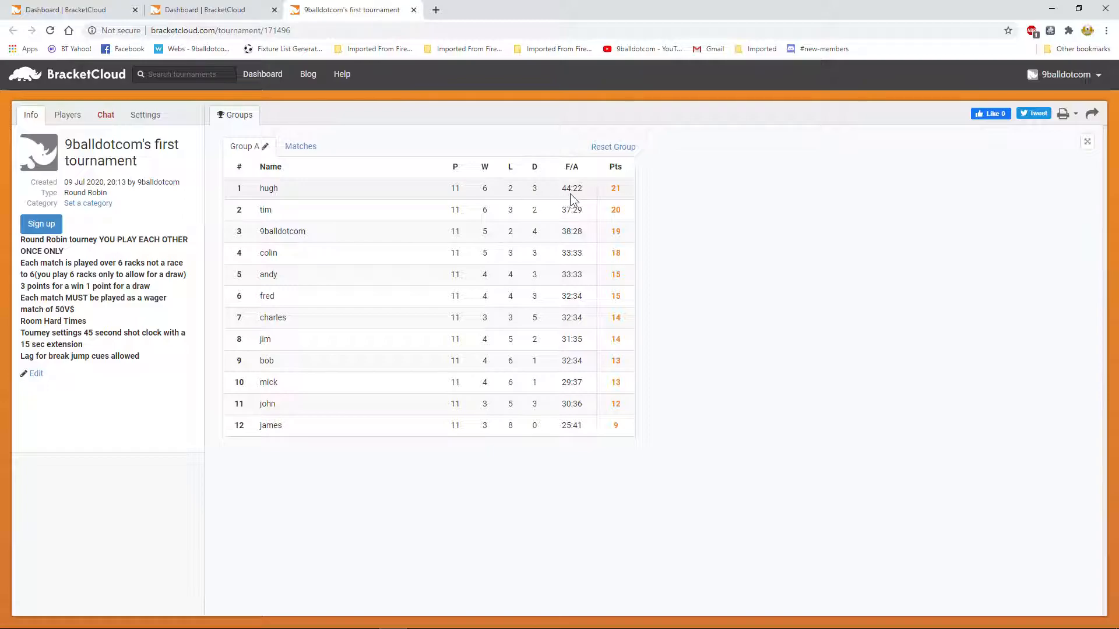
{"action": "mouse_move", "coordinate": [619, 198]}
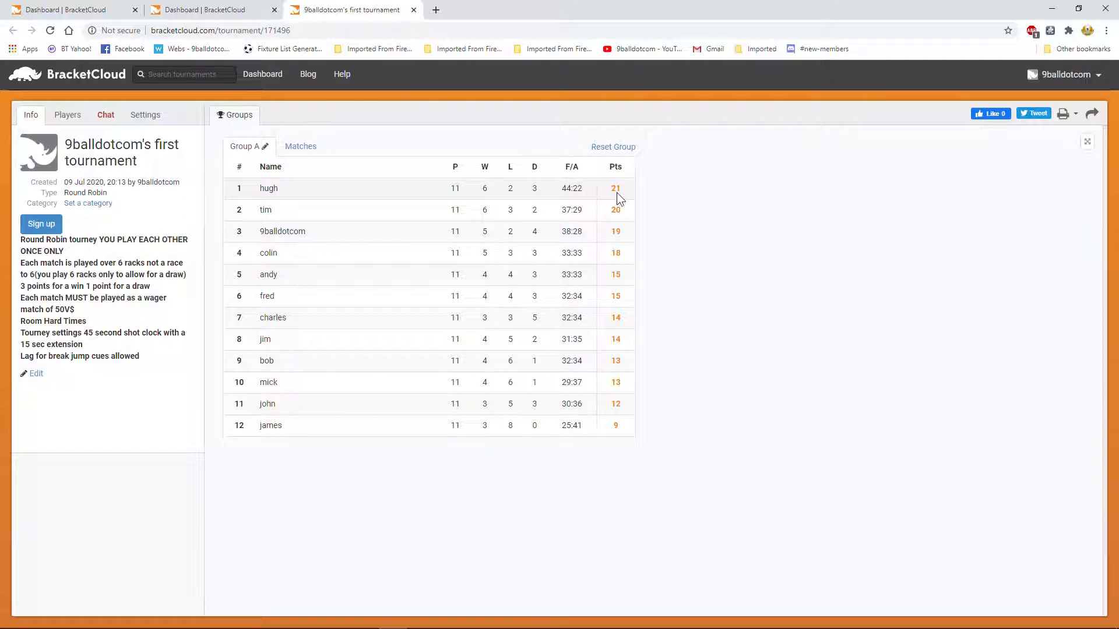
{"action": "mouse_move", "coordinate": [471, 204]}
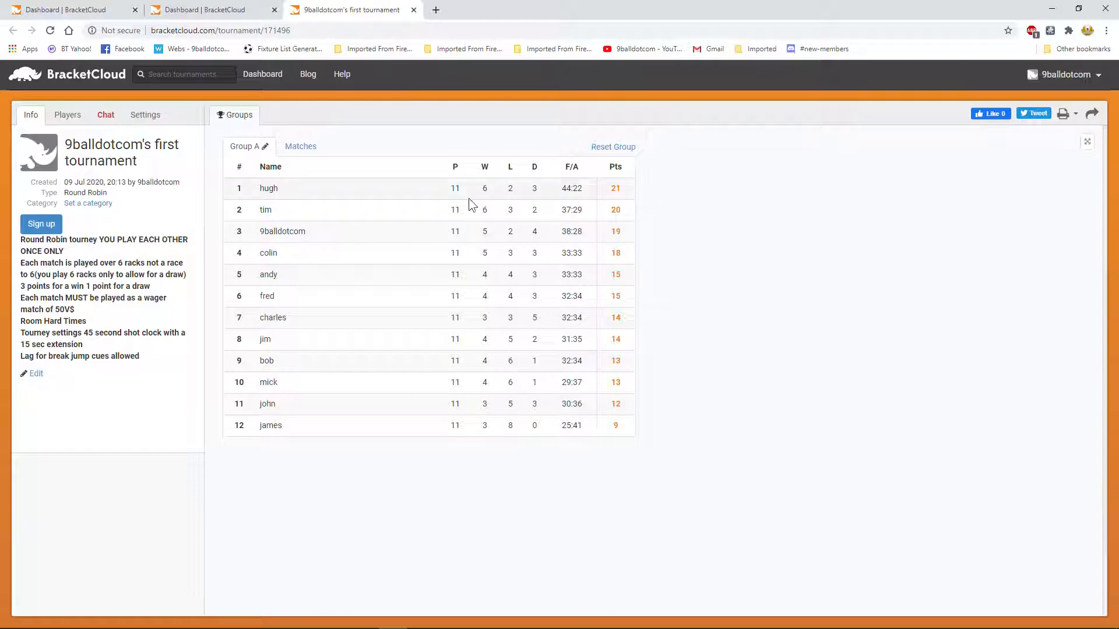
{"action": "mouse_move", "coordinate": [522, 196]}
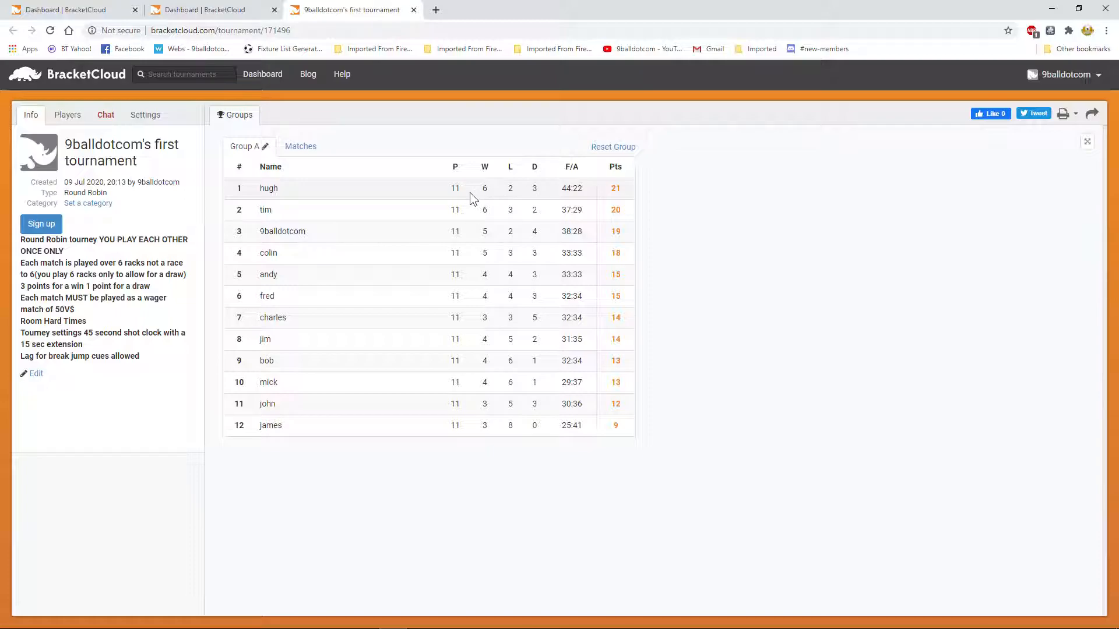
{"action": "mouse_move", "coordinate": [440, 197]}
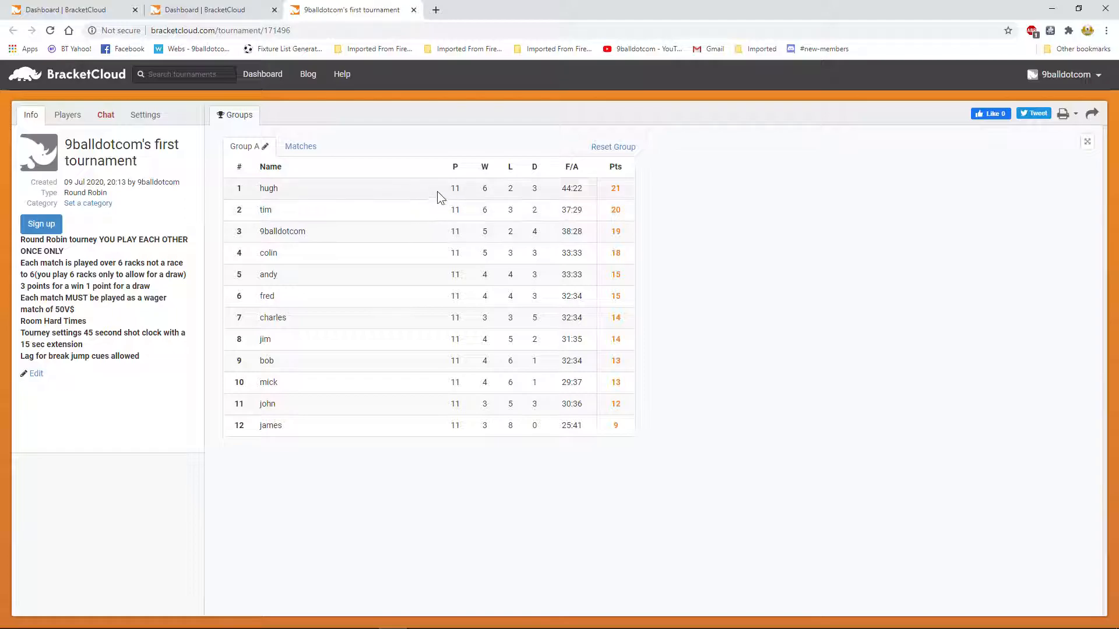
{"action": "mouse_move", "coordinate": [137, 303]}
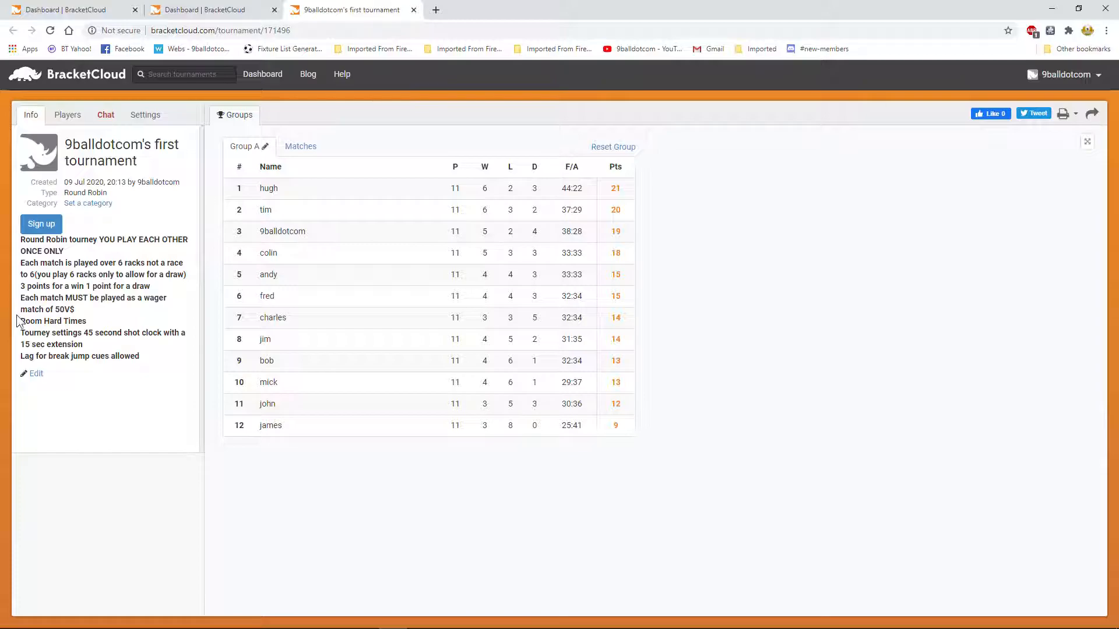
{"action": "mouse_move", "coordinate": [71, 334]}
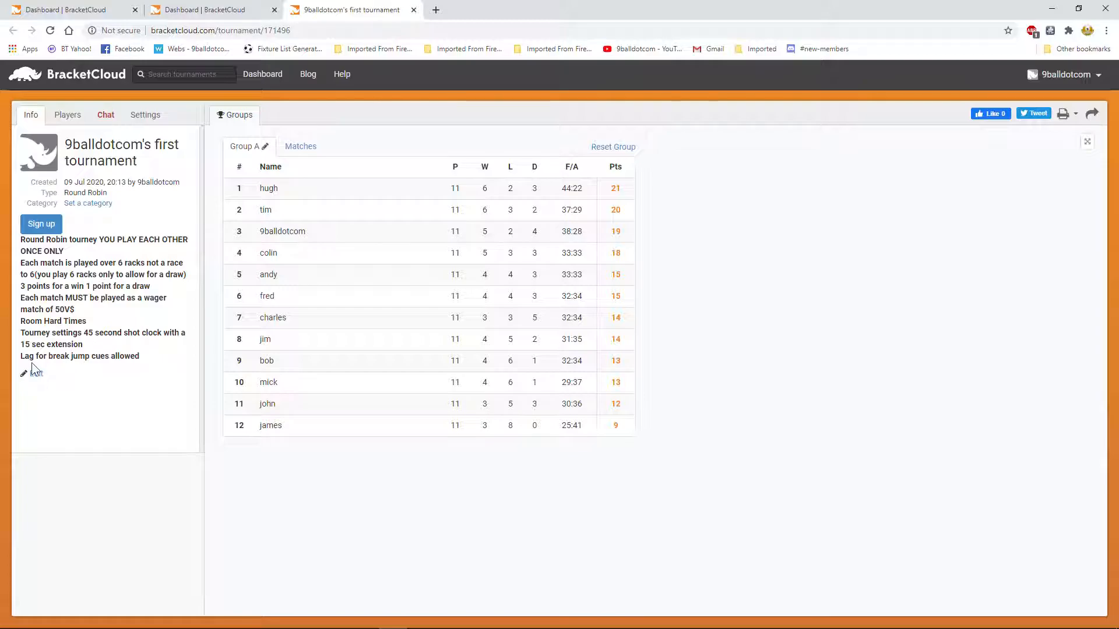
{"action": "mouse_move", "coordinate": [92, 372]}
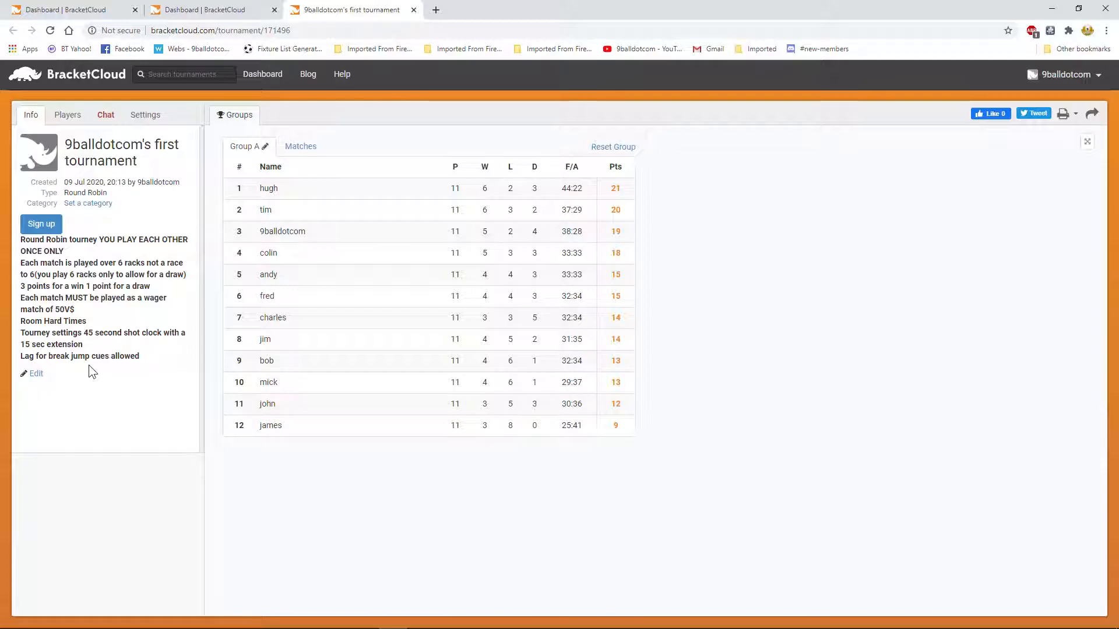
{"action": "mouse_move", "coordinate": [74, 347]}
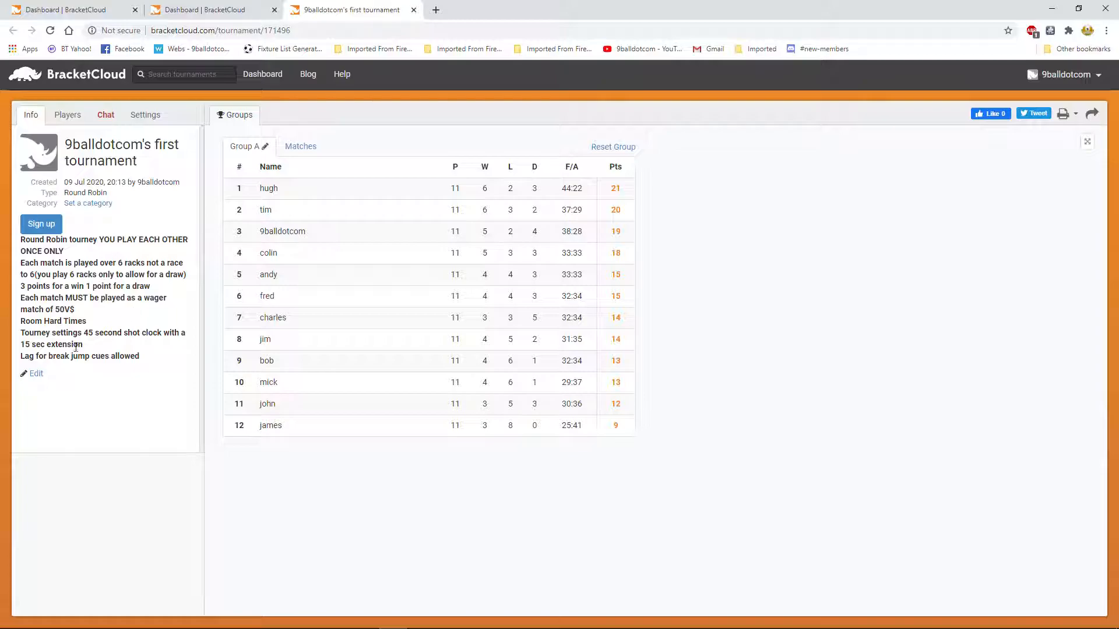
{"action": "mouse_move", "coordinate": [59, 352]}
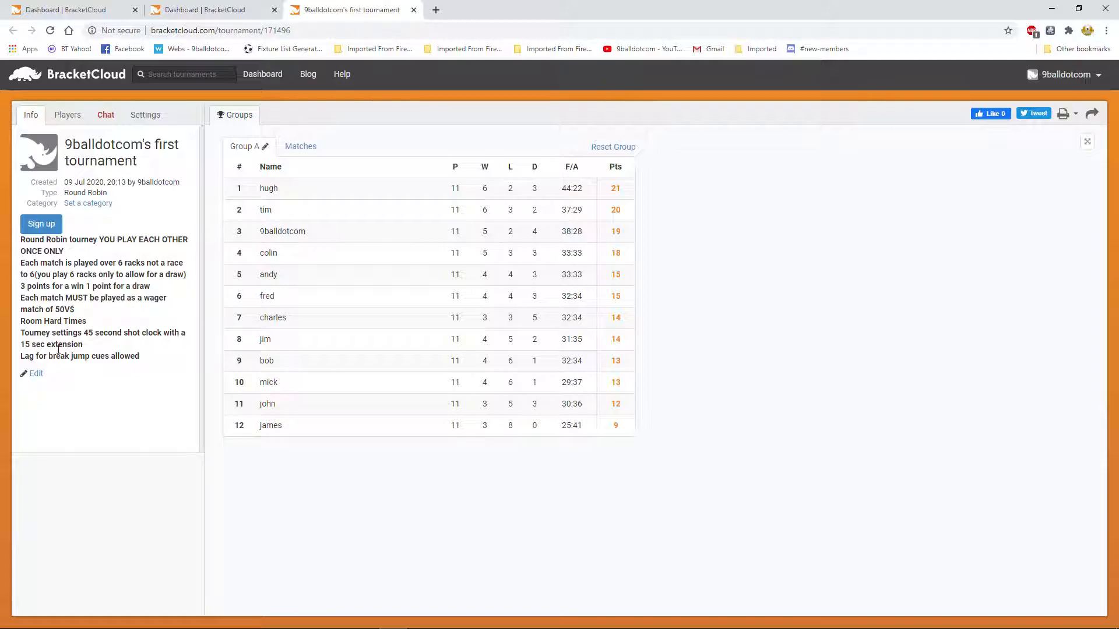
{"action": "mouse_move", "coordinate": [250, 137]}
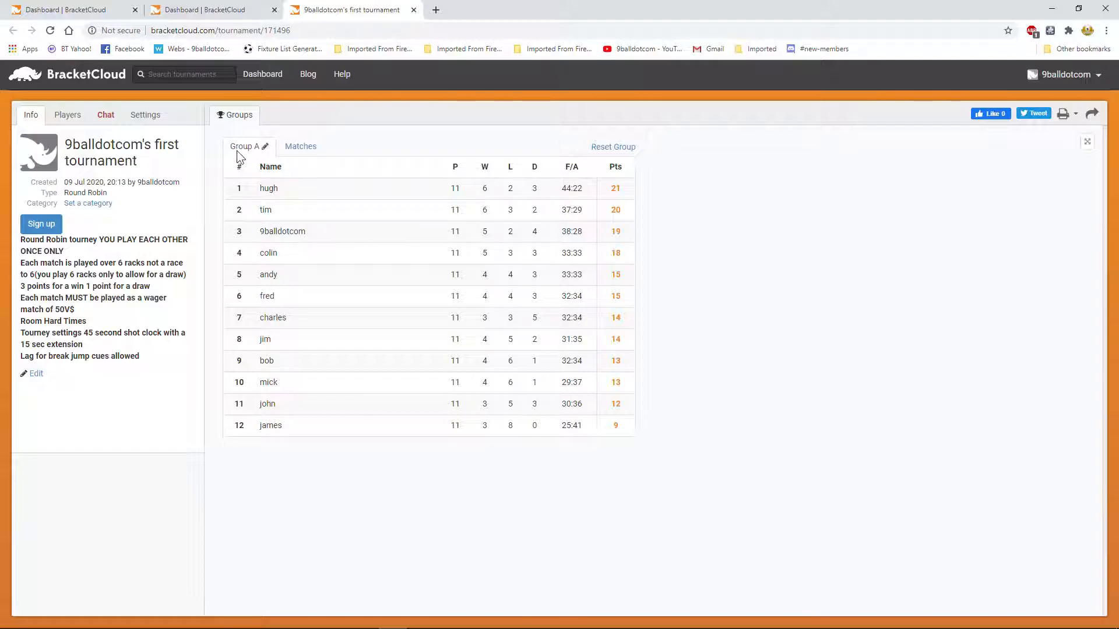
{"action": "mouse_move", "coordinate": [258, 157]}
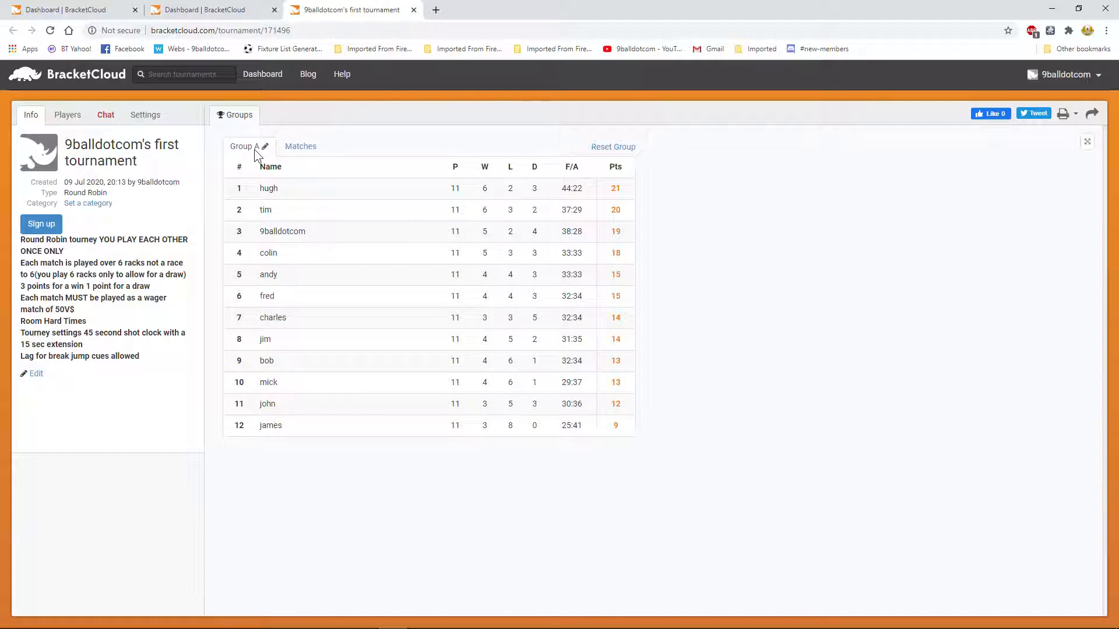
{"action": "mouse_move", "coordinate": [357, 160]}
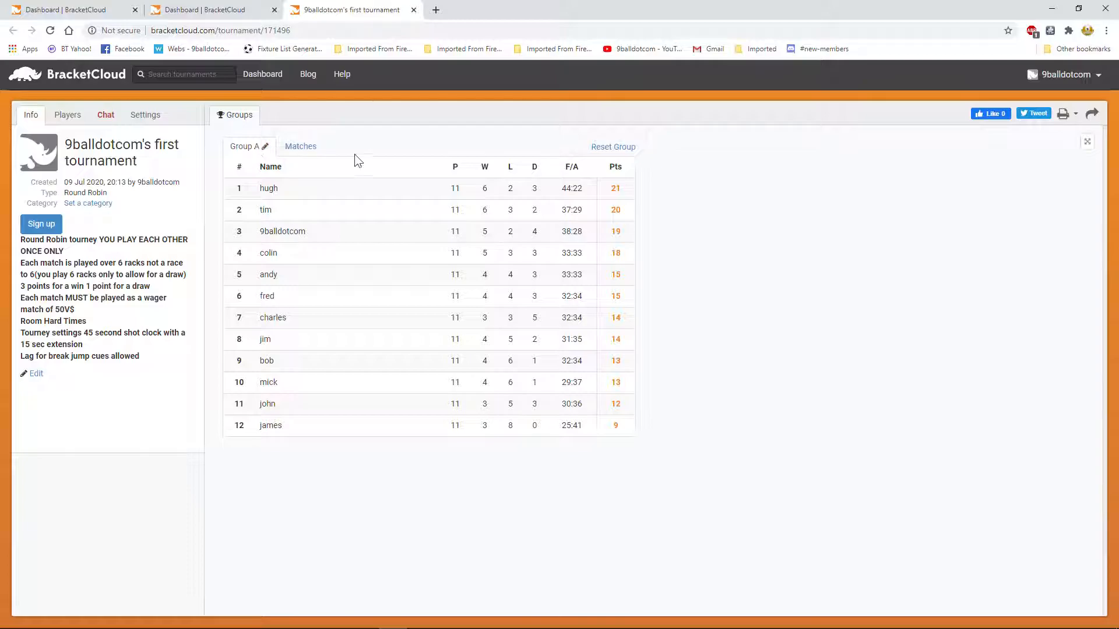
{"action": "mouse_move", "coordinate": [349, 385]}
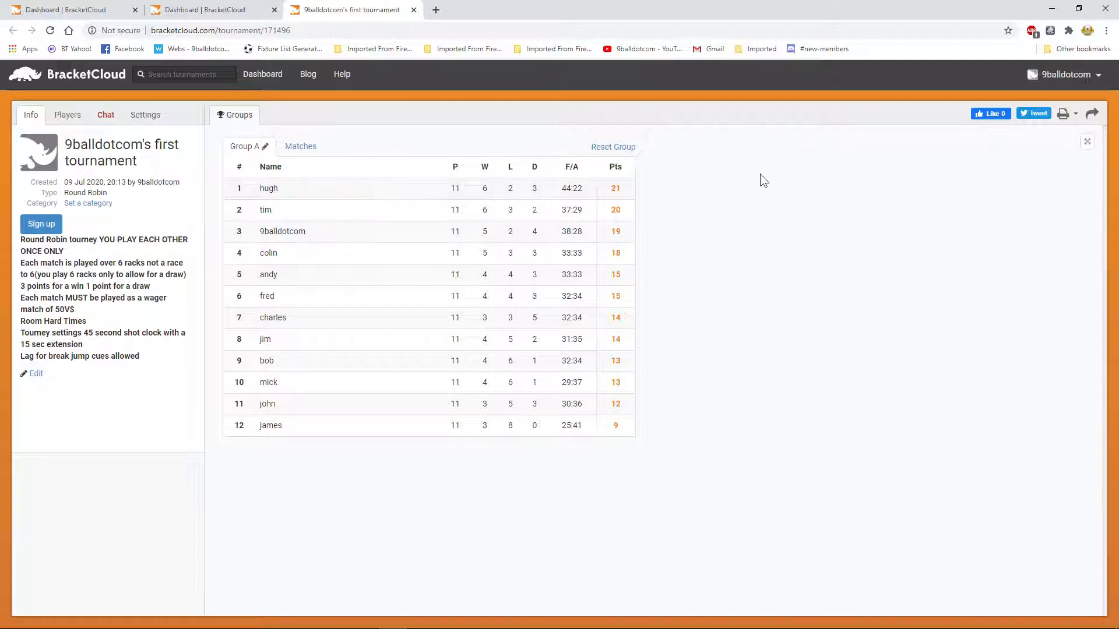
{"action": "mouse_move", "coordinate": [731, 210]}
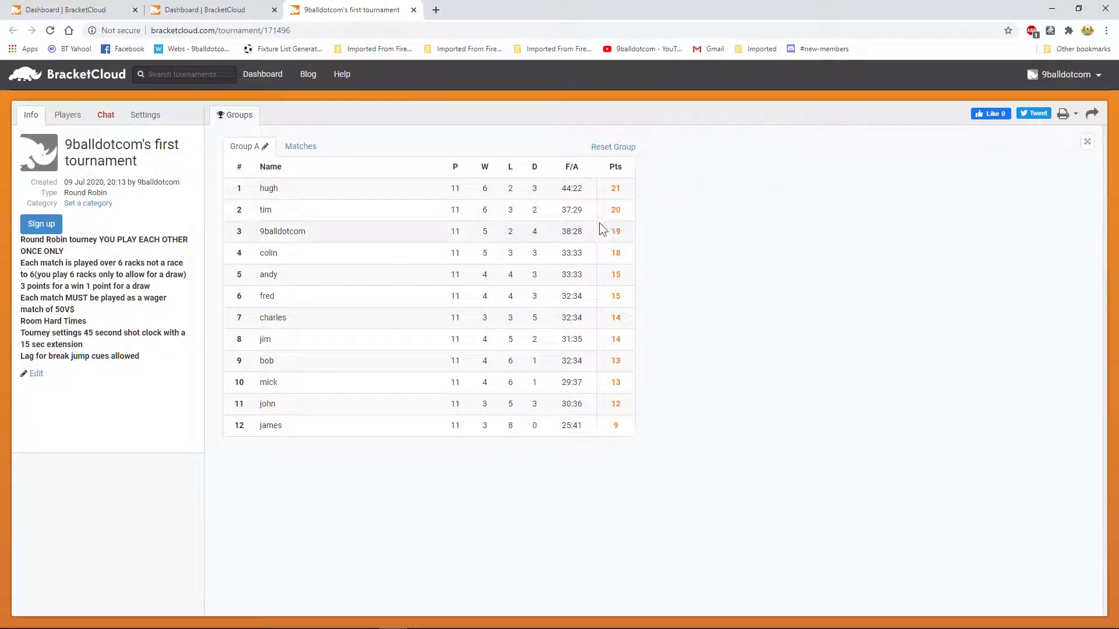
{"action": "mouse_move", "coordinate": [739, 307]}
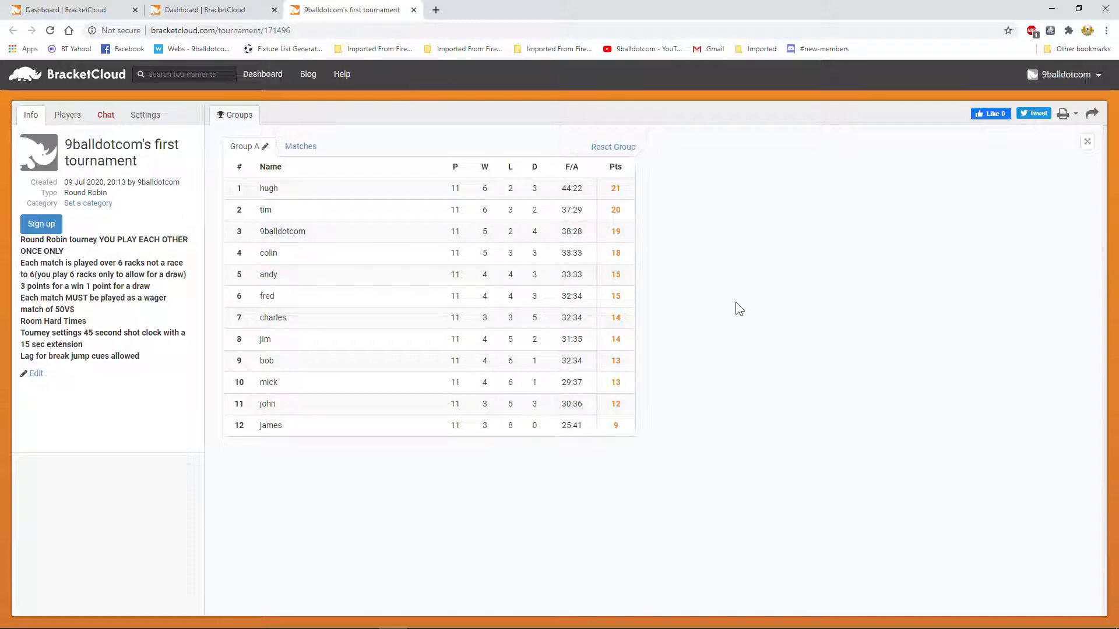
{"action": "mouse_move", "coordinate": [900, 189]}
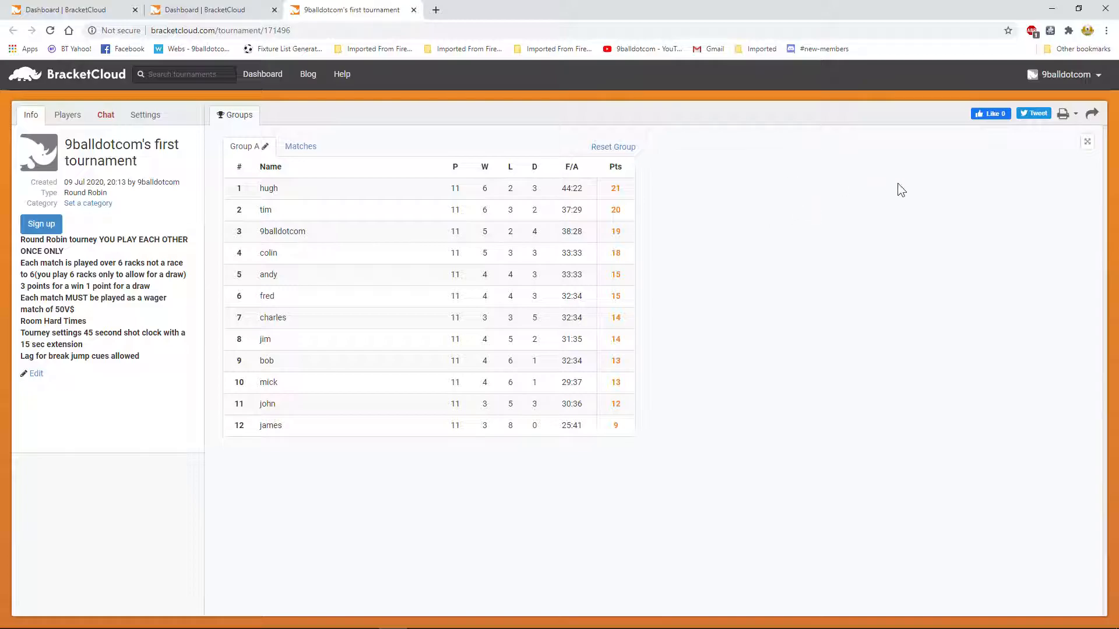
{"action": "mouse_move", "coordinate": [781, 205]}
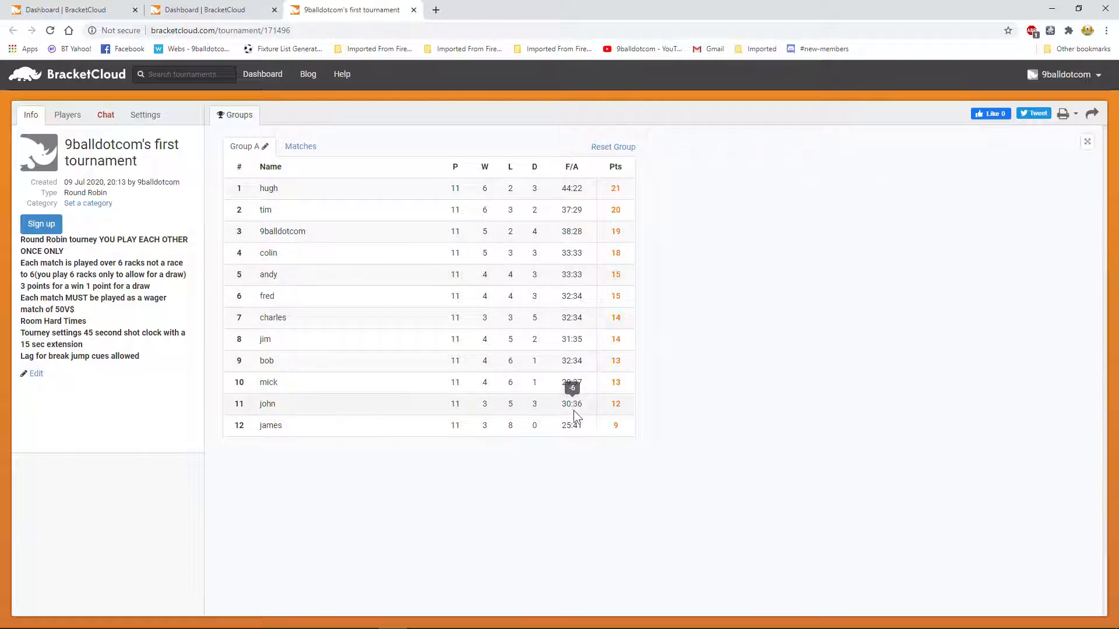
{"action": "mouse_move", "coordinate": [719, 380]}
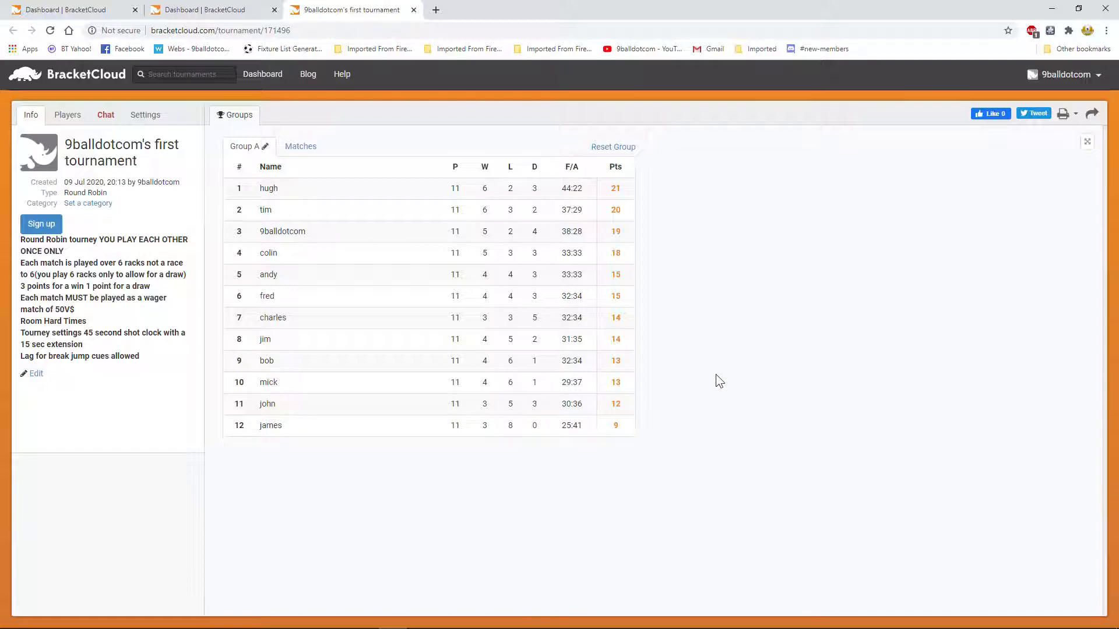
{"action": "mouse_move", "coordinate": [751, 293]}
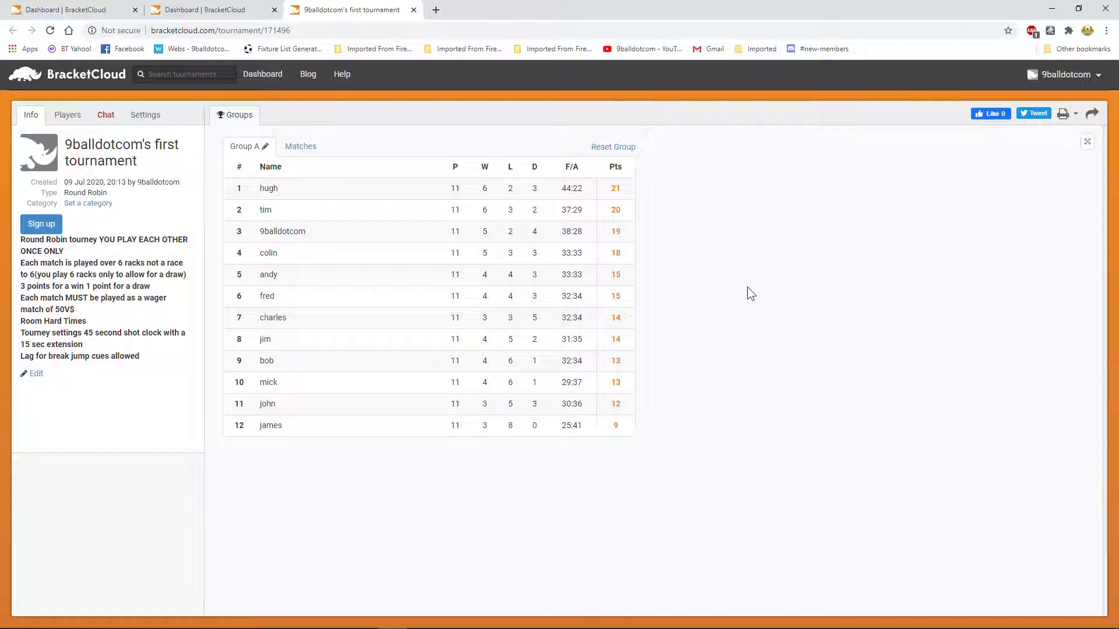
{"action": "mouse_move", "coordinate": [737, 405]}
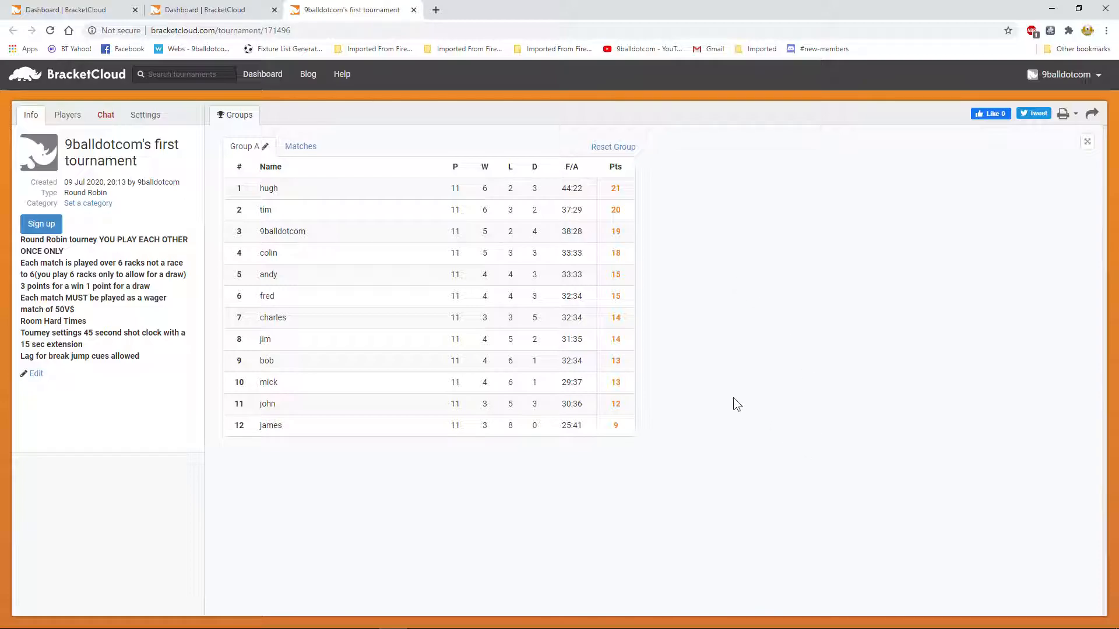
{"action": "mouse_move", "coordinate": [343, 416]}
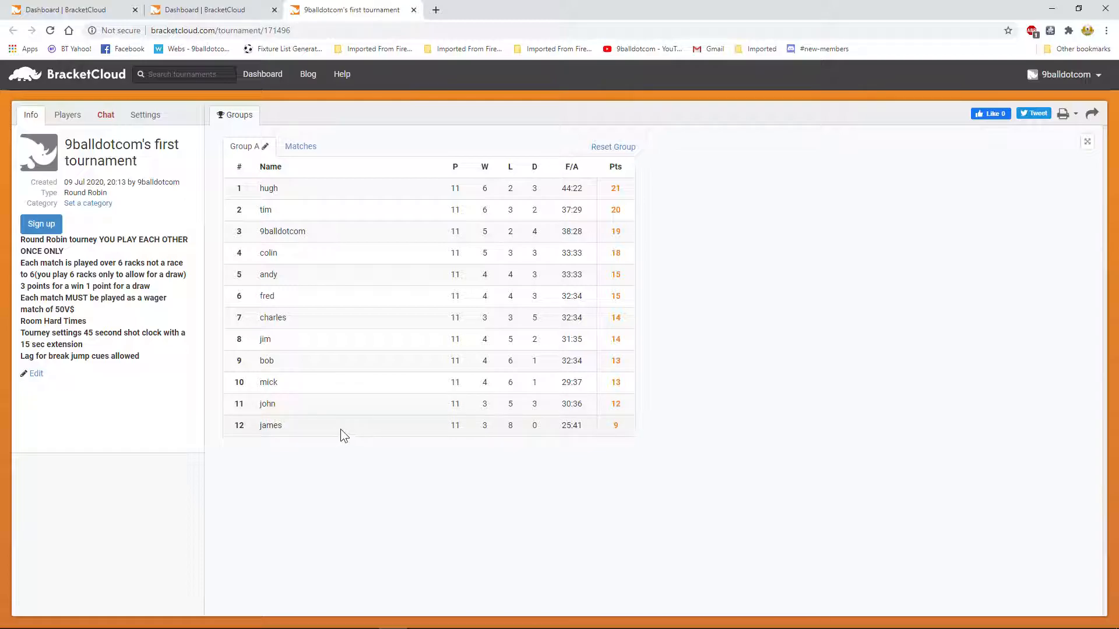
{"action": "mouse_move", "coordinate": [778, 349]}
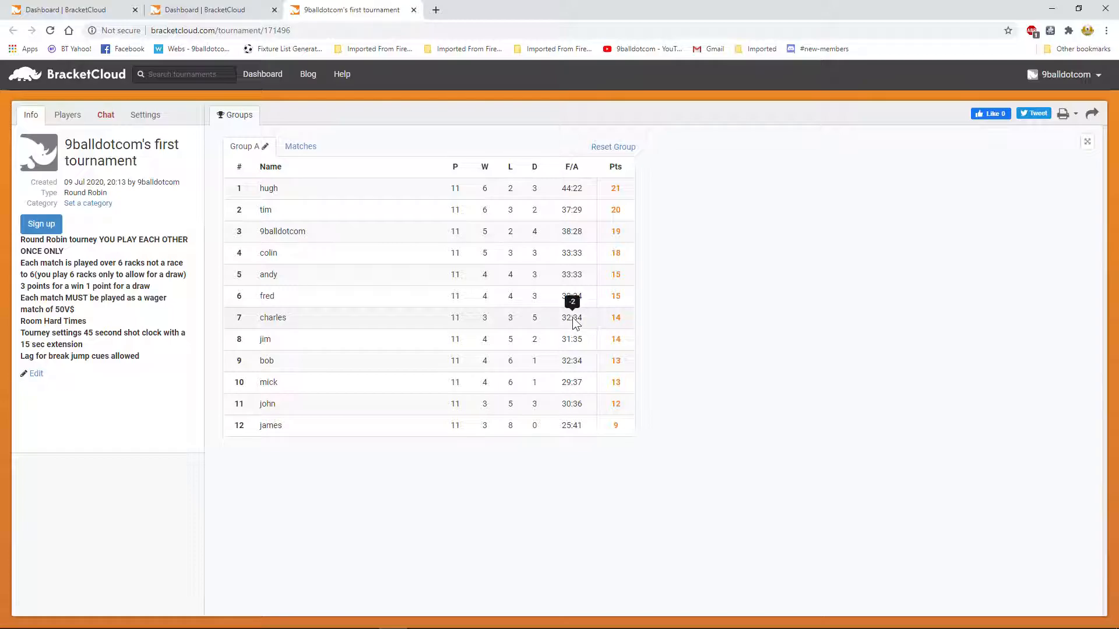
{"action": "mouse_move", "coordinate": [315, 162]}
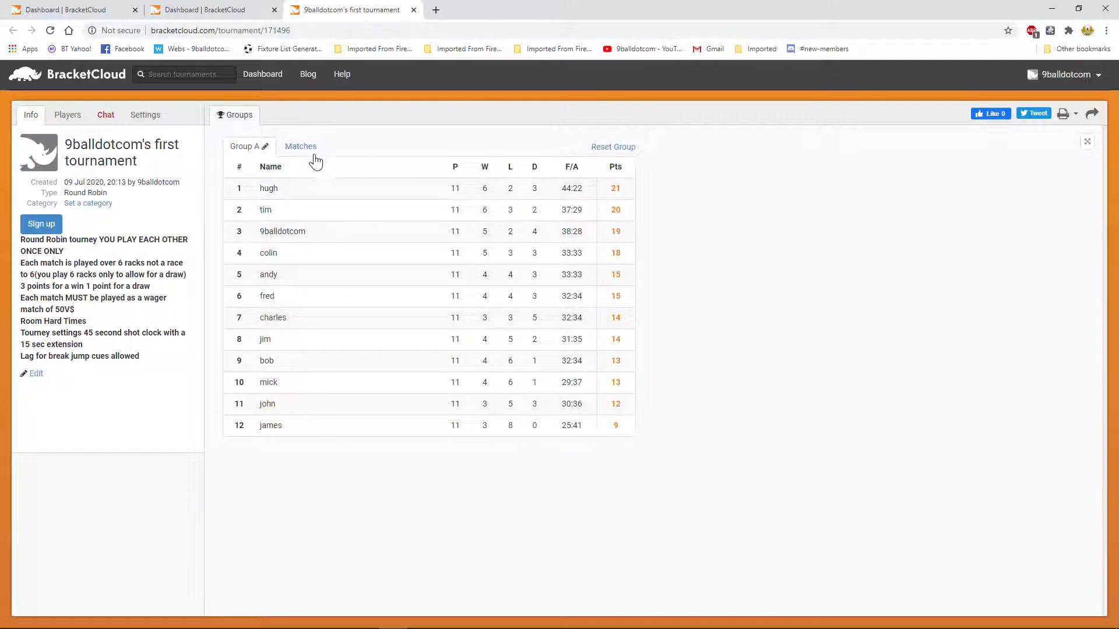
- Browse Group A's match results through the later rounds
{"action": "left_click", "coordinate": [299, 147]}
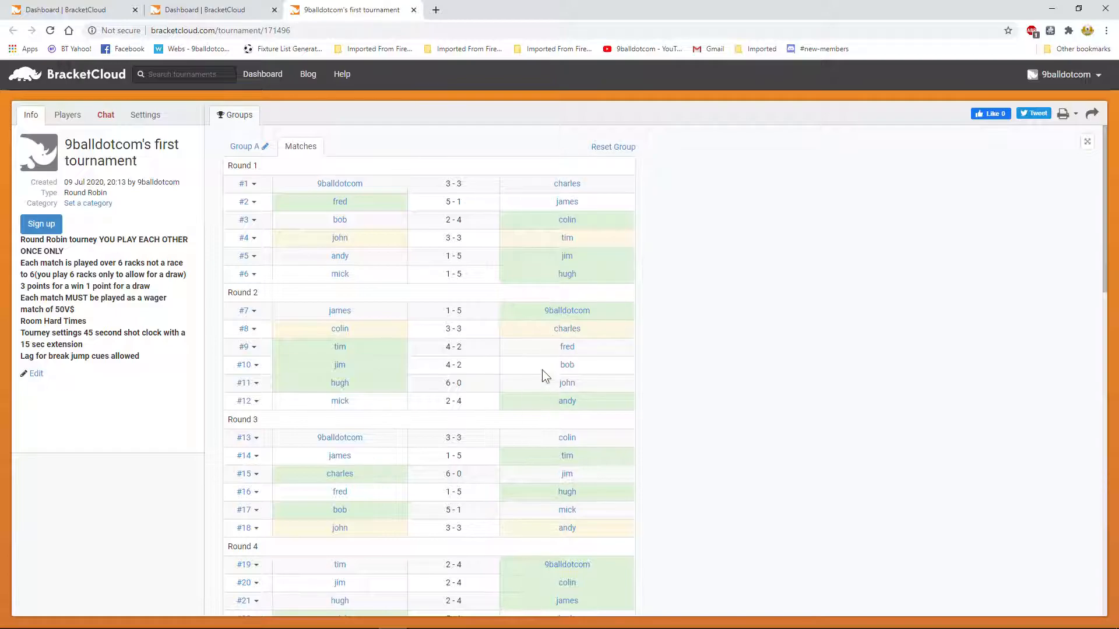
{"action": "mouse_move", "coordinate": [479, 198]}
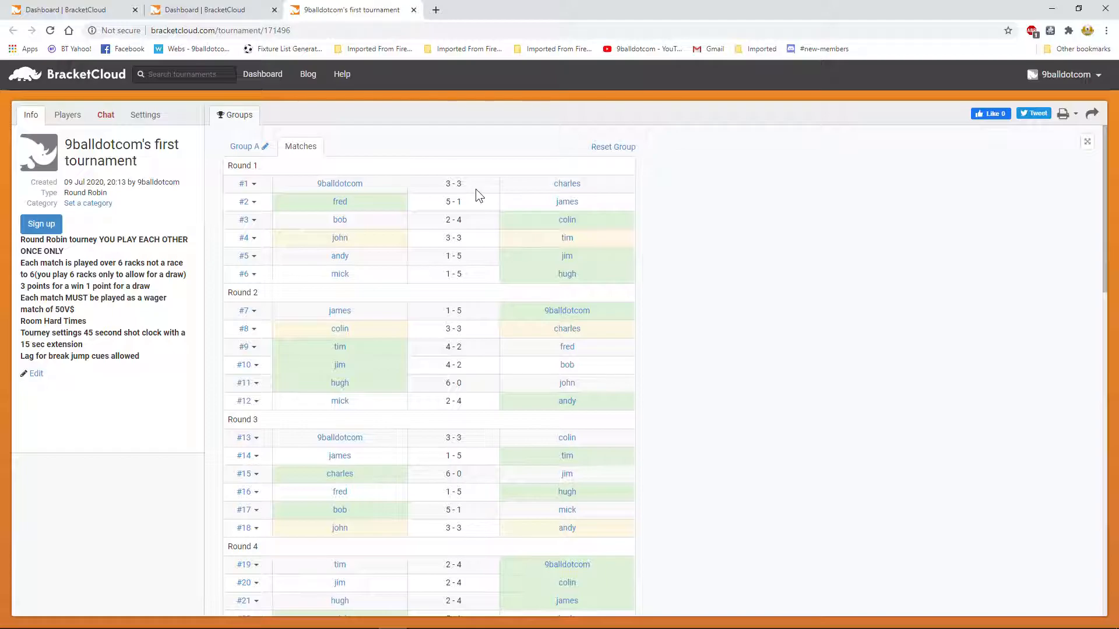
{"action": "scroll", "scroll_direction": "down", "scroll_amount": 3}
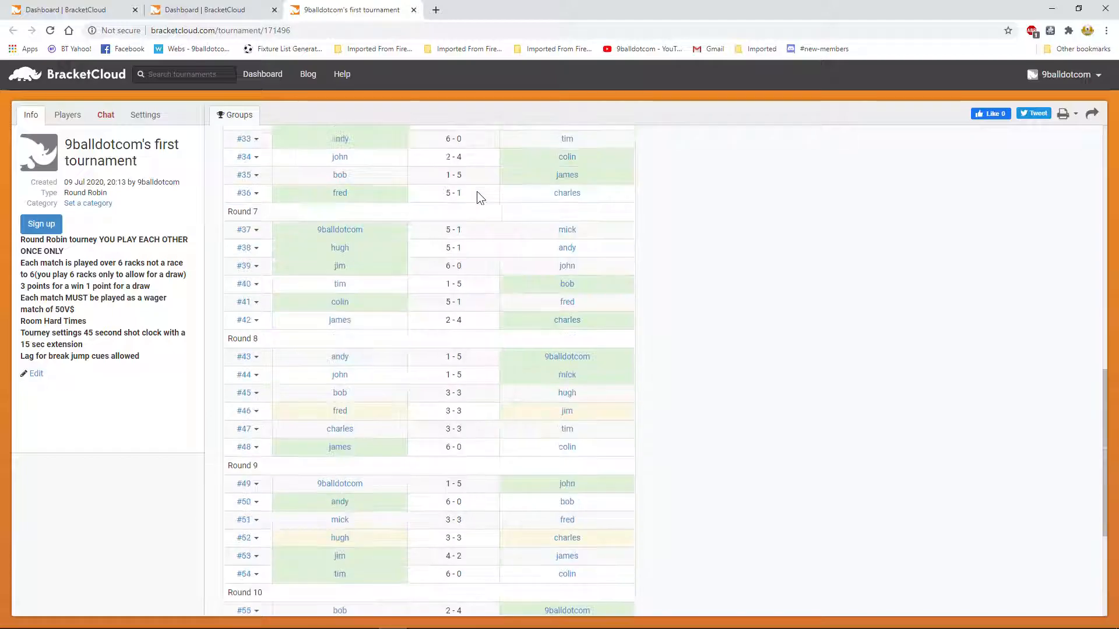
{"action": "scroll", "scroll_direction": "down", "scroll_amount": 3}
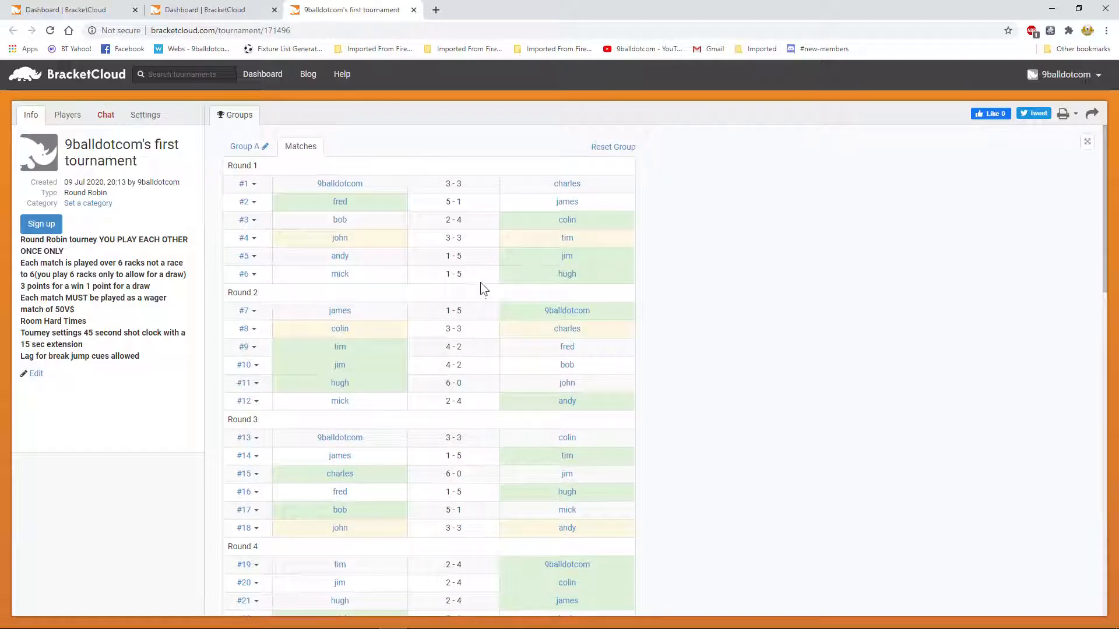
{"action": "mouse_move", "coordinate": [492, 231]}
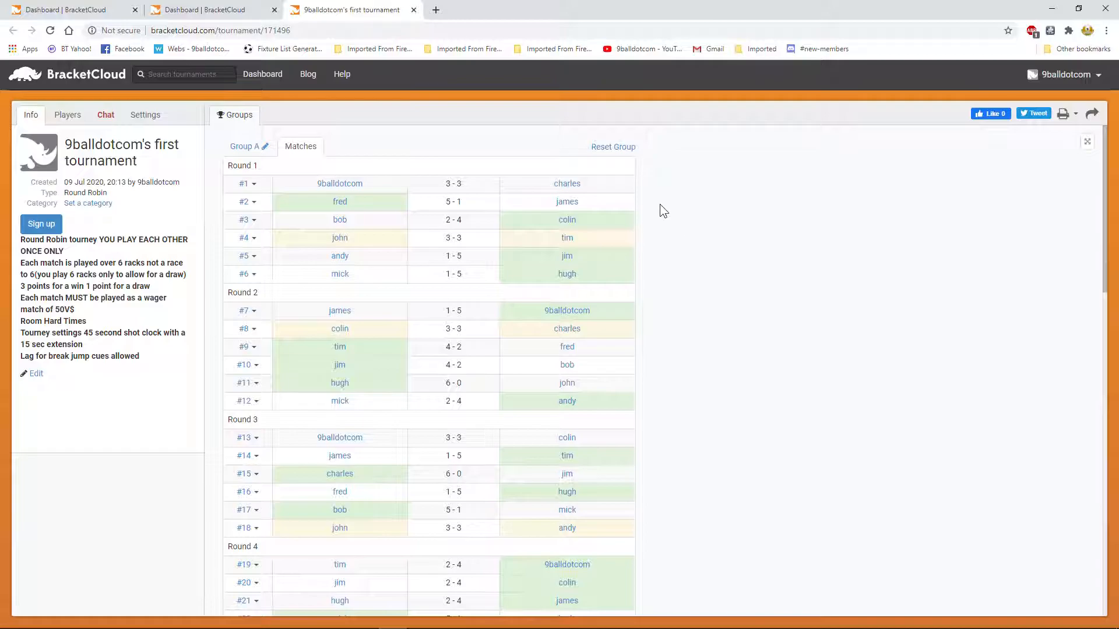
{"action": "mouse_move", "coordinate": [219, 131]}
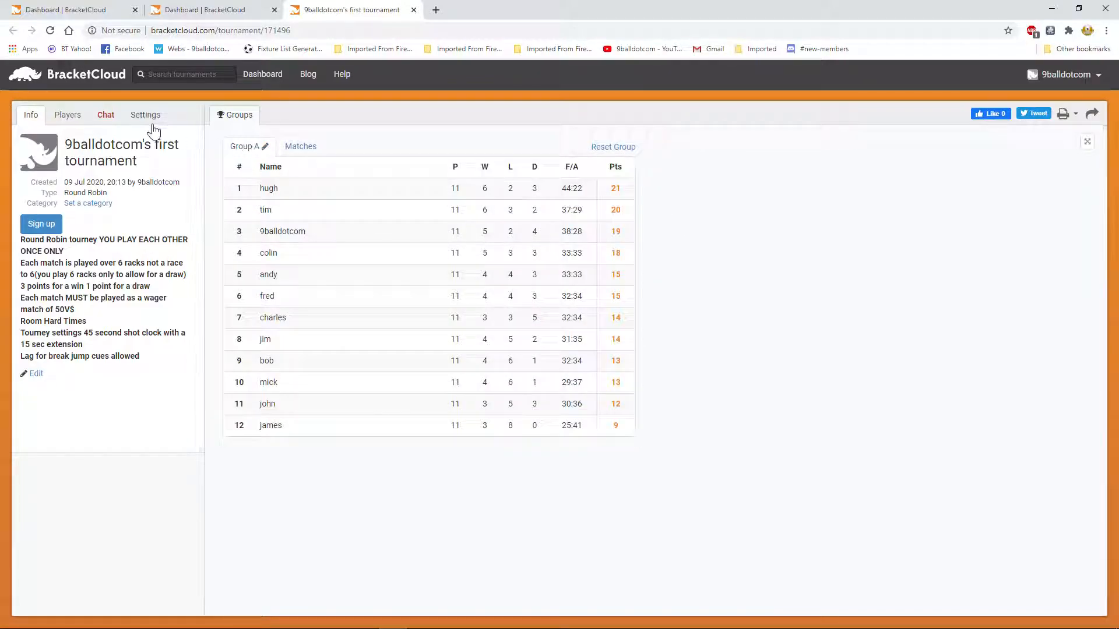
{"action": "mouse_move", "coordinate": [150, 127]}
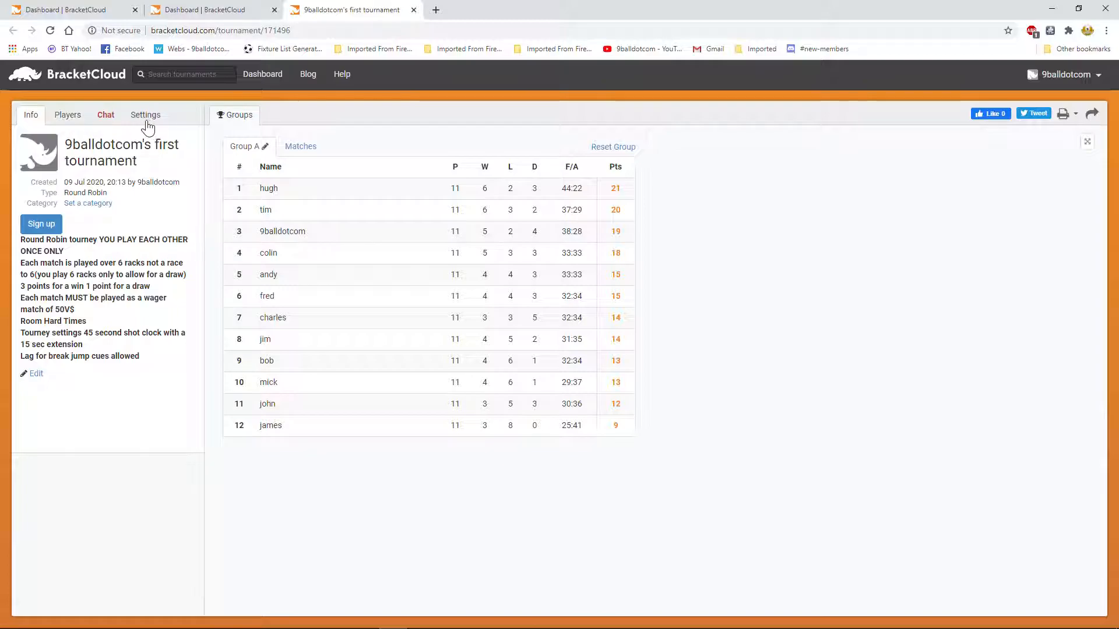
{"action": "mouse_move", "coordinate": [67, 120]}
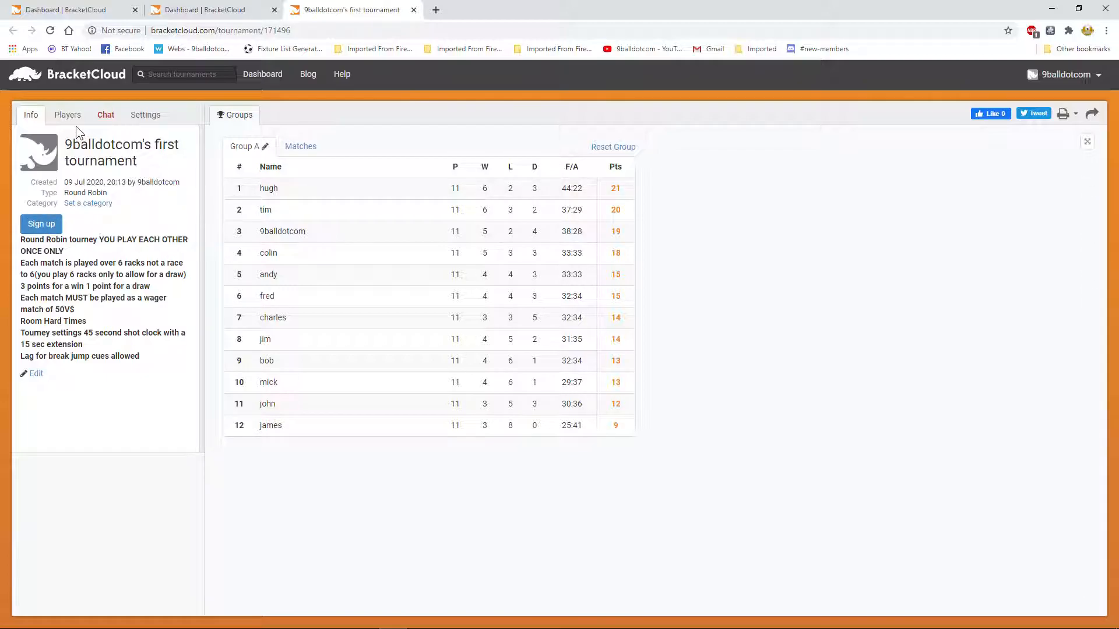
- Show the twelve-player roster beside the Group A standings
{"action": "left_click", "coordinate": [68, 114]}
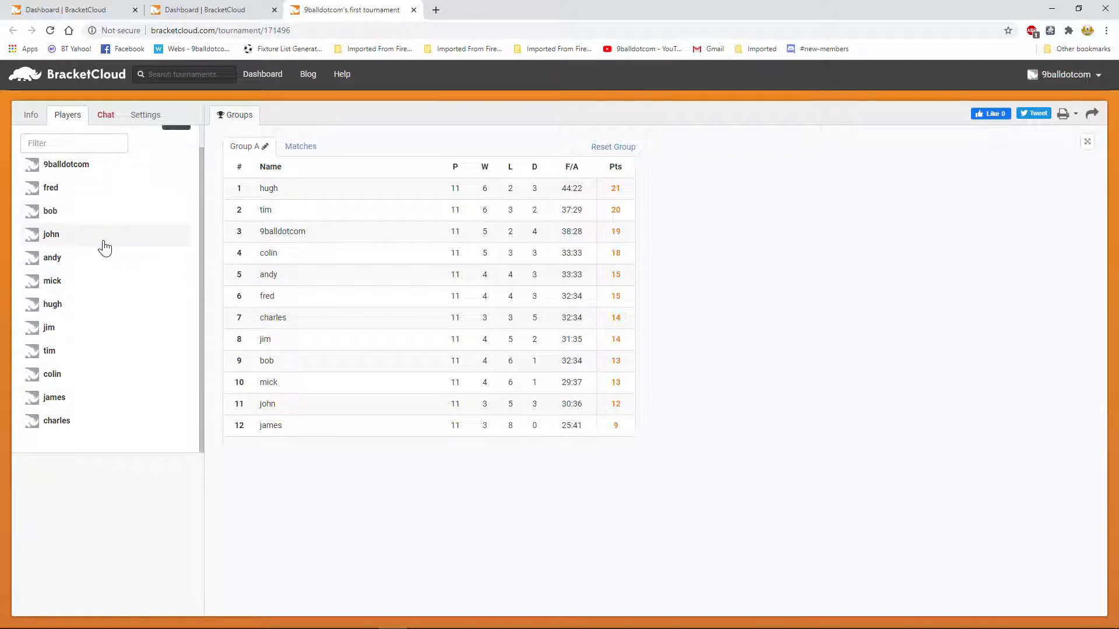
{"action": "mouse_move", "coordinate": [100, 297]}
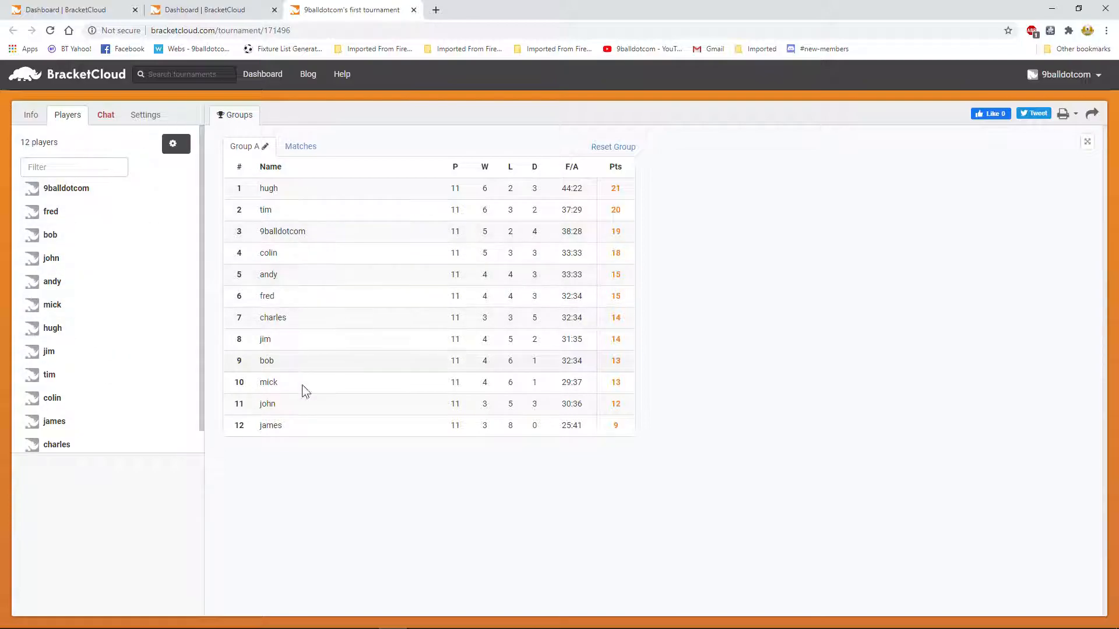
{"action": "mouse_move", "coordinate": [140, 209]}
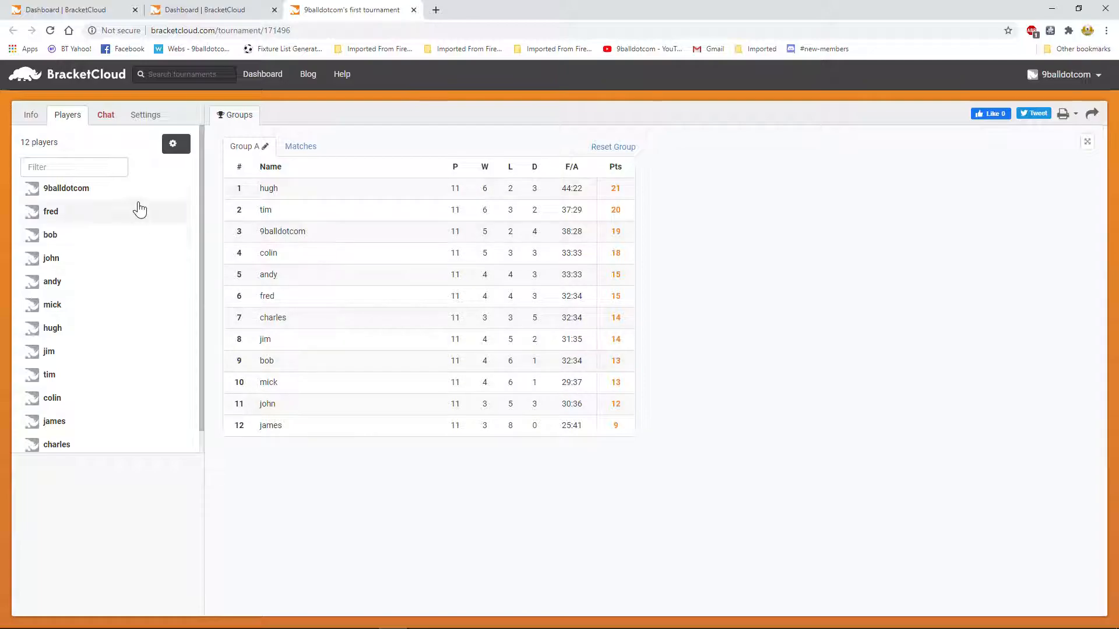
- Show the tournament chat beside the group's round-by-round matches
{"action": "left_click", "coordinate": [105, 114]}
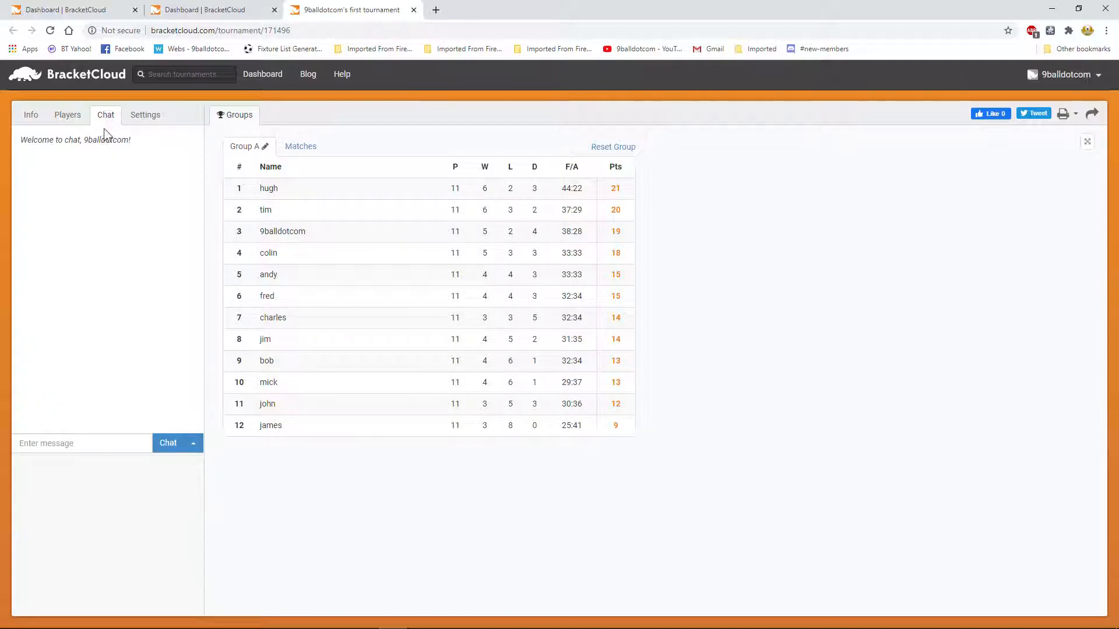
{"action": "left_click", "coordinate": [65, 443]}
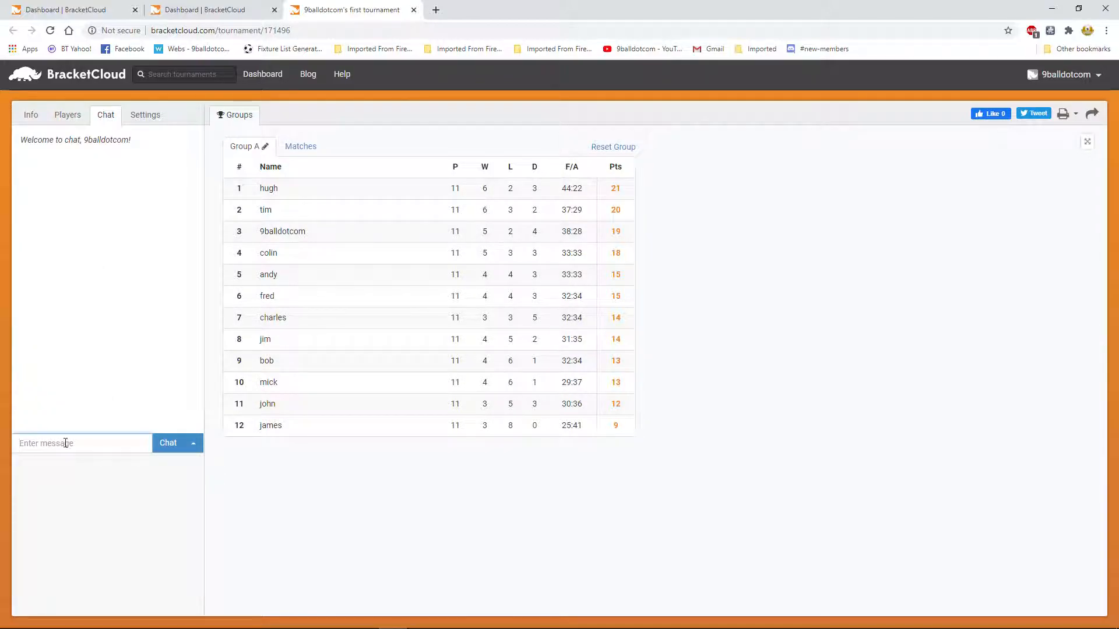
{"action": "mouse_move", "coordinate": [140, 170]}
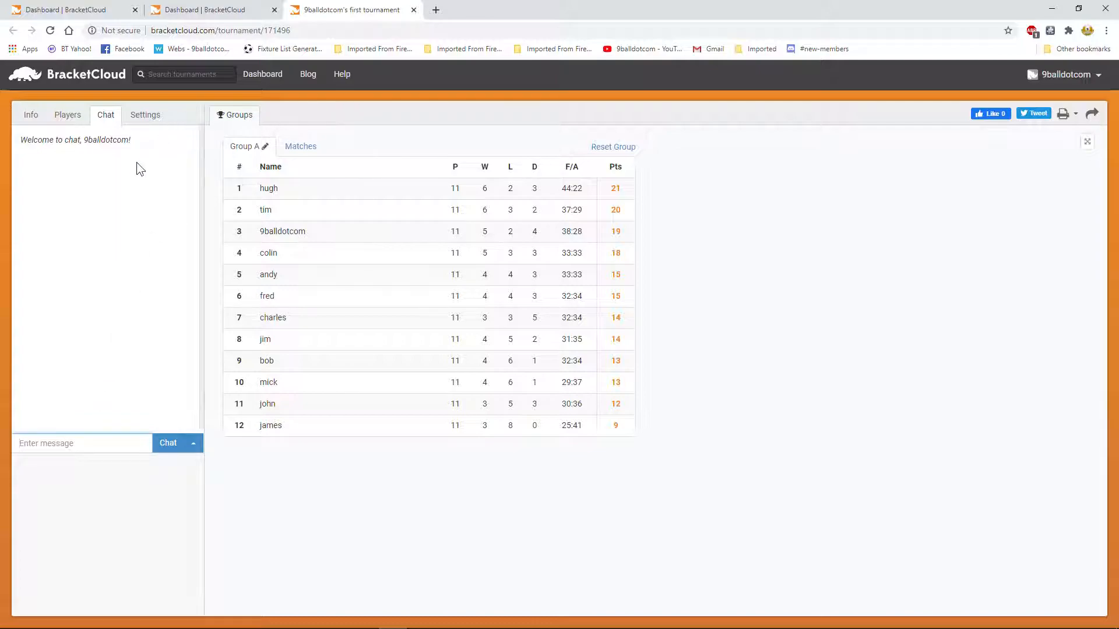
{"action": "mouse_move", "coordinate": [456, 239]}
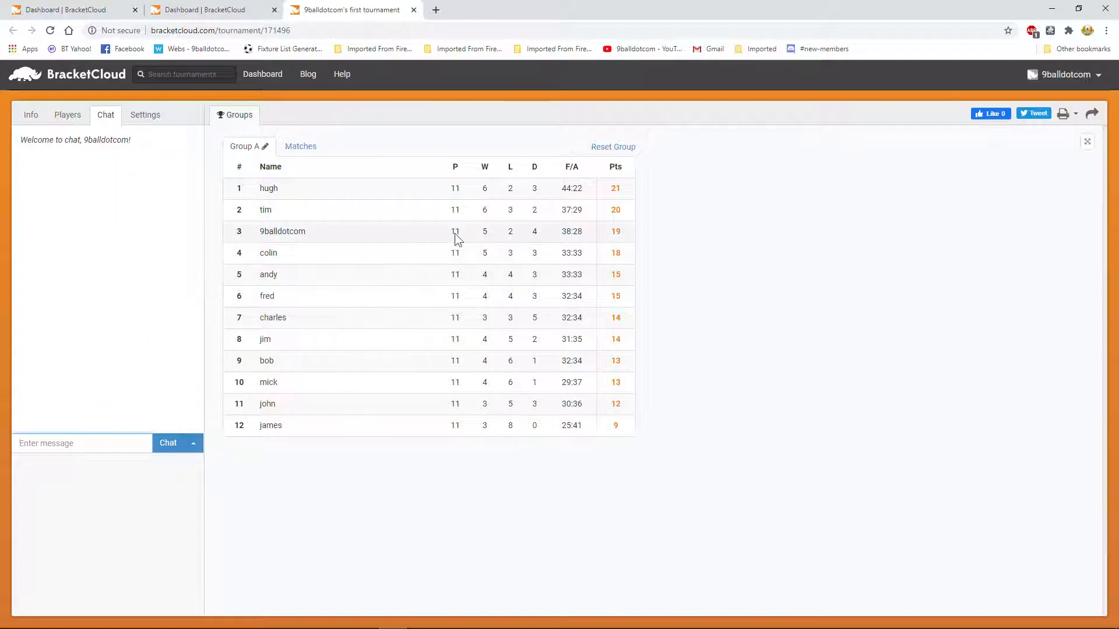
{"action": "mouse_move", "coordinate": [222, 142]}
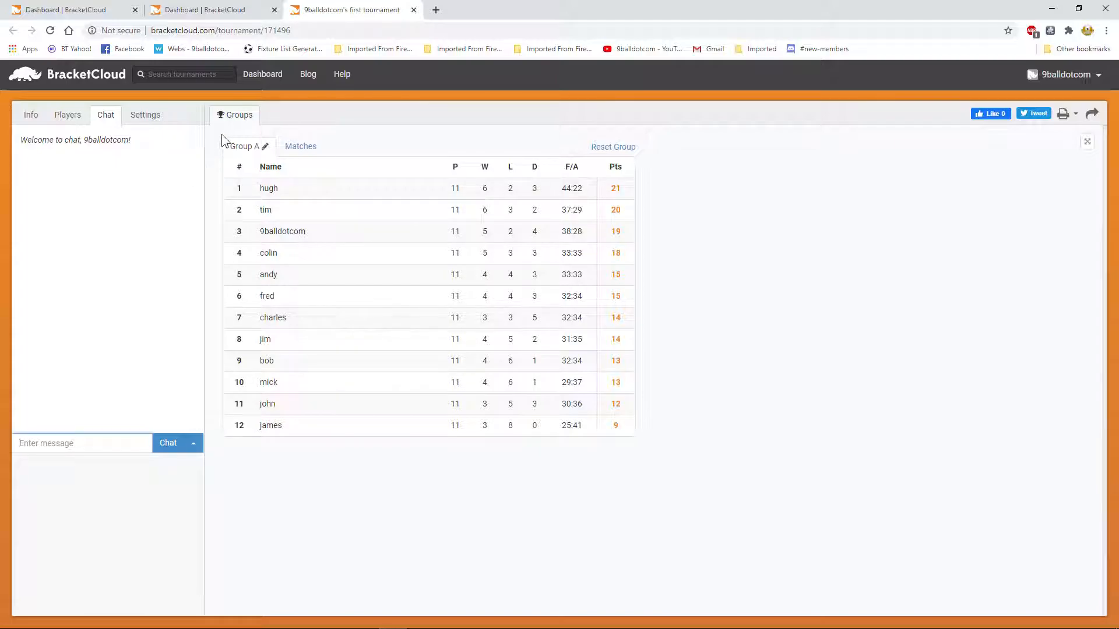
{"action": "left_click", "coordinate": [300, 147]}
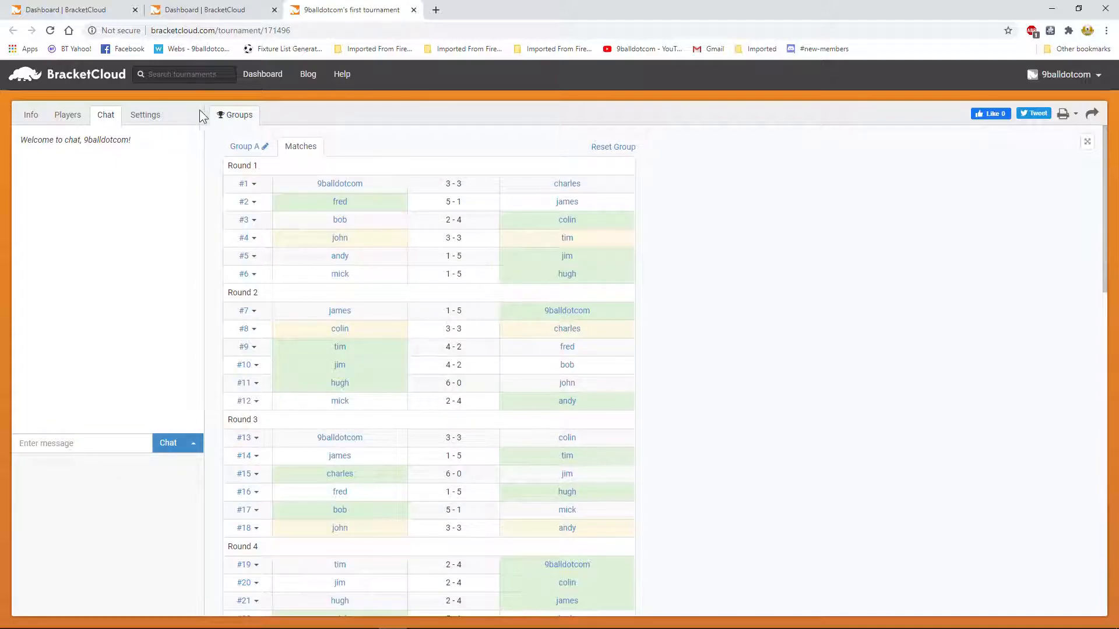
- Post the message 'test' to the tournament chat
{"action": "left_click", "coordinate": [70, 443]}
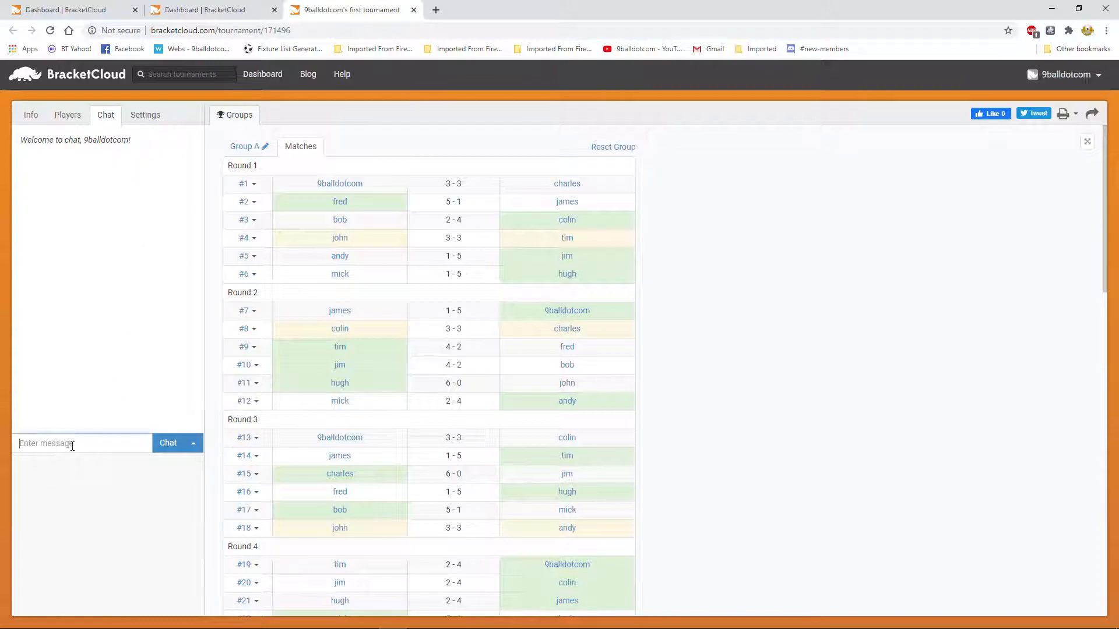
{"action": "type", "text": "test"}
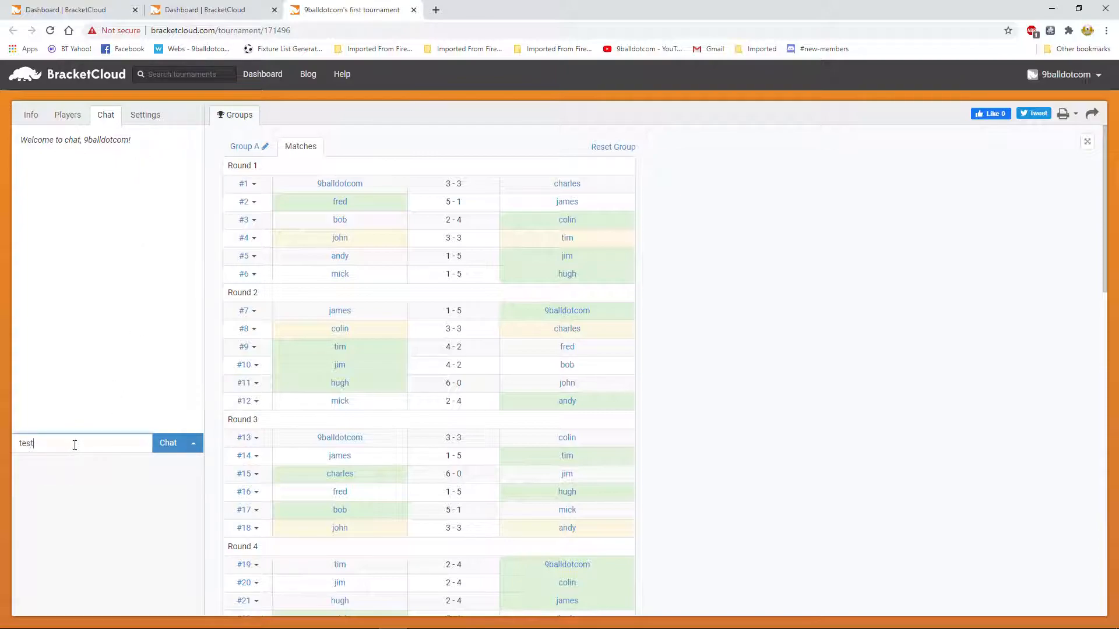
{"action": "left_click", "coordinate": [168, 443]}
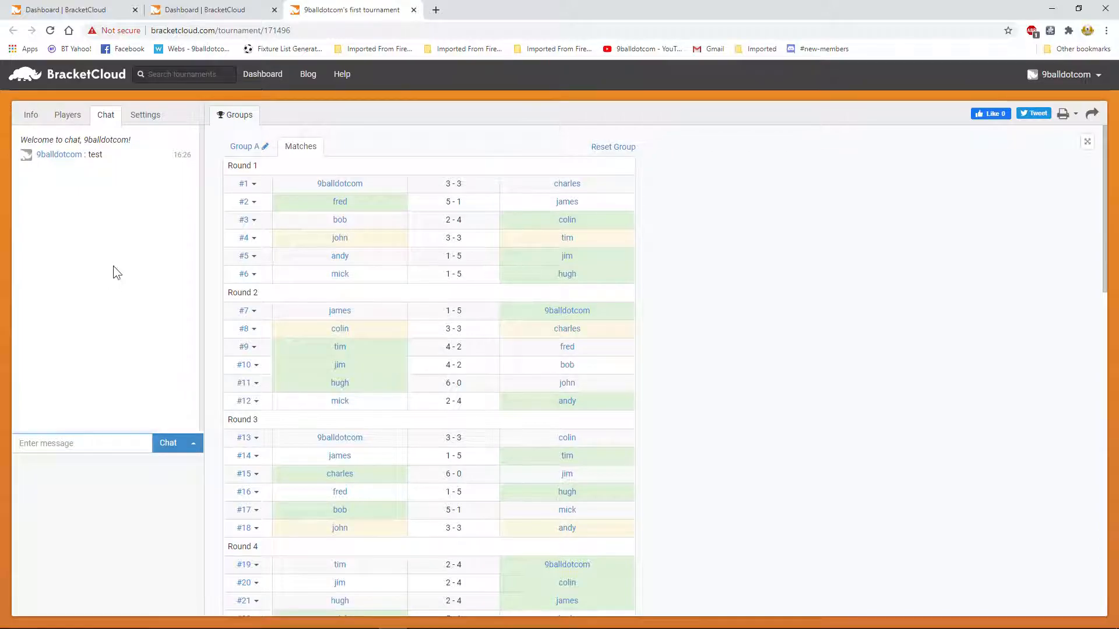
{"action": "mouse_move", "coordinate": [140, 170]}
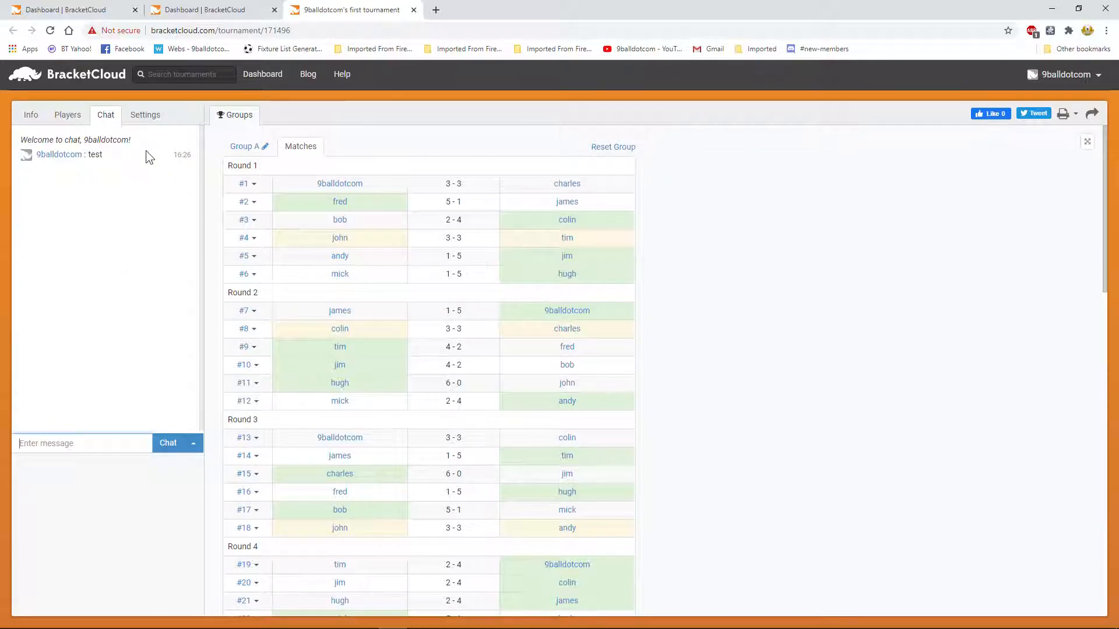
- Show the settings with one group, 3 win, 1 draw and 0 loss points
{"action": "left_click", "coordinate": [145, 114]}
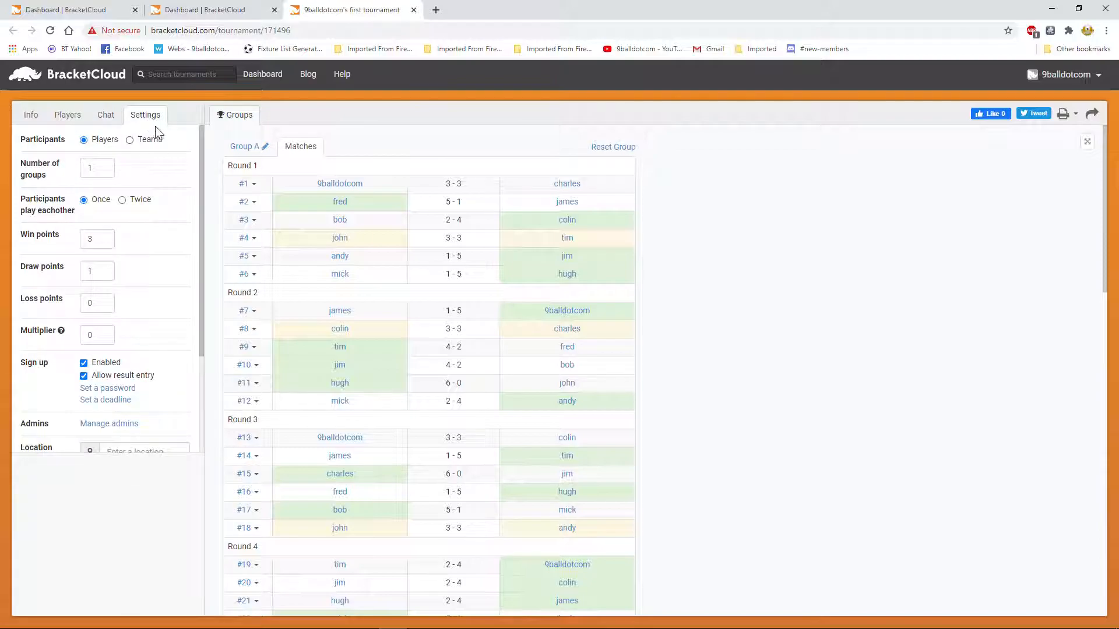
{"action": "mouse_move", "coordinate": [175, 172]}
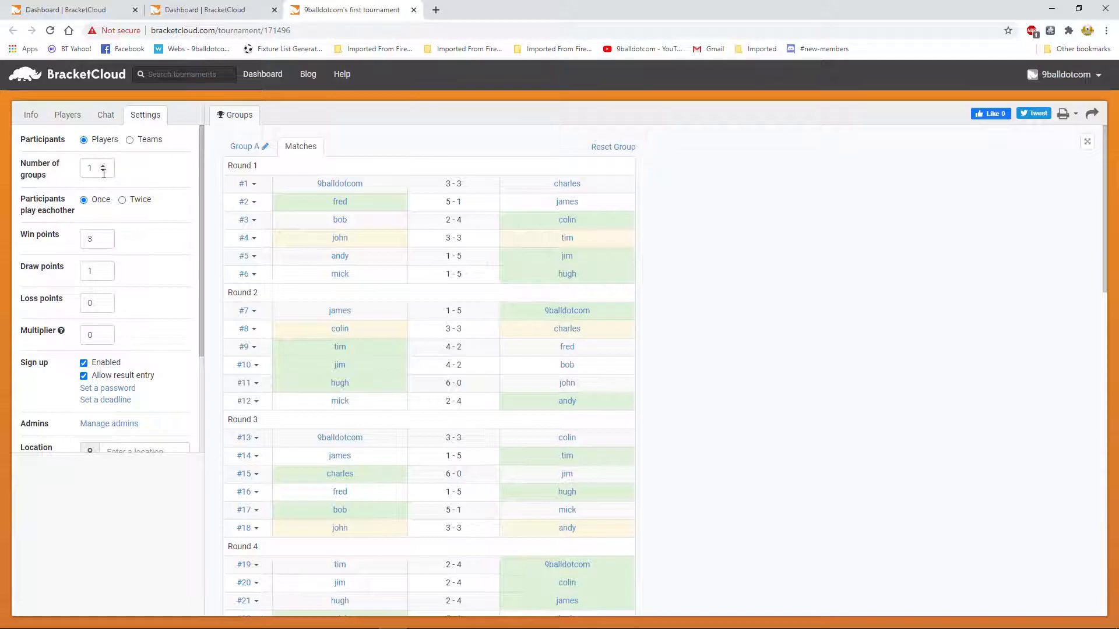
{"action": "mouse_move", "coordinate": [281, 168]}
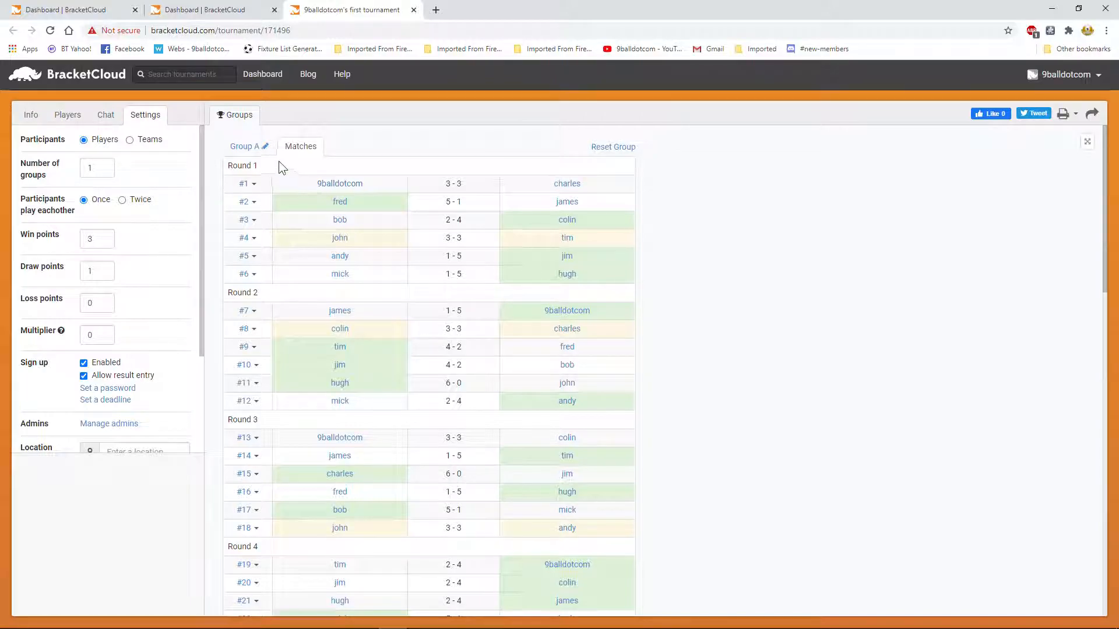
- Show the Group A standings and dismiss the points multiplier help note
{"action": "left_click", "coordinate": [244, 147]}
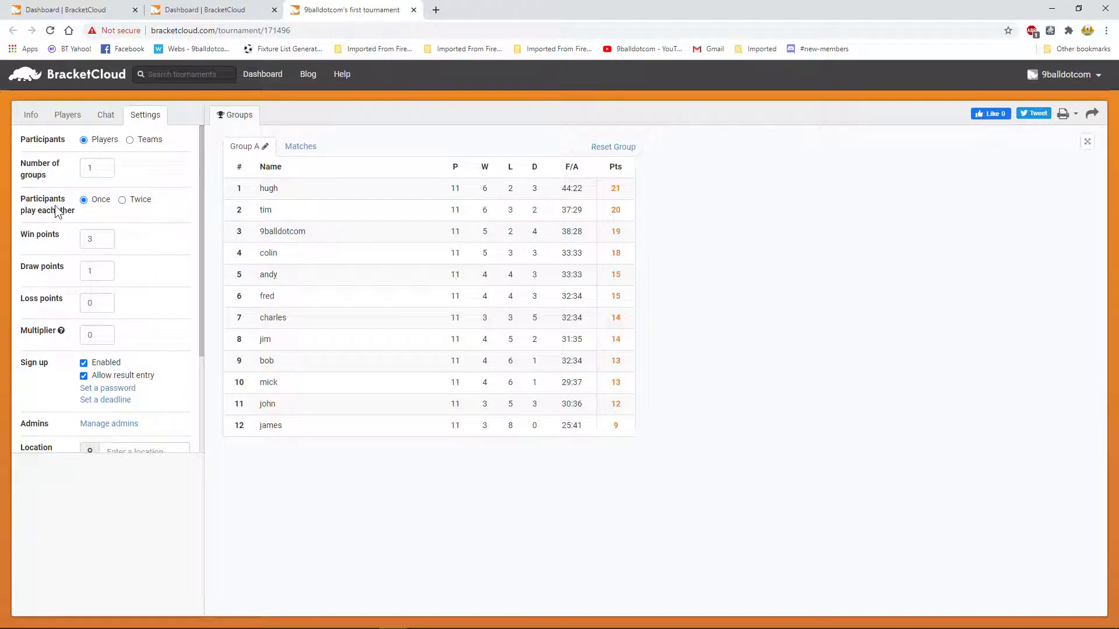
{"action": "mouse_move", "coordinate": [130, 211]}
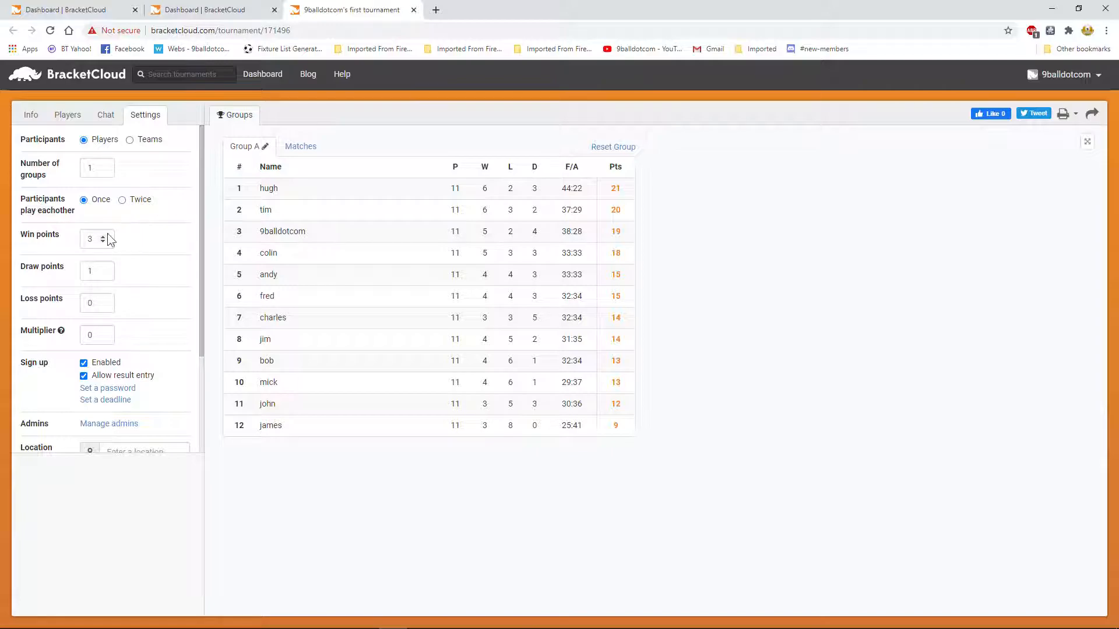
{"action": "mouse_move", "coordinate": [135, 240]}
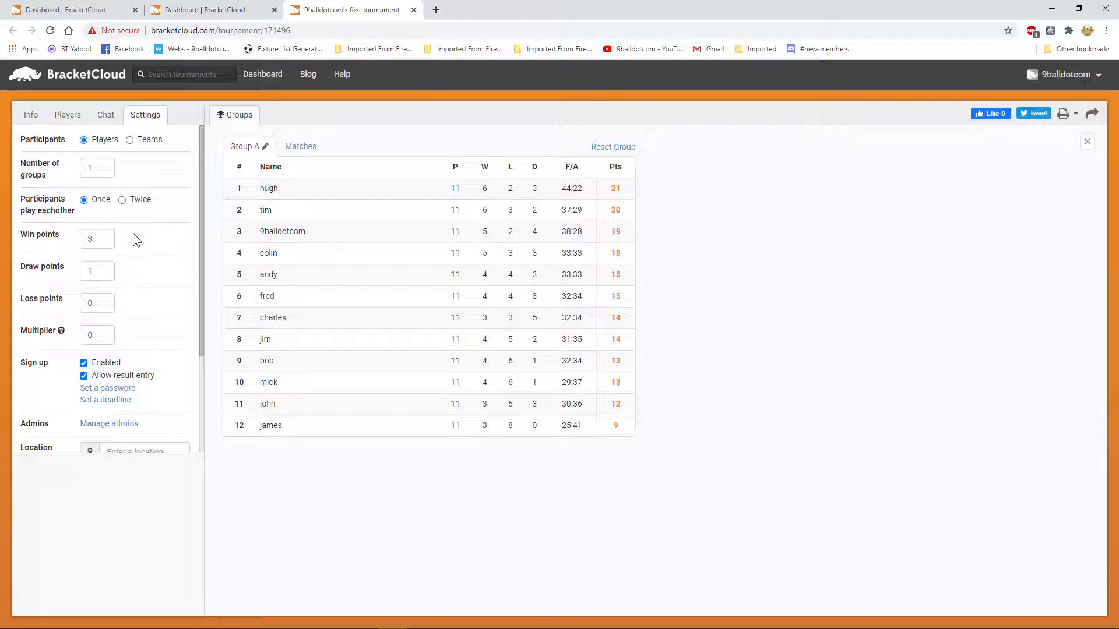
{"action": "mouse_move", "coordinate": [126, 274]}
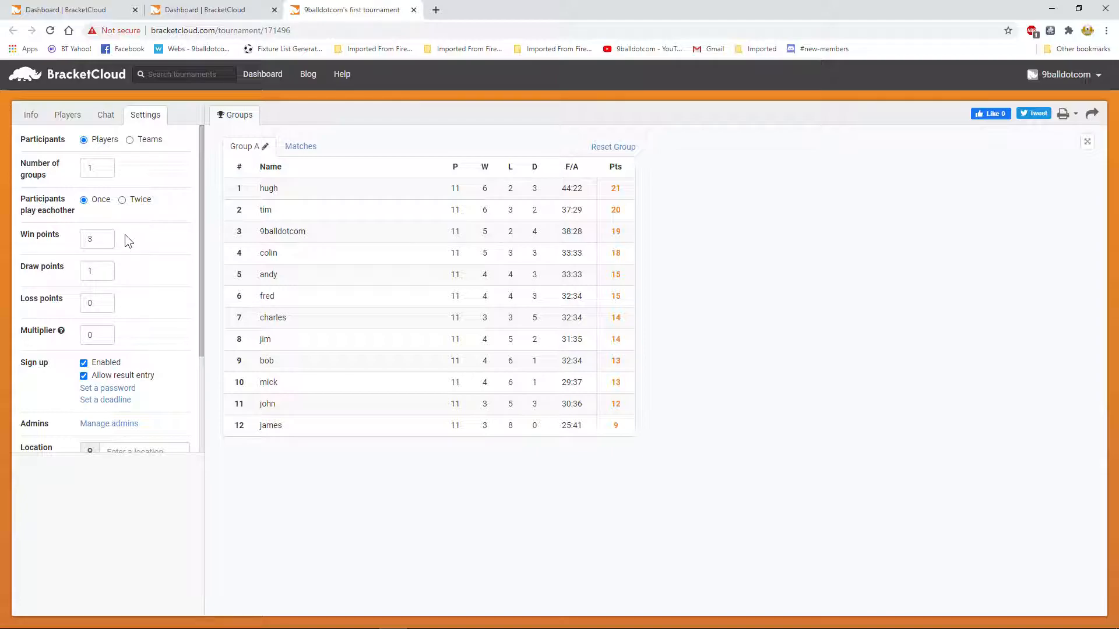
{"action": "mouse_move", "coordinate": [124, 277]}
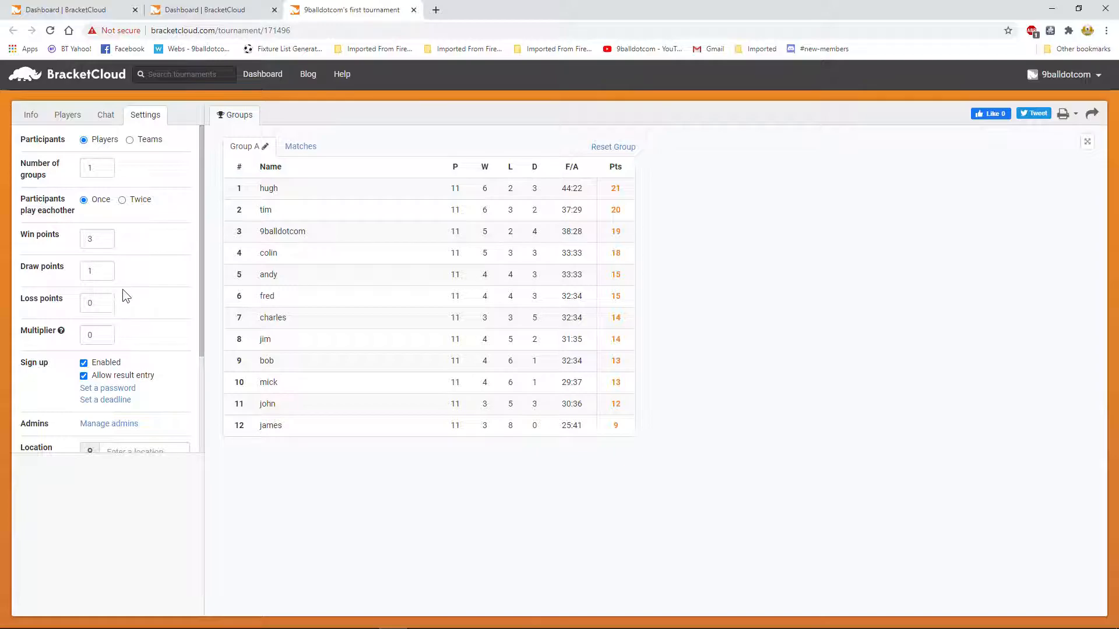
{"action": "mouse_move", "coordinate": [60, 332]}
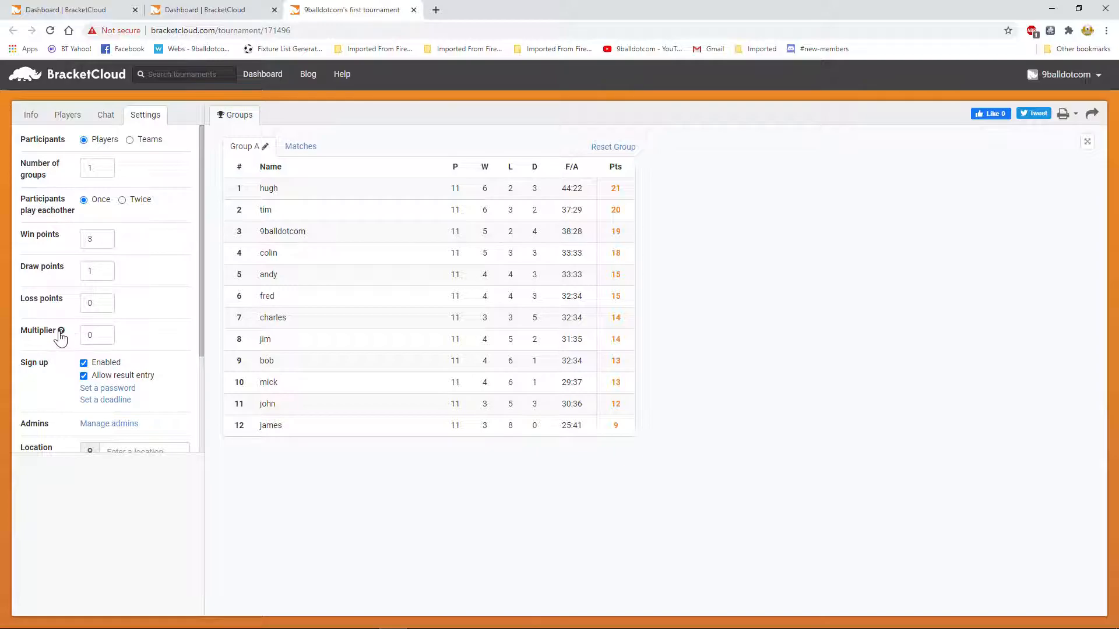
{"action": "mouse_move", "coordinate": [59, 331]}
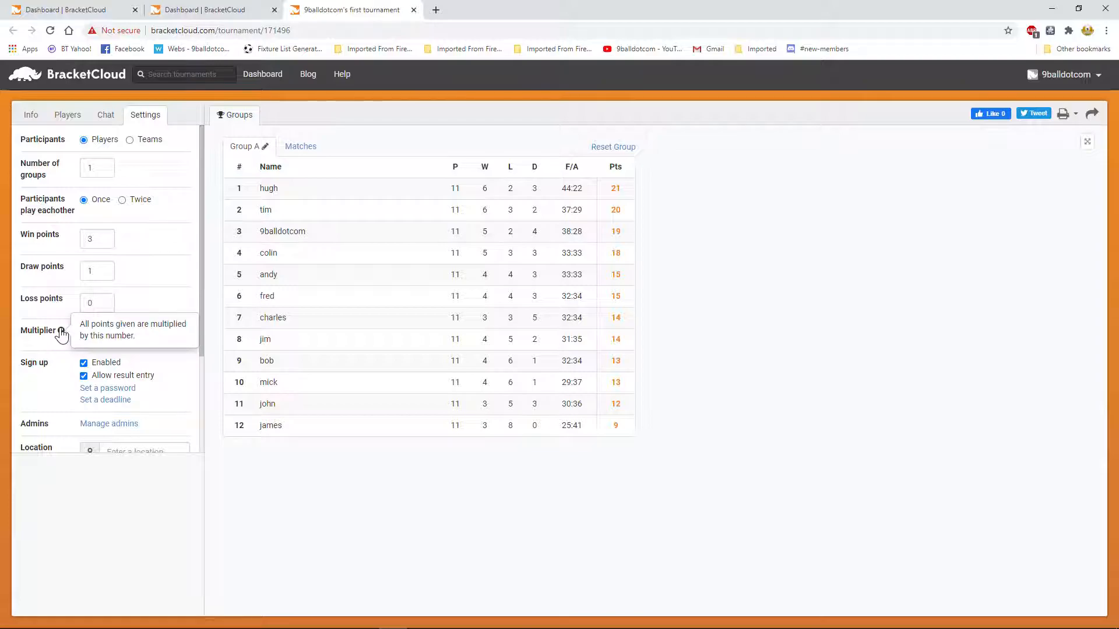
{"action": "mouse_move", "coordinate": [182, 297]}
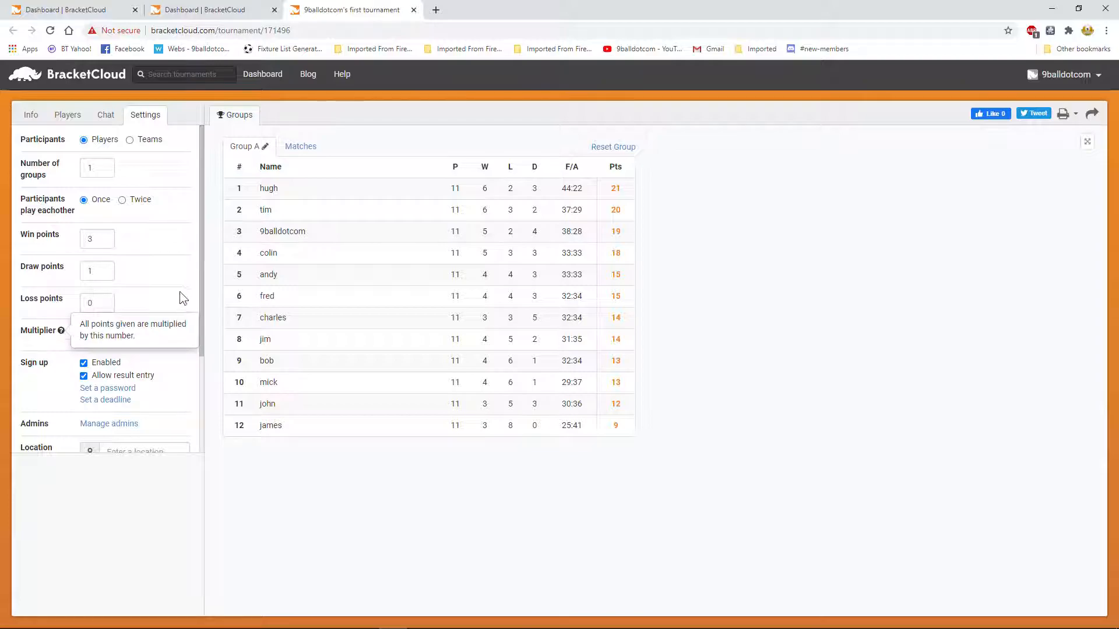
{"action": "mouse_move", "coordinate": [60, 331]}
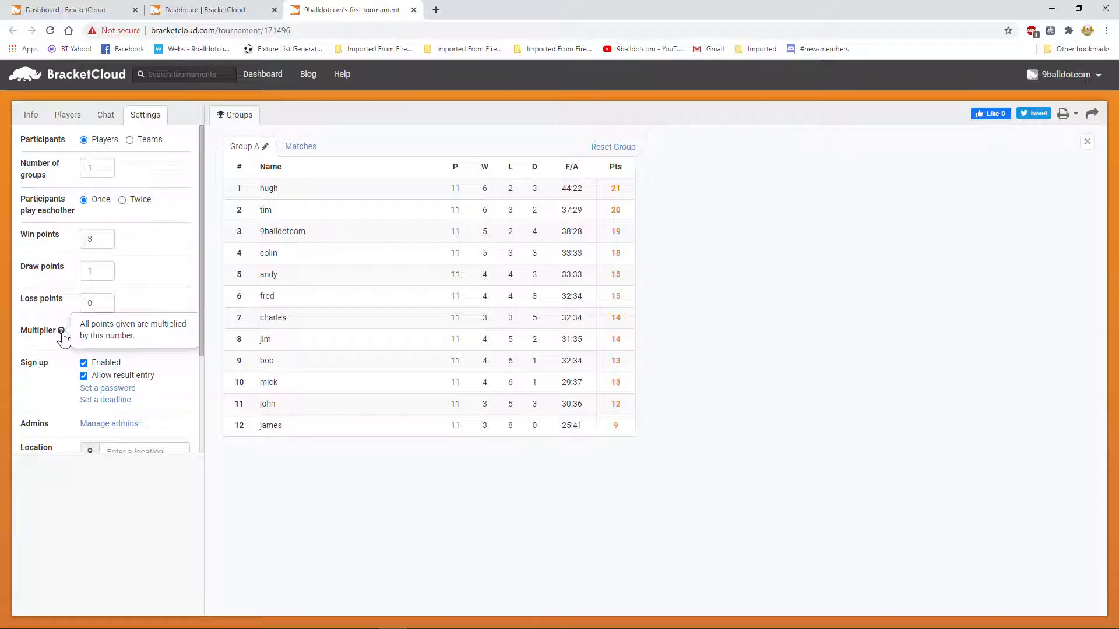
{"action": "left_click", "coordinate": [96, 336]}
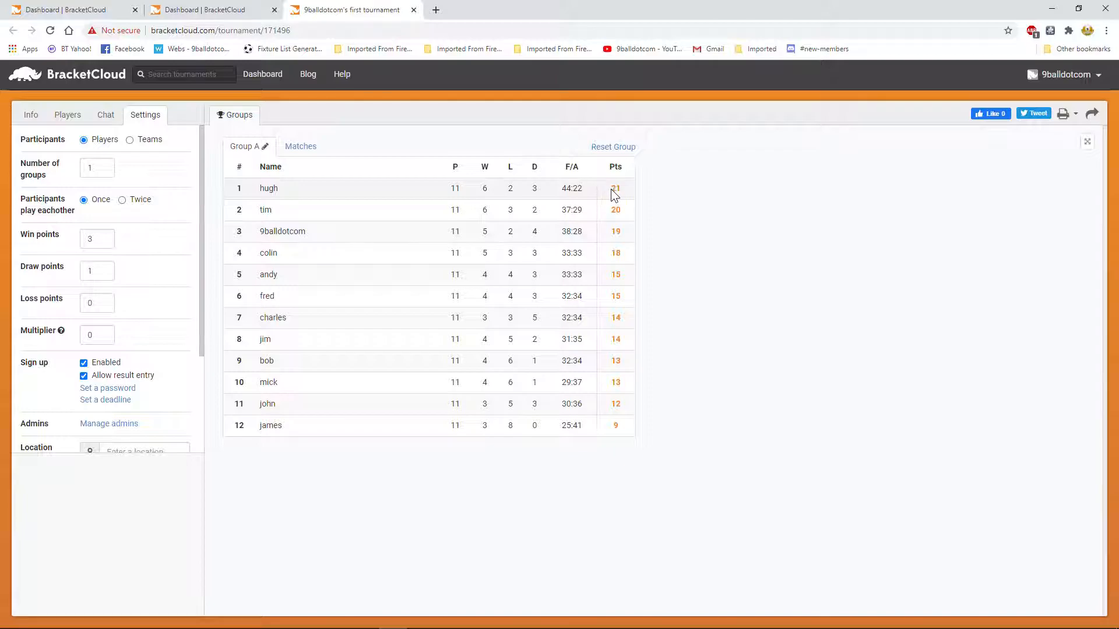
{"action": "mouse_move", "coordinate": [195, 333]}
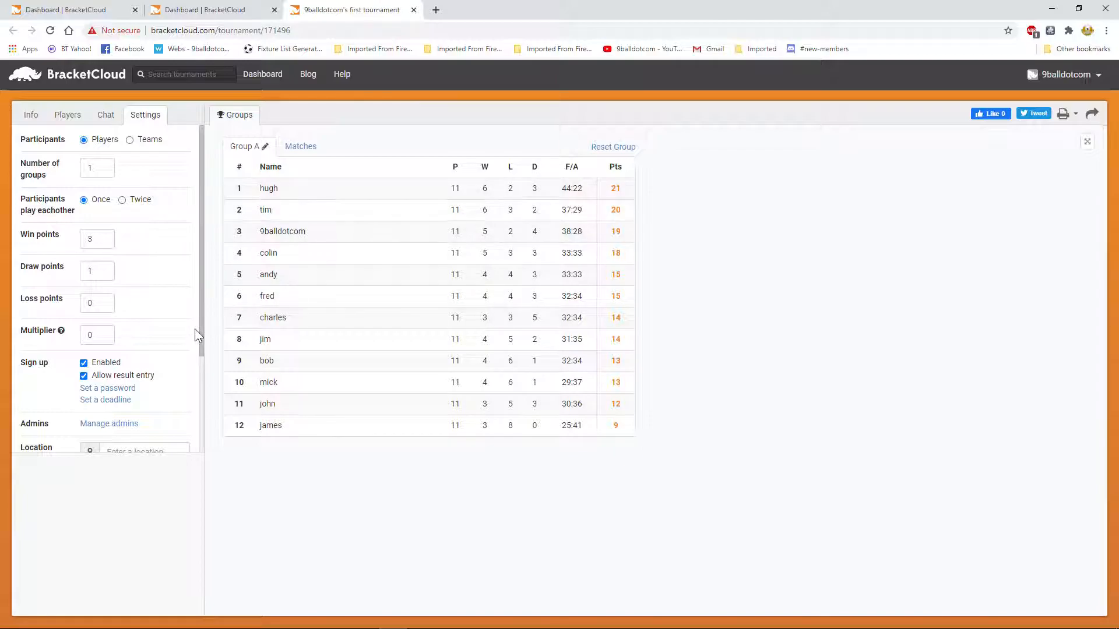
{"action": "mouse_move", "coordinate": [183, 336]}
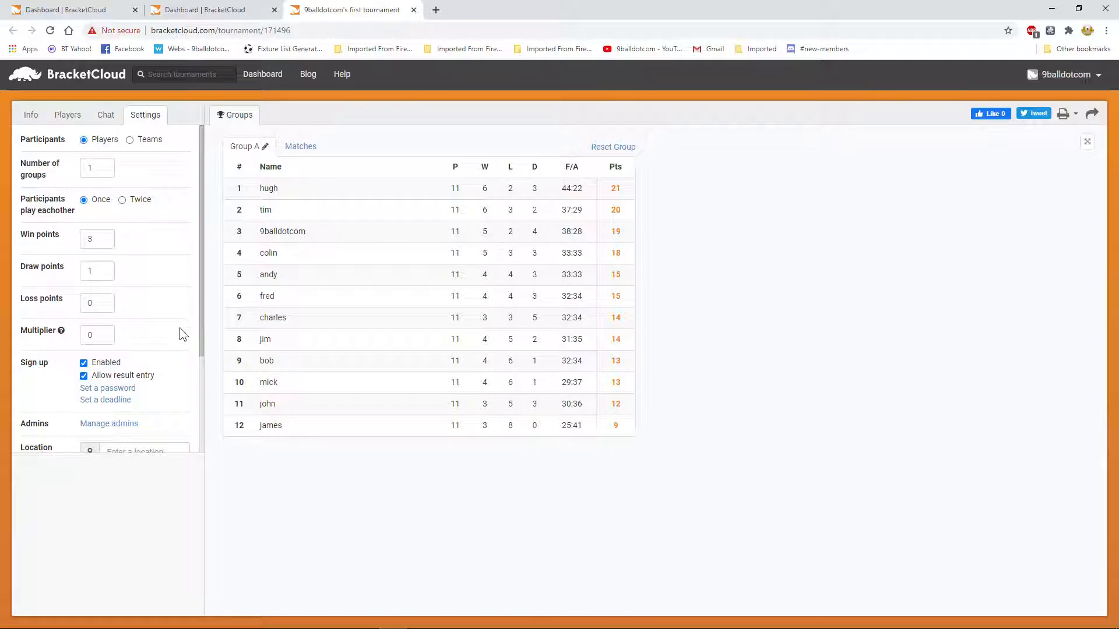
{"action": "mouse_move", "coordinate": [28, 373]}
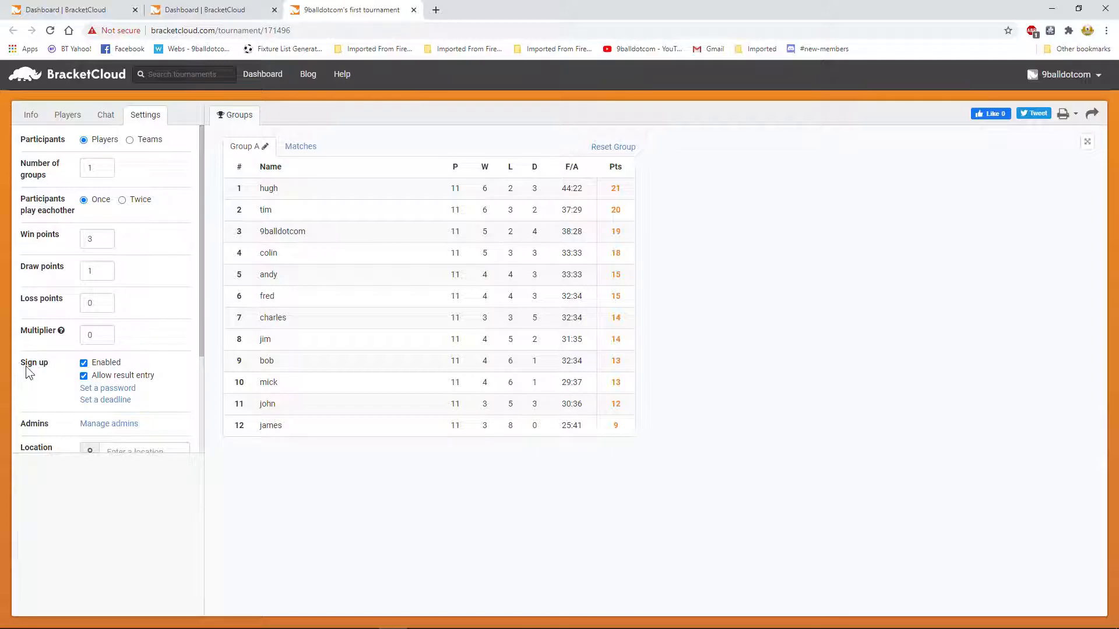
{"action": "mouse_move", "coordinate": [13, 308]}
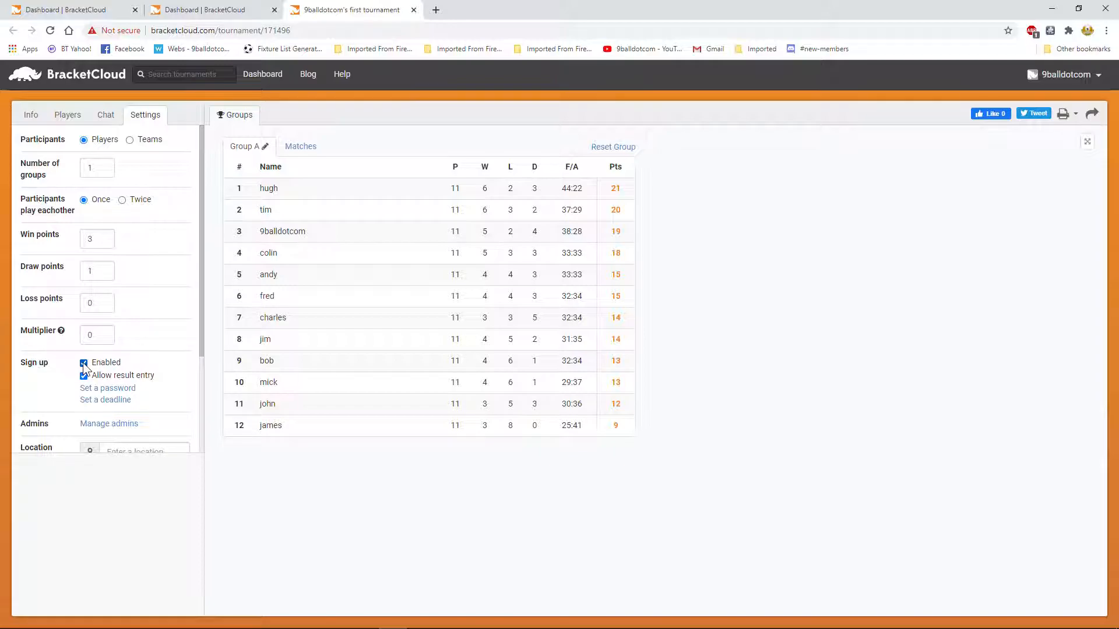
{"action": "left_click", "coordinate": [84, 375]}
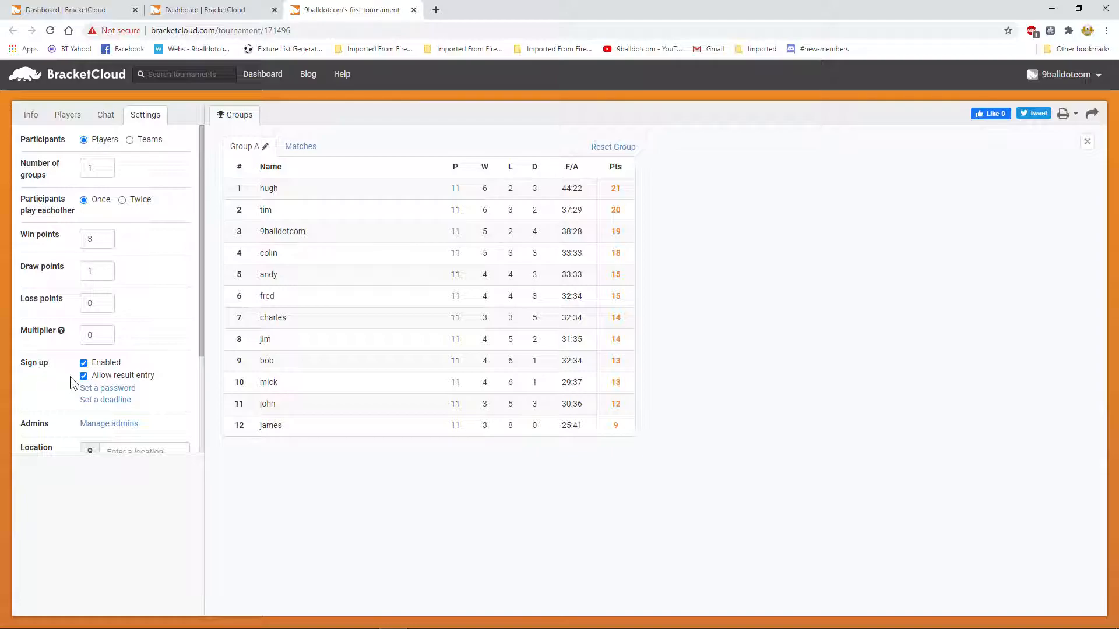
{"action": "mouse_move", "coordinate": [318, 289]}
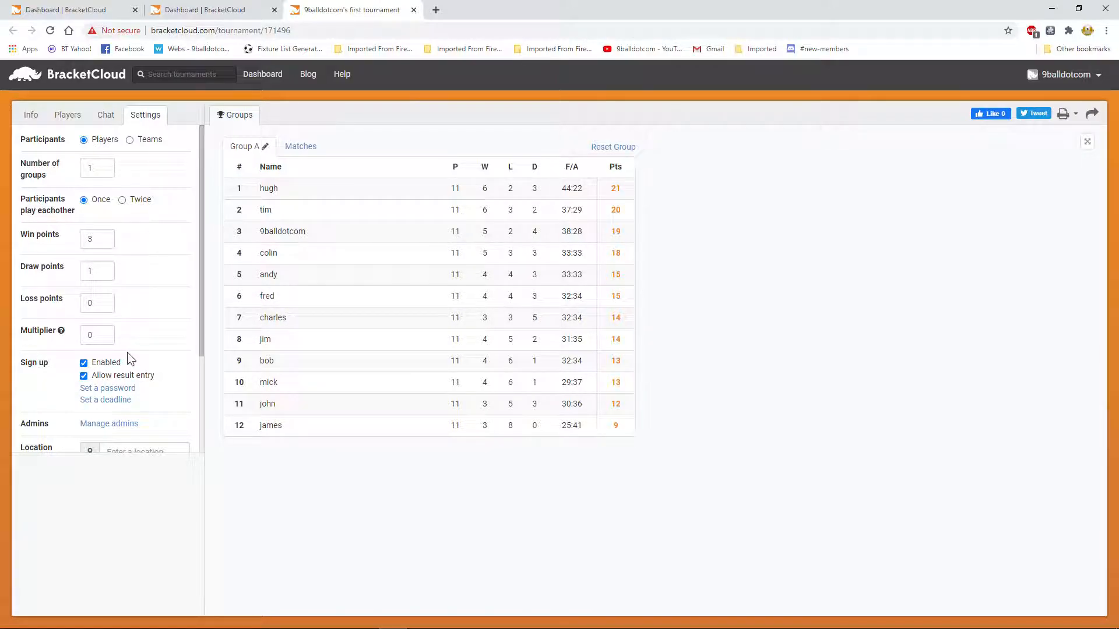
{"action": "mouse_move", "coordinate": [72, 394]}
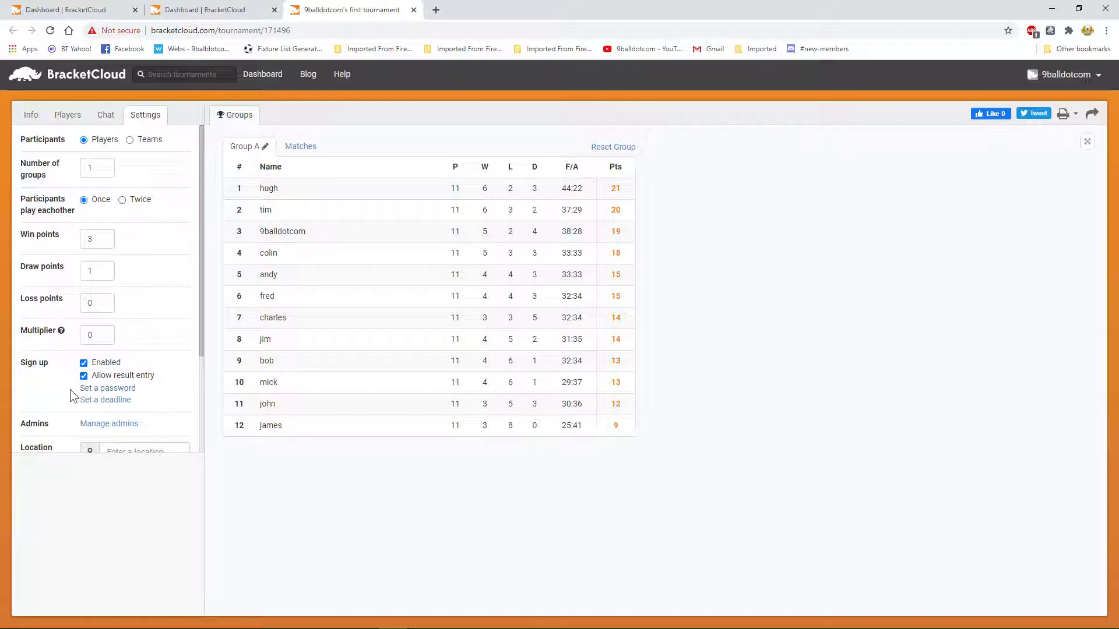
{"action": "mouse_move", "coordinate": [114, 402]}
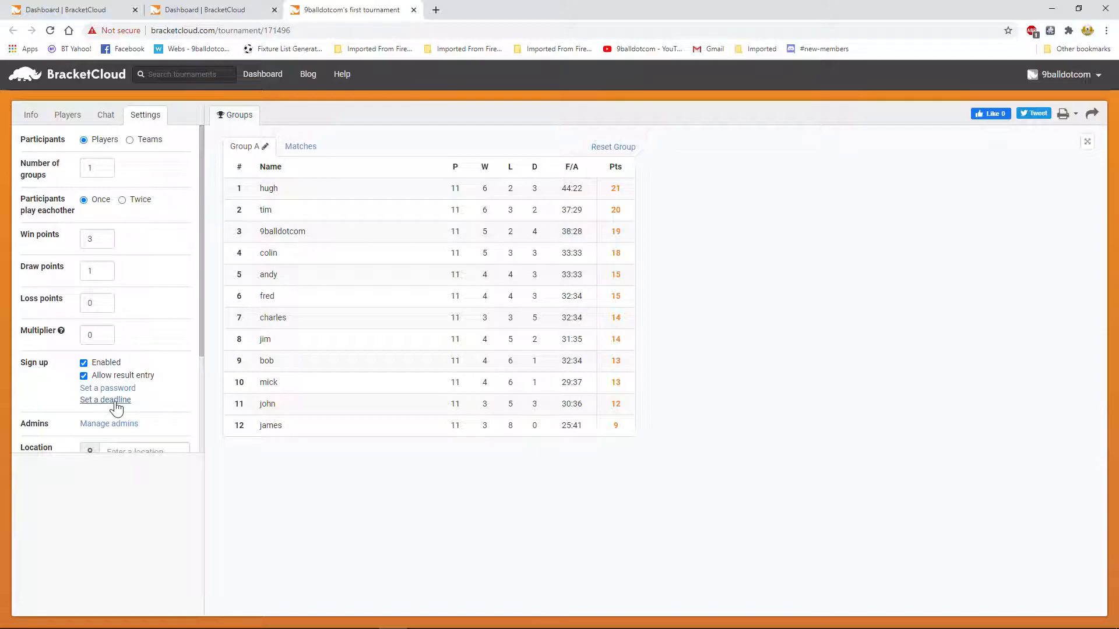
{"action": "mouse_move", "coordinate": [144, 401]}
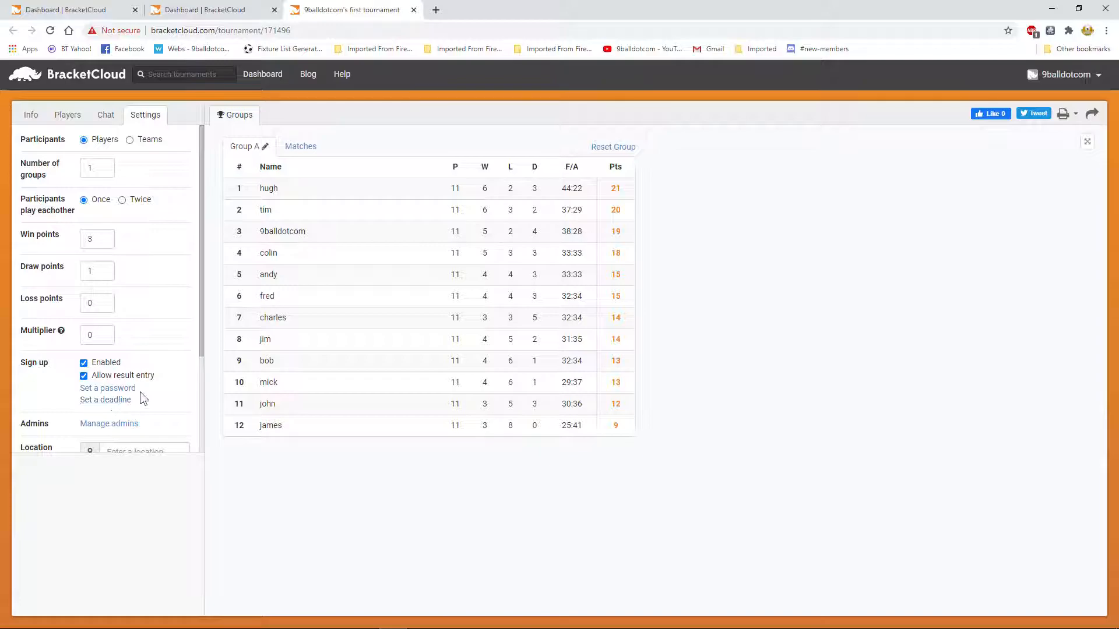
{"action": "mouse_move", "coordinate": [124, 430]}
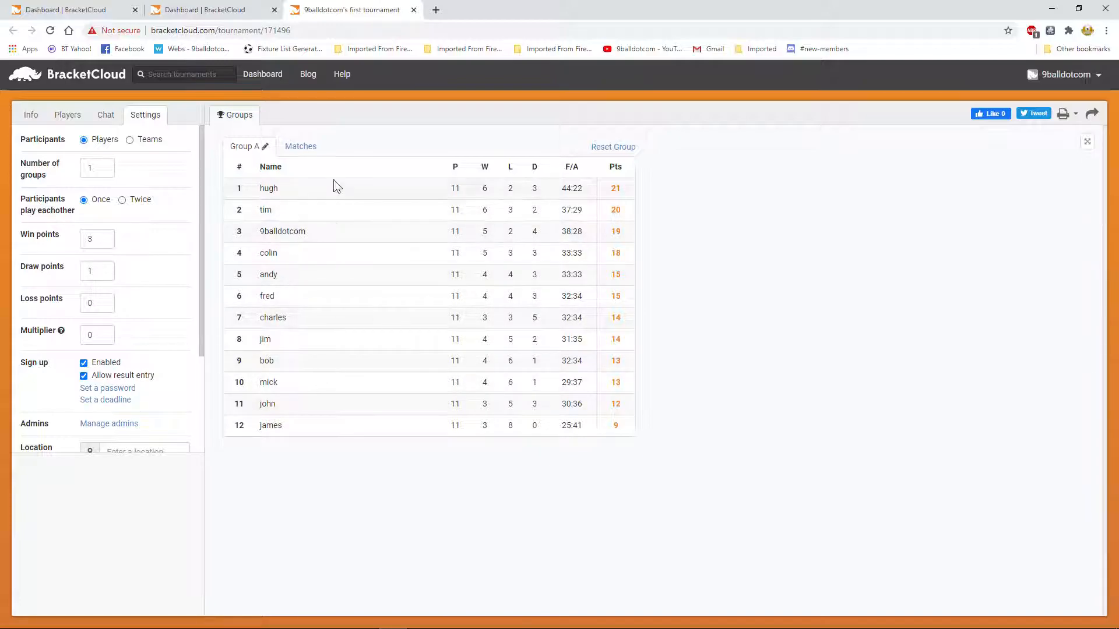
{"action": "scroll", "scroll_direction": "down", "scroll_amount": 3}
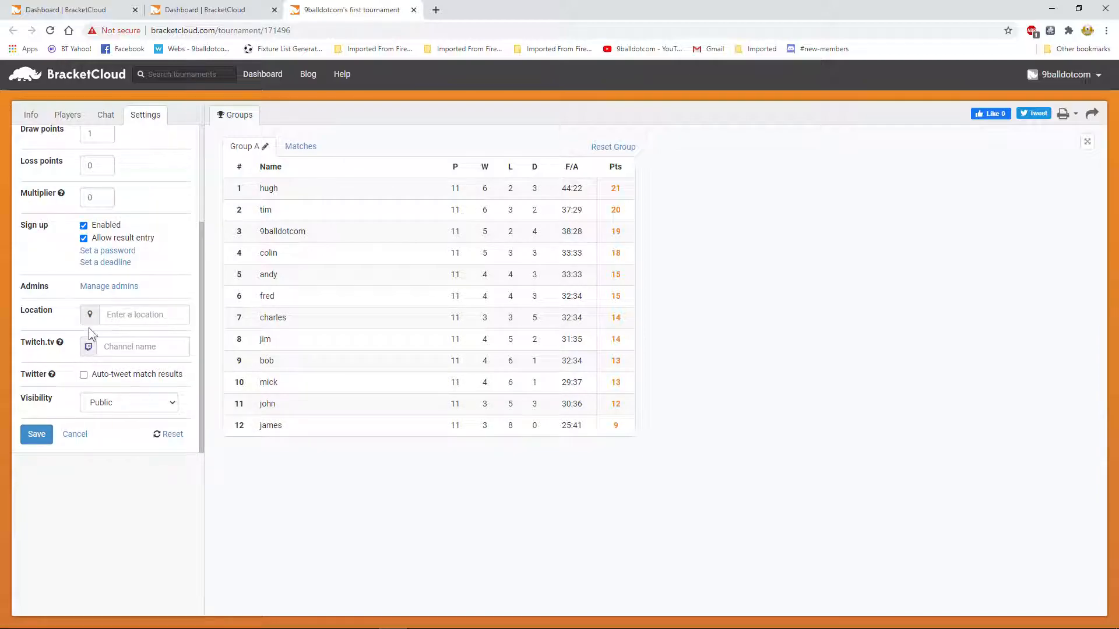
{"action": "left_click", "coordinate": [144, 315]}
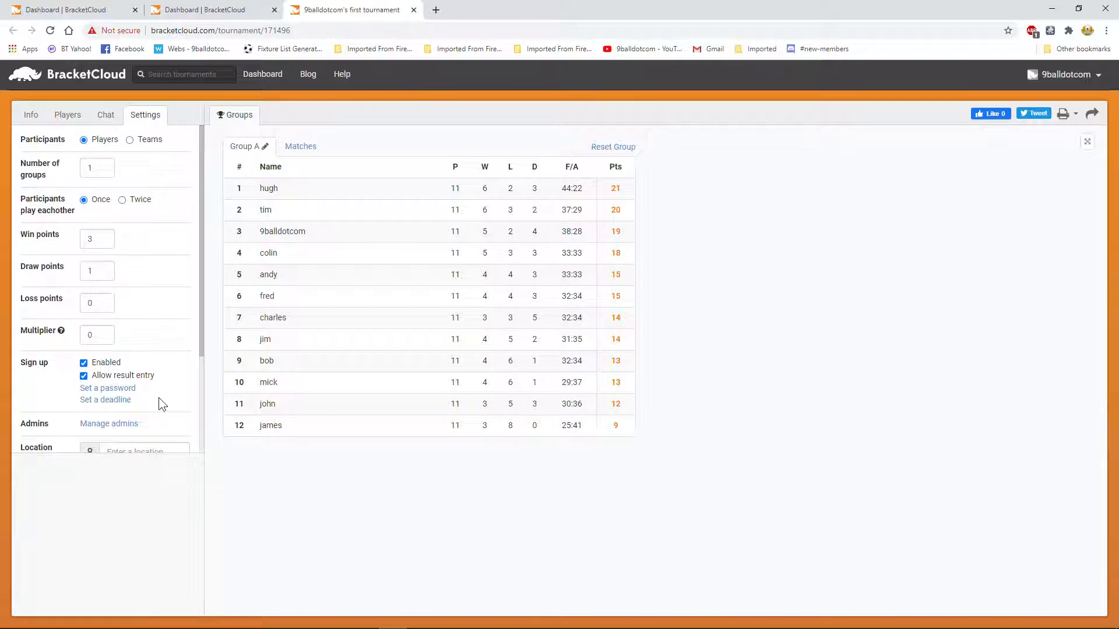
{"action": "mouse_move", "coordinate": [676, 498]}
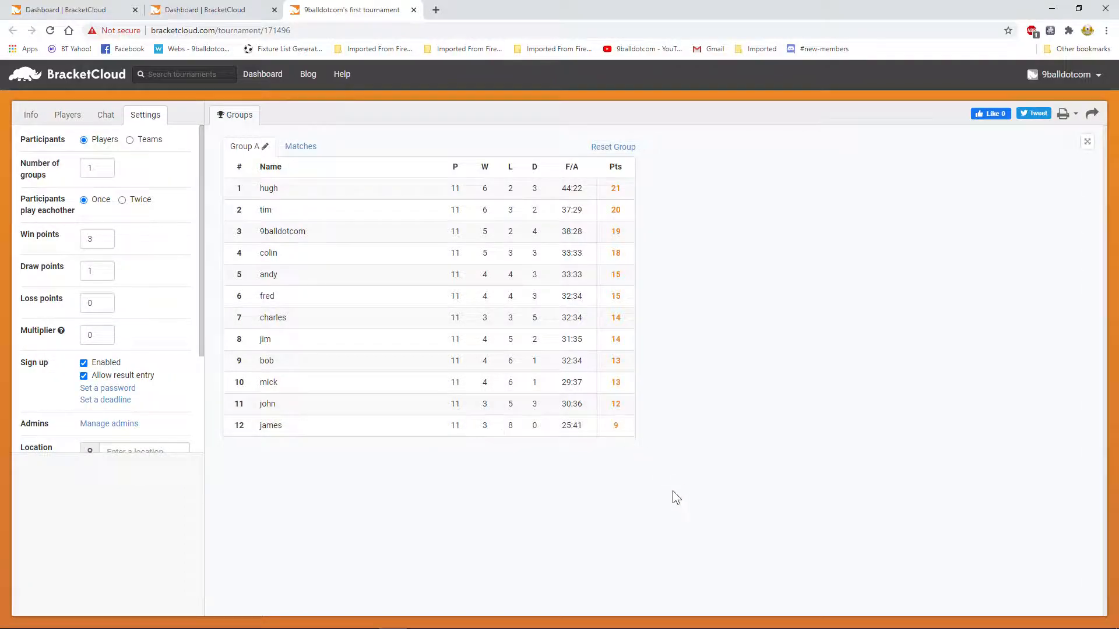
{"action": "mouse_move", "coordinate": [671, 496]}
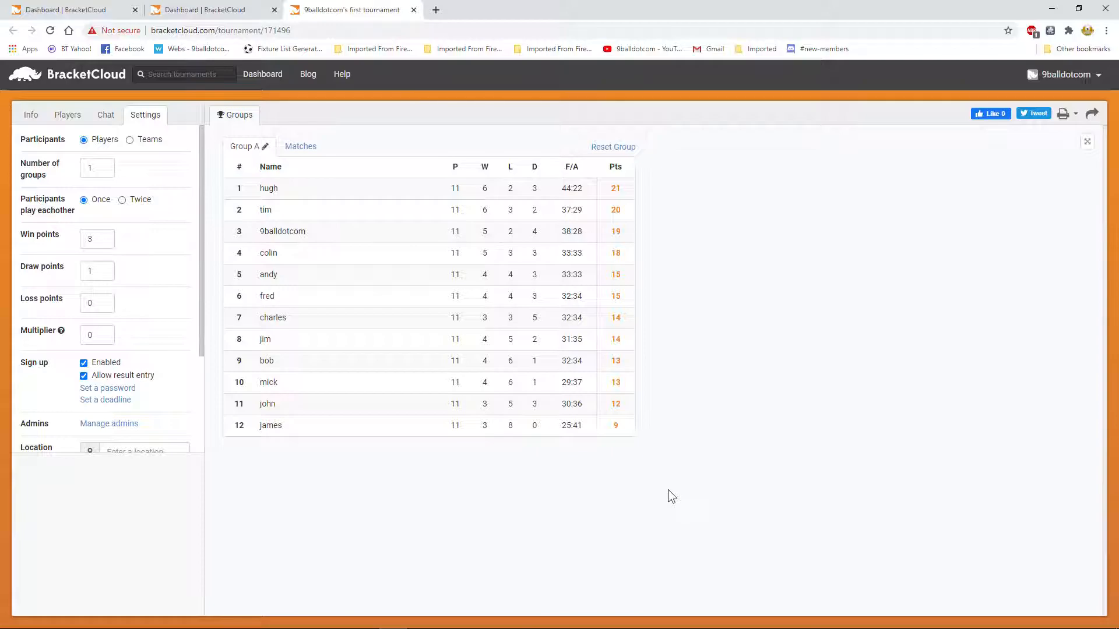
{"action": "mouse_move", "coordinate": [709, 181]}
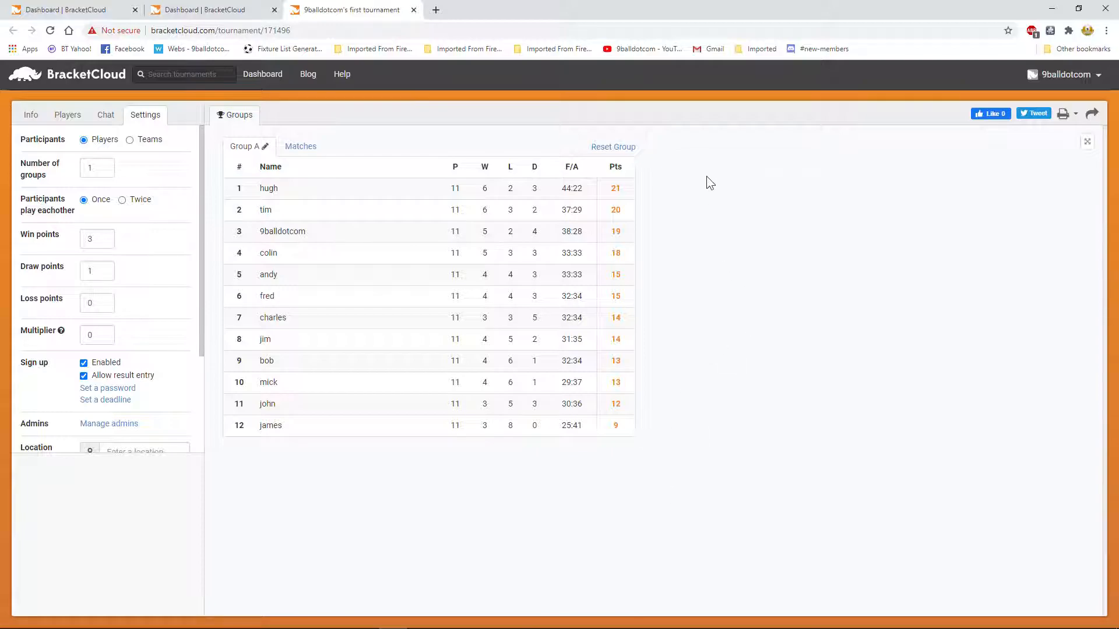
{"action": "mouse_move", "coordinate": [699, 190]}
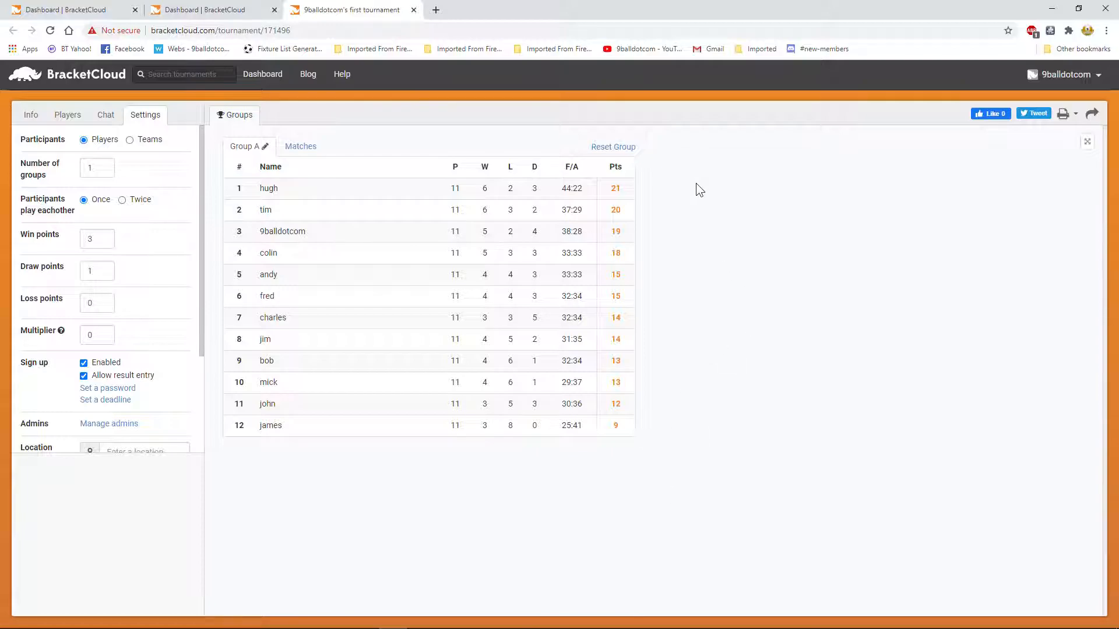
{"action": "mouse_move", "coordinate": [650, 201]}
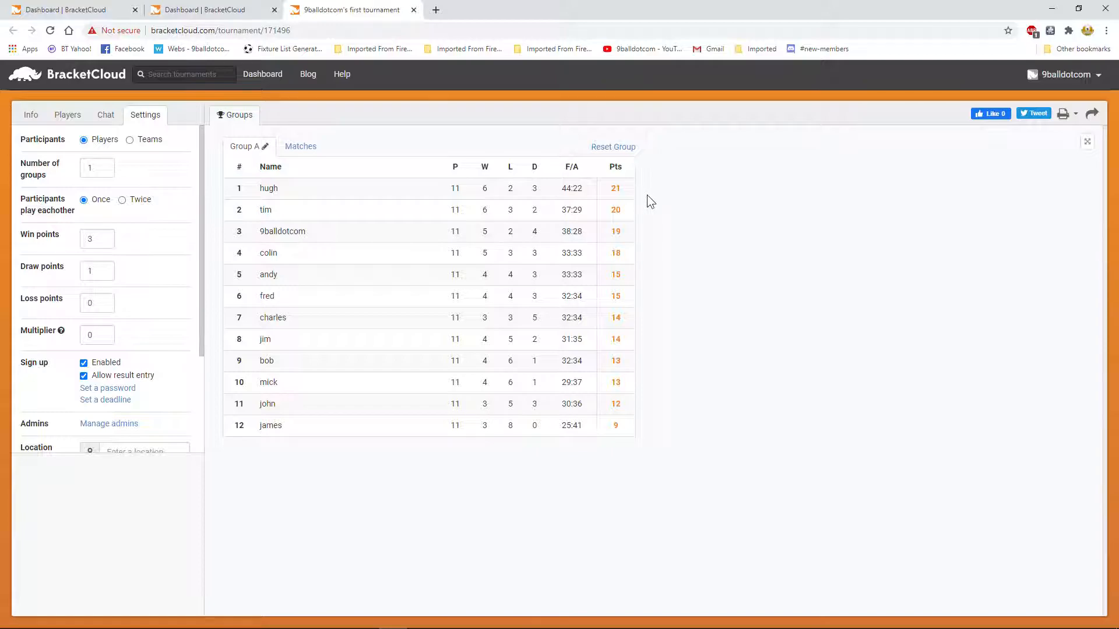
{"action": "mouse_move", "coordinate": [662, 192]}
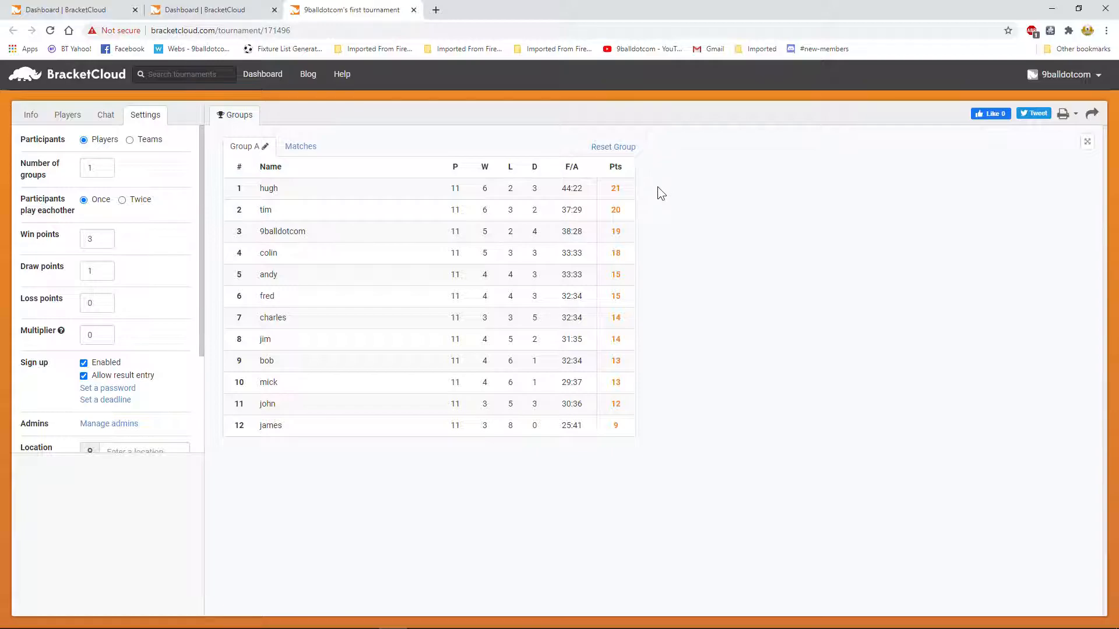
{"action": "mouse_move", "coordinate": [666, 144]}
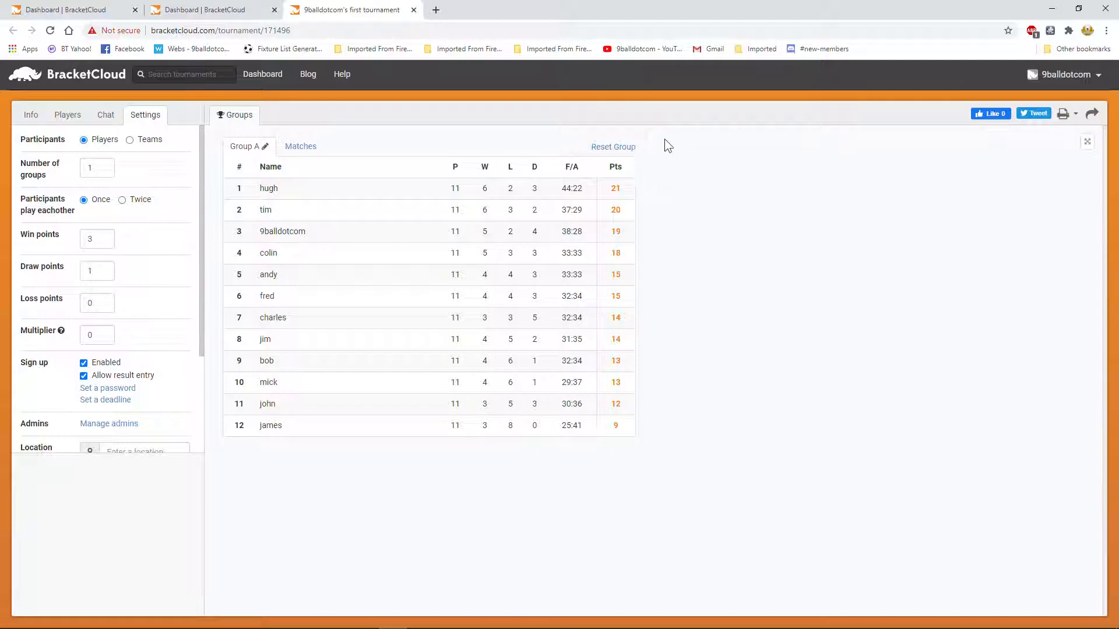
{"action": "mouse_move", "coordinate": [695, 196]}
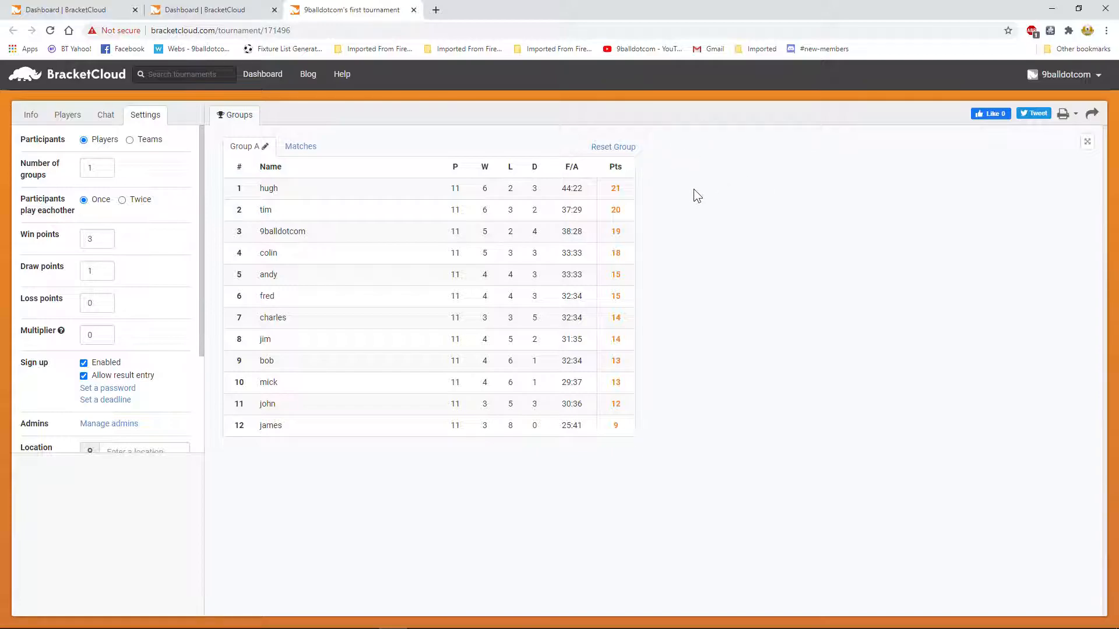
{"action": "mouse_move", "coordinate": [671, 191]}
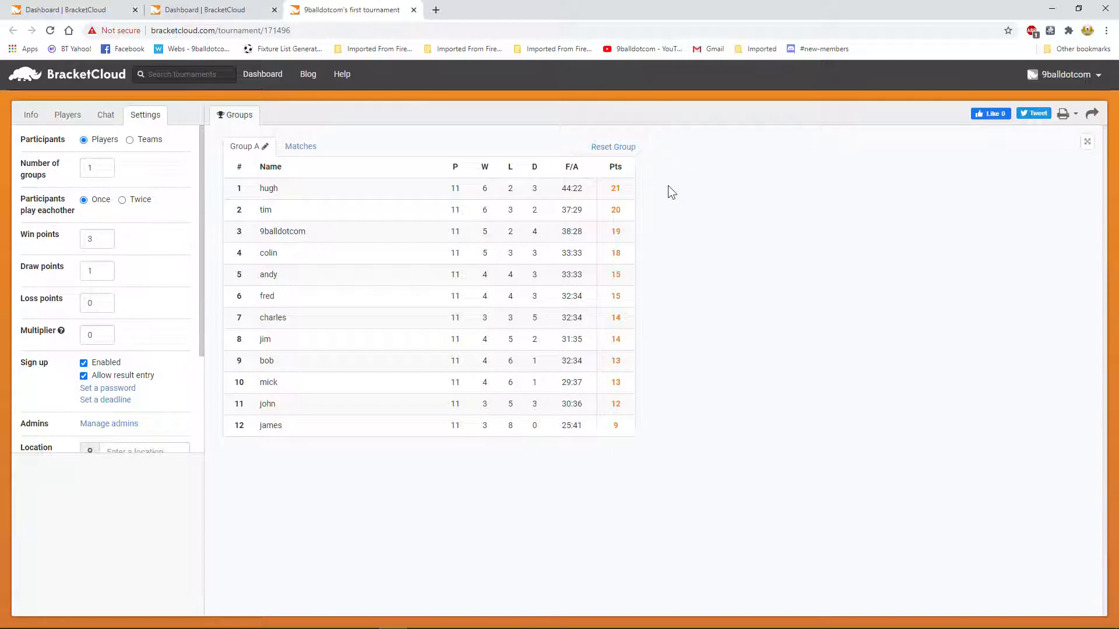
{"action": "mouse_move", "coordinate": [571, 226]}
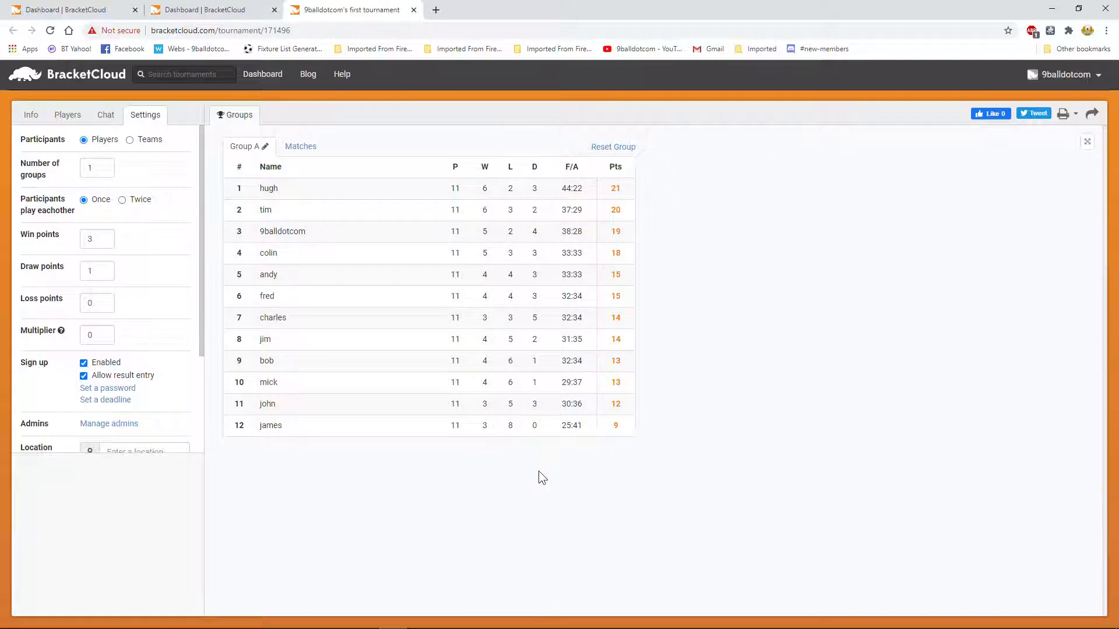
{"action": "mouse_move", "coordinate": [541, 469]}
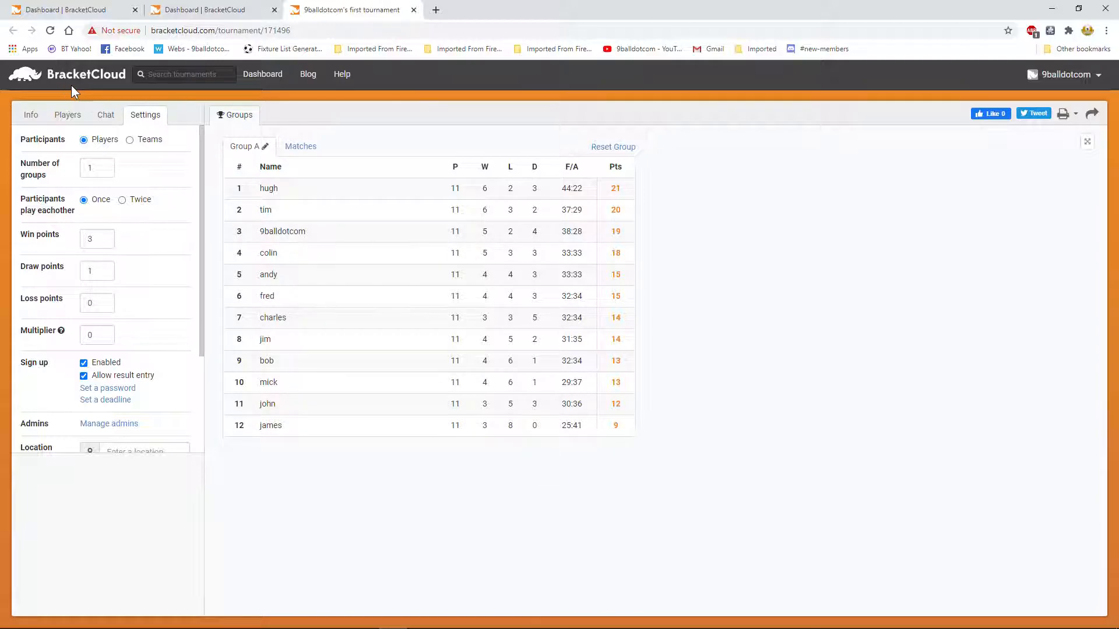
{"action": "mouse_move", "coordinate": [183, 116]}
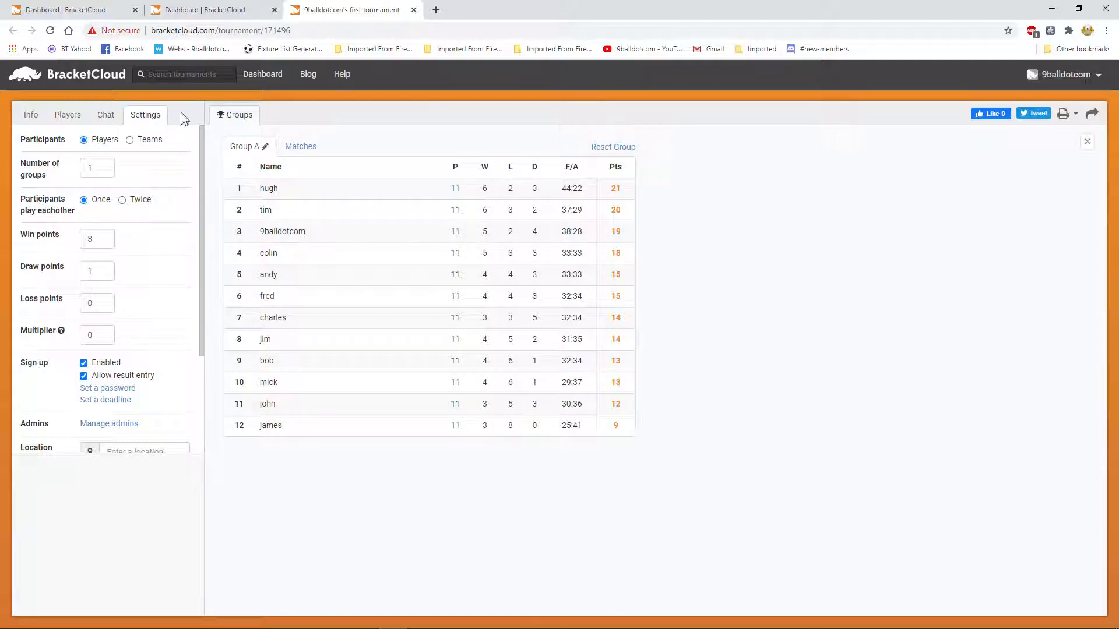
{"action": "mouse_move", "coordinate": [458, 474]}
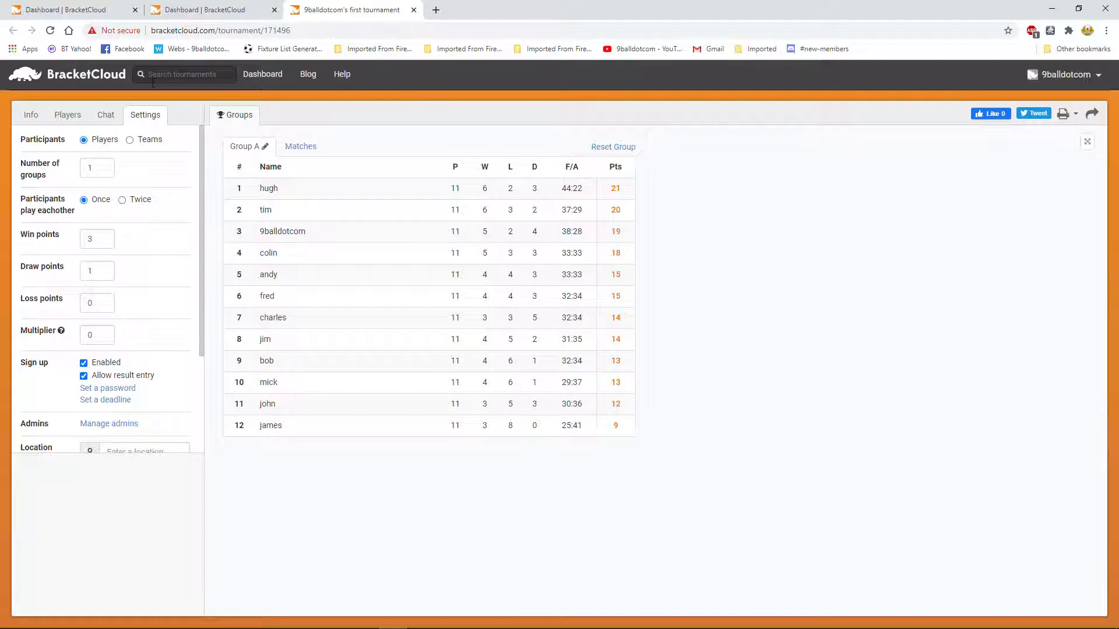
{"action": "mouse_move", "coordinate": [270, 103]}
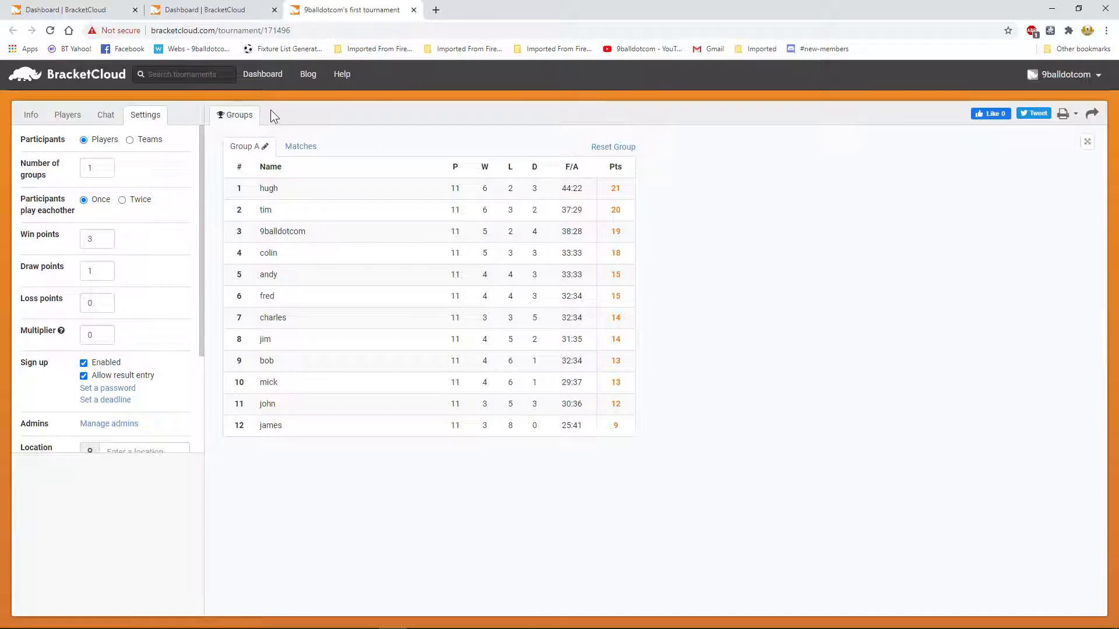
{"action": "mouse_move", "coordinate": [293, 115]}
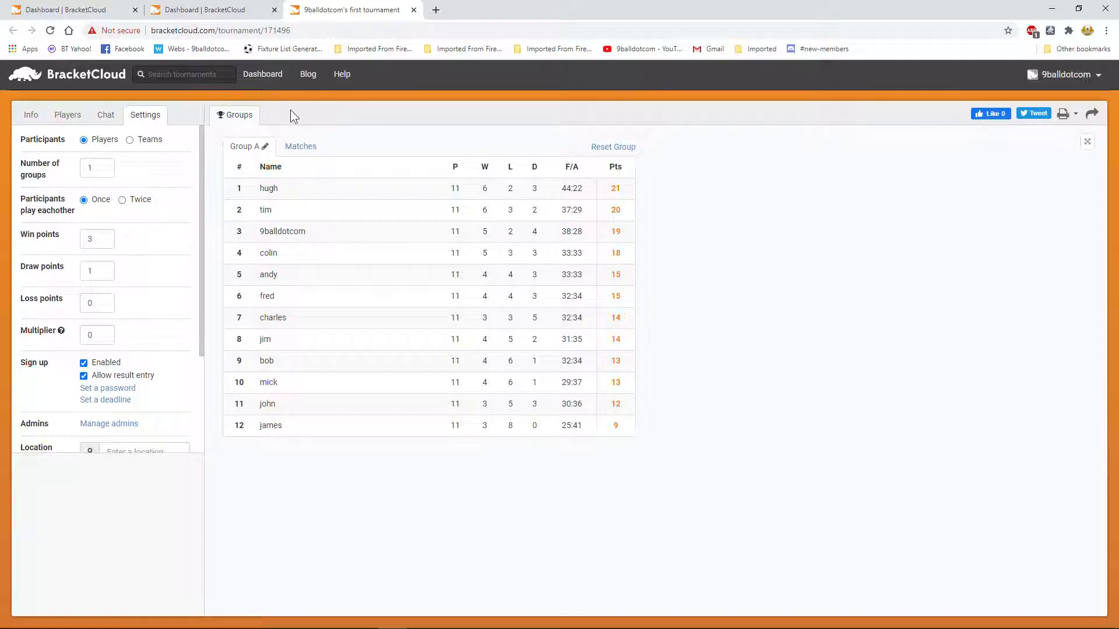